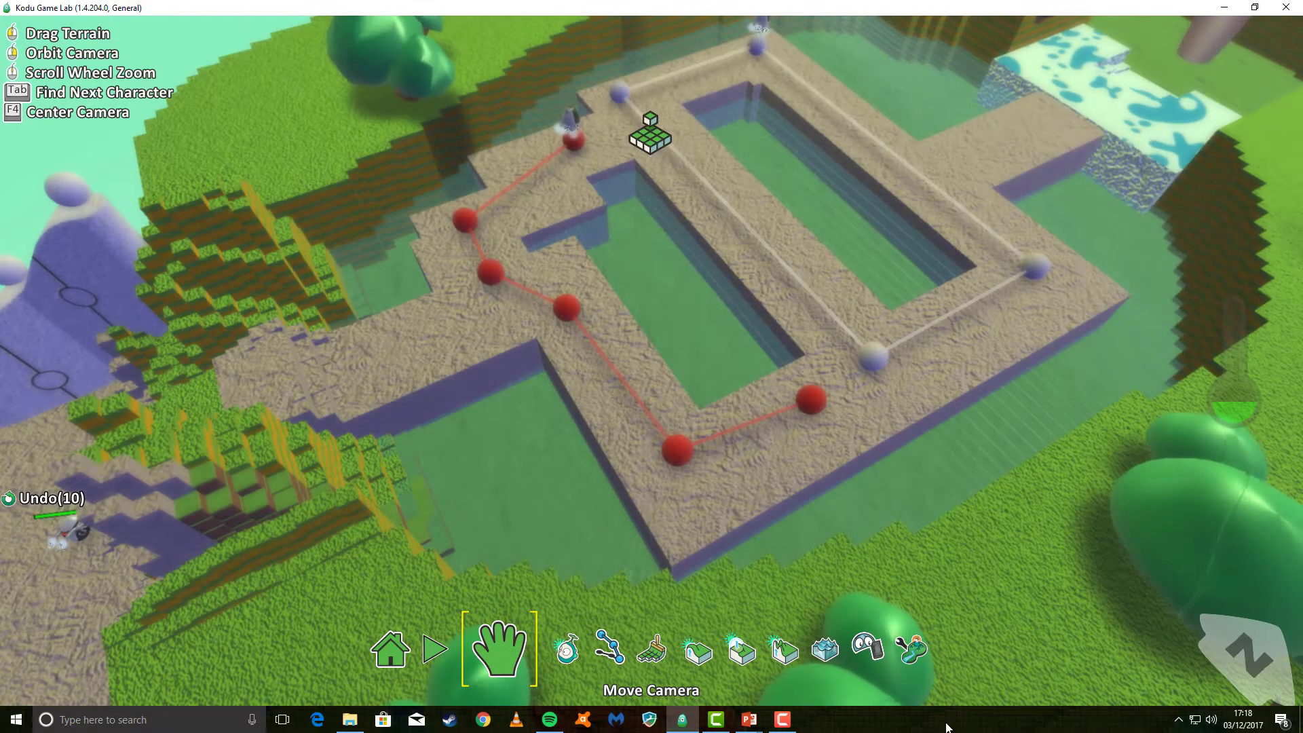
Step: Switch to the Object Tool and right-click the terrain to place objects
left_click(544, 648)
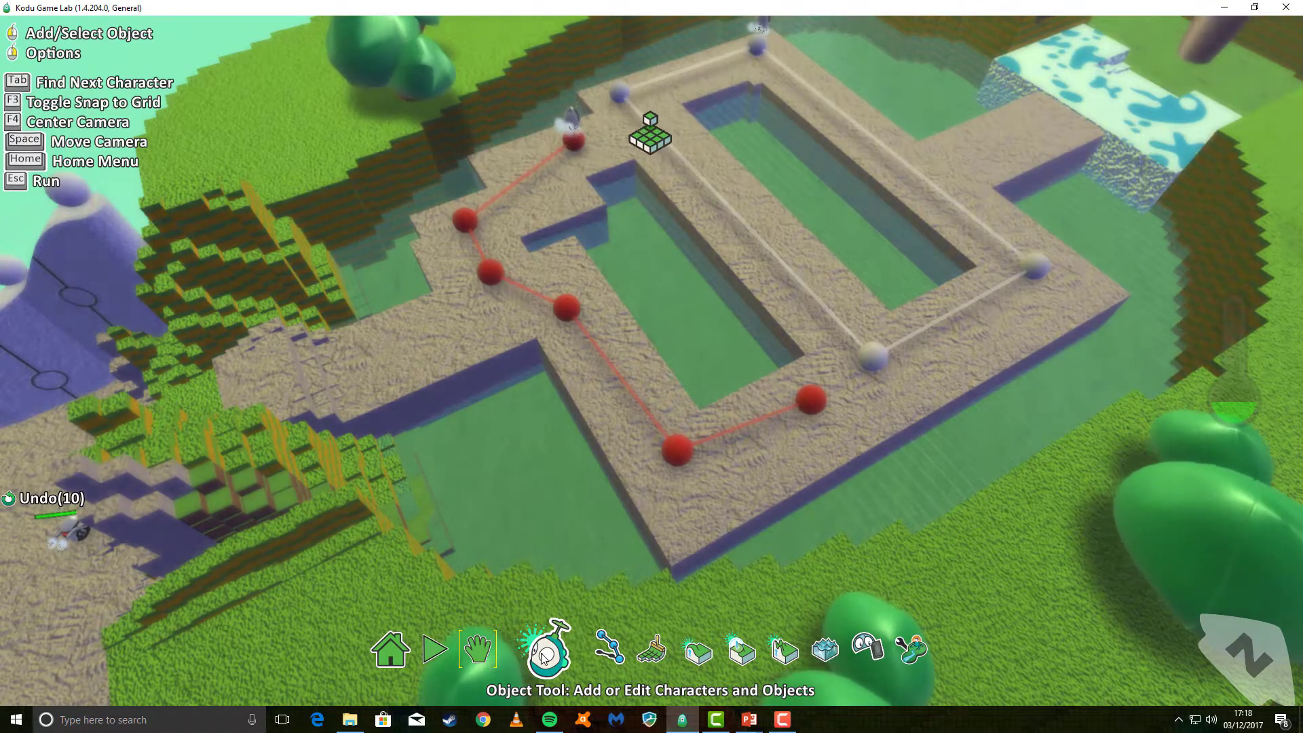
left_click(544, 650)
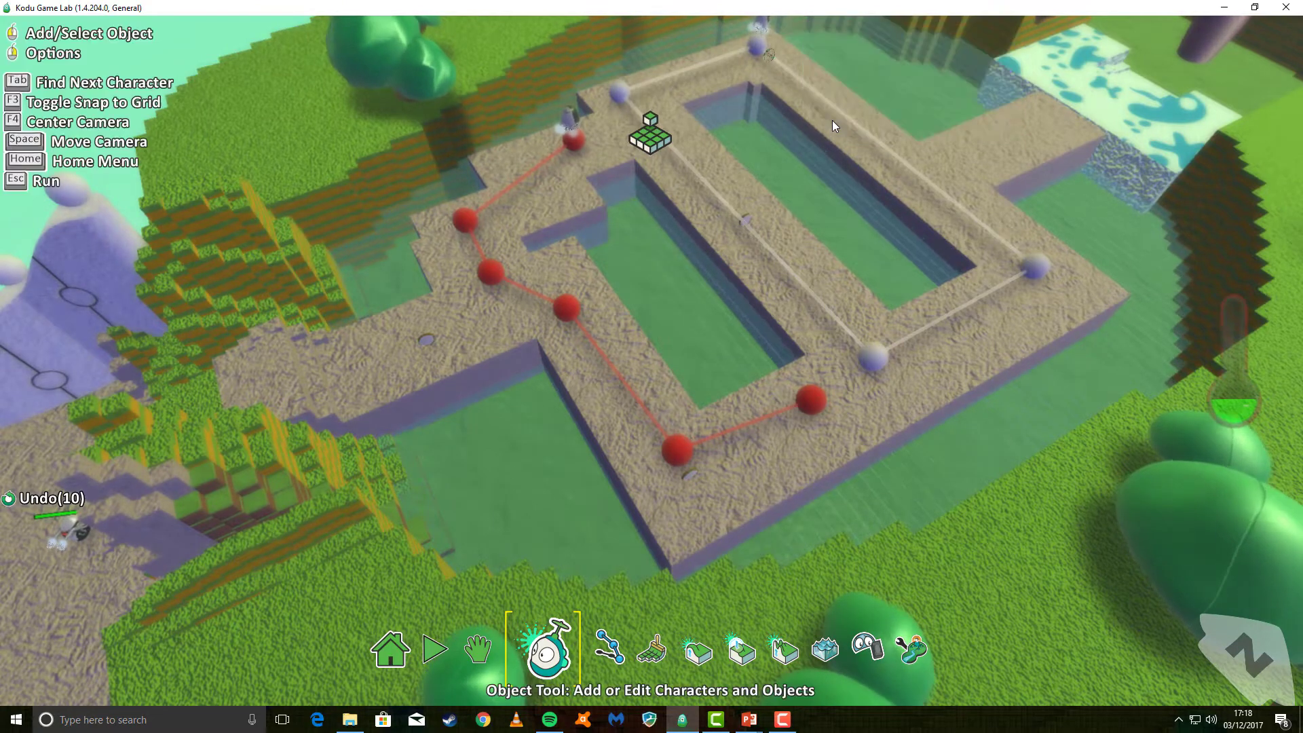
right_click(835, 126)
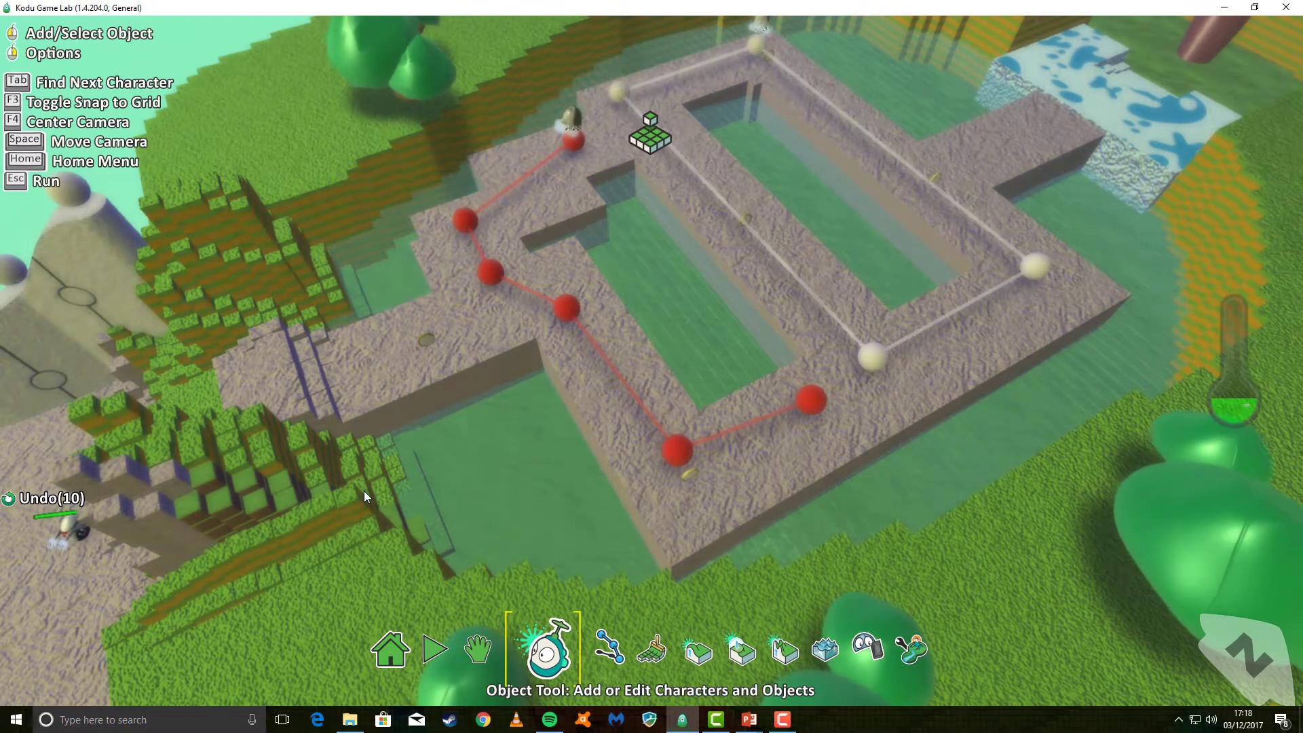
Step: Bring Kodu into view and open its rule program
left_click(499, 651)
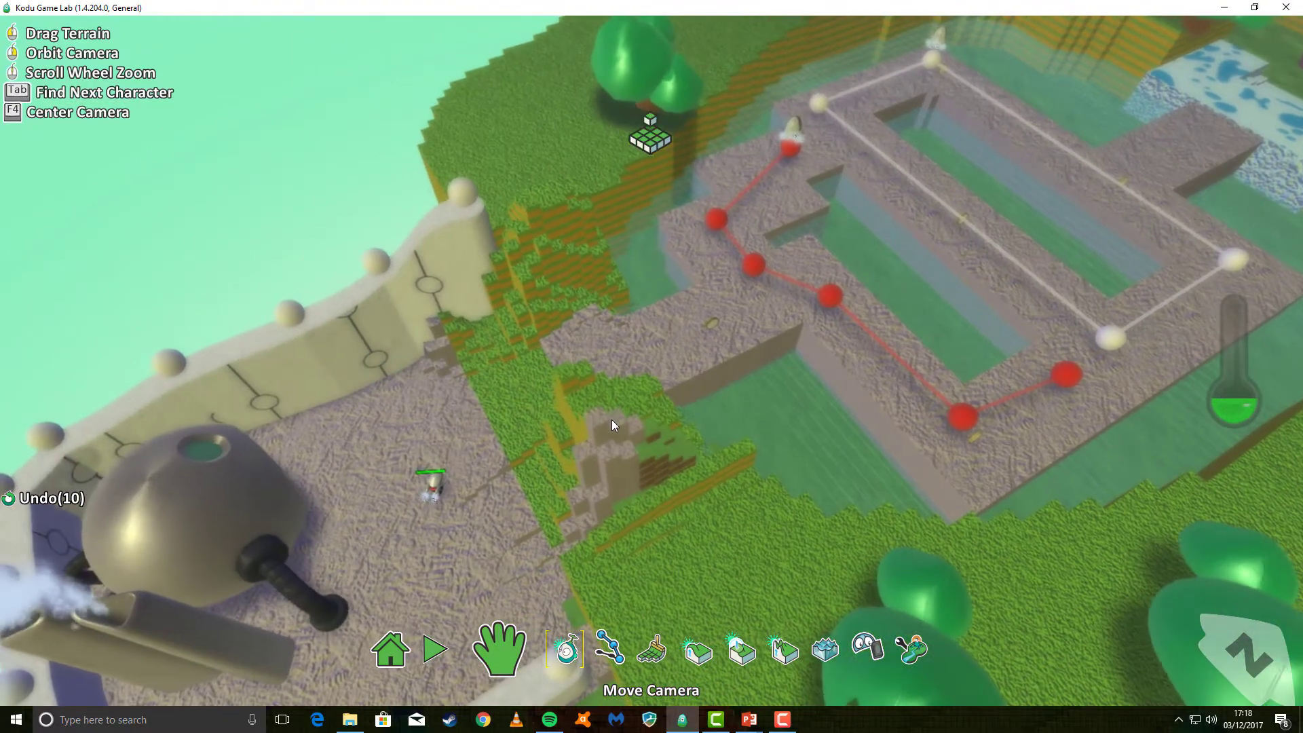
left_click(536, 650)
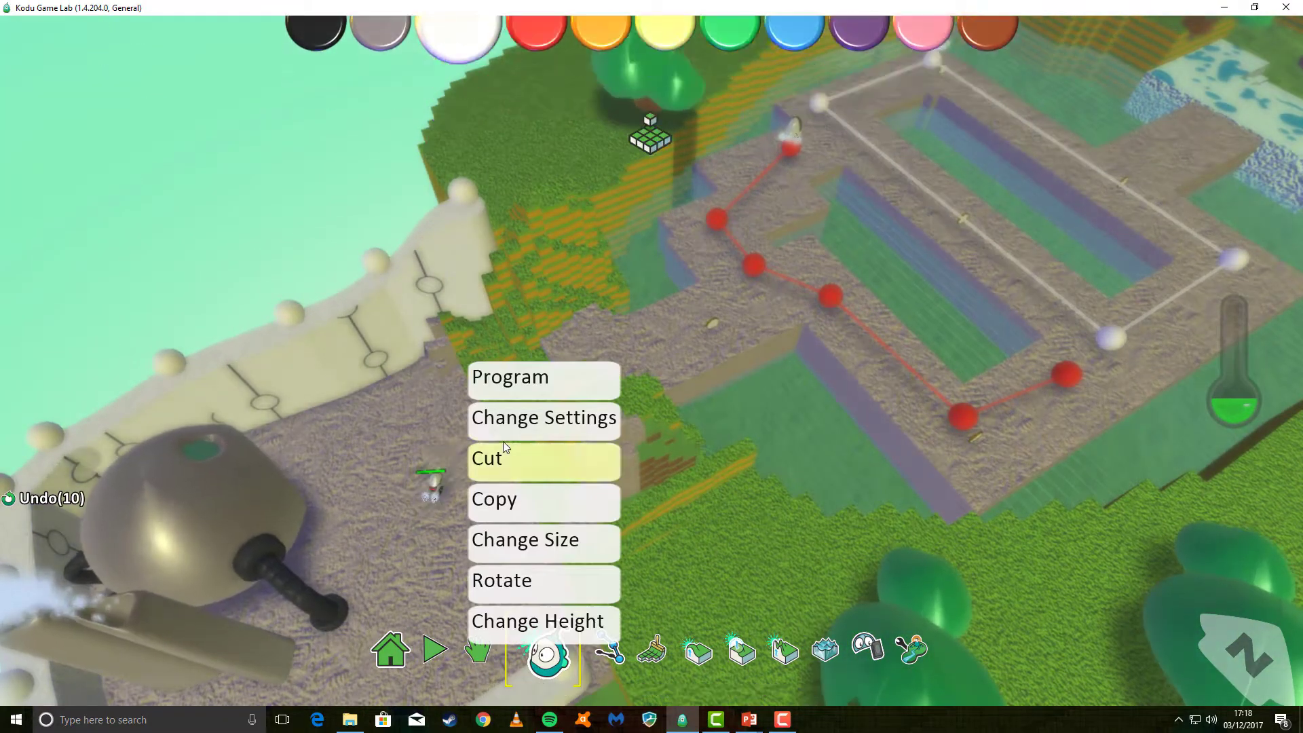
left_click(510, 376)
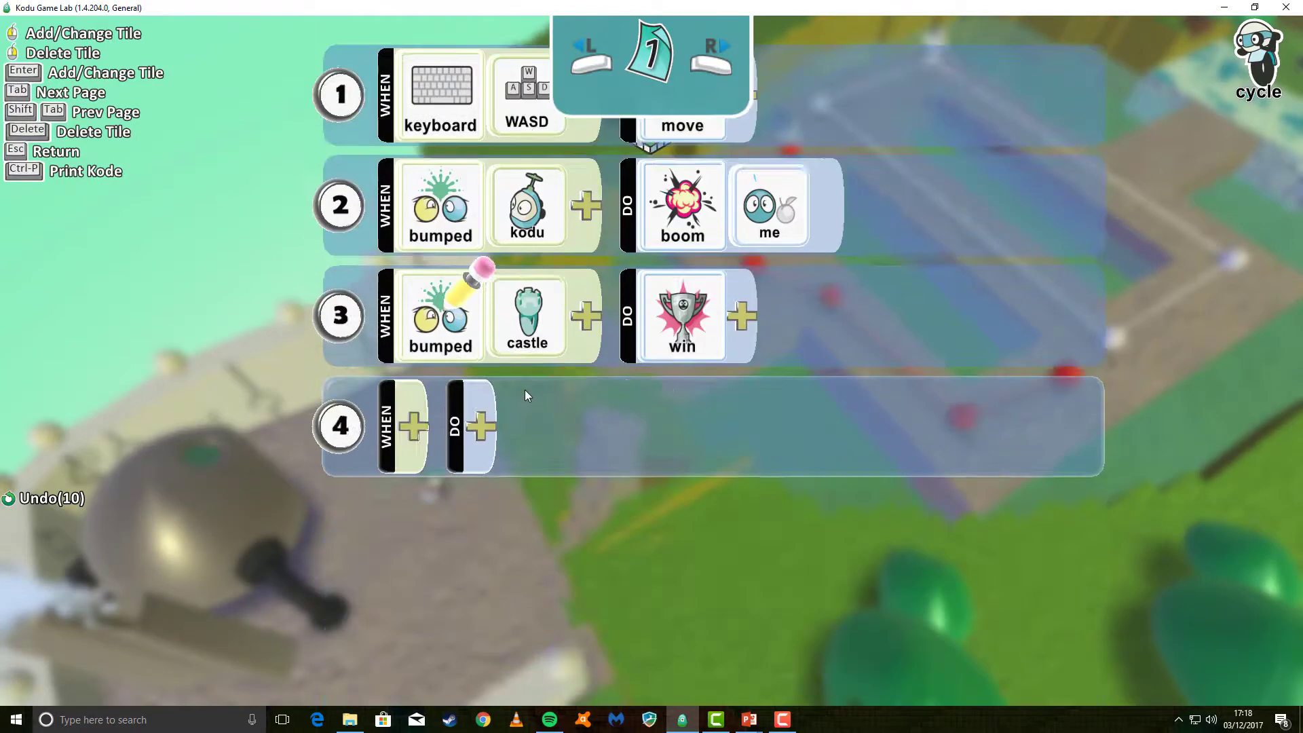
Step: Set rule 4: when Kodu bumps a coin, it eats the coin
left_click(413, 426)
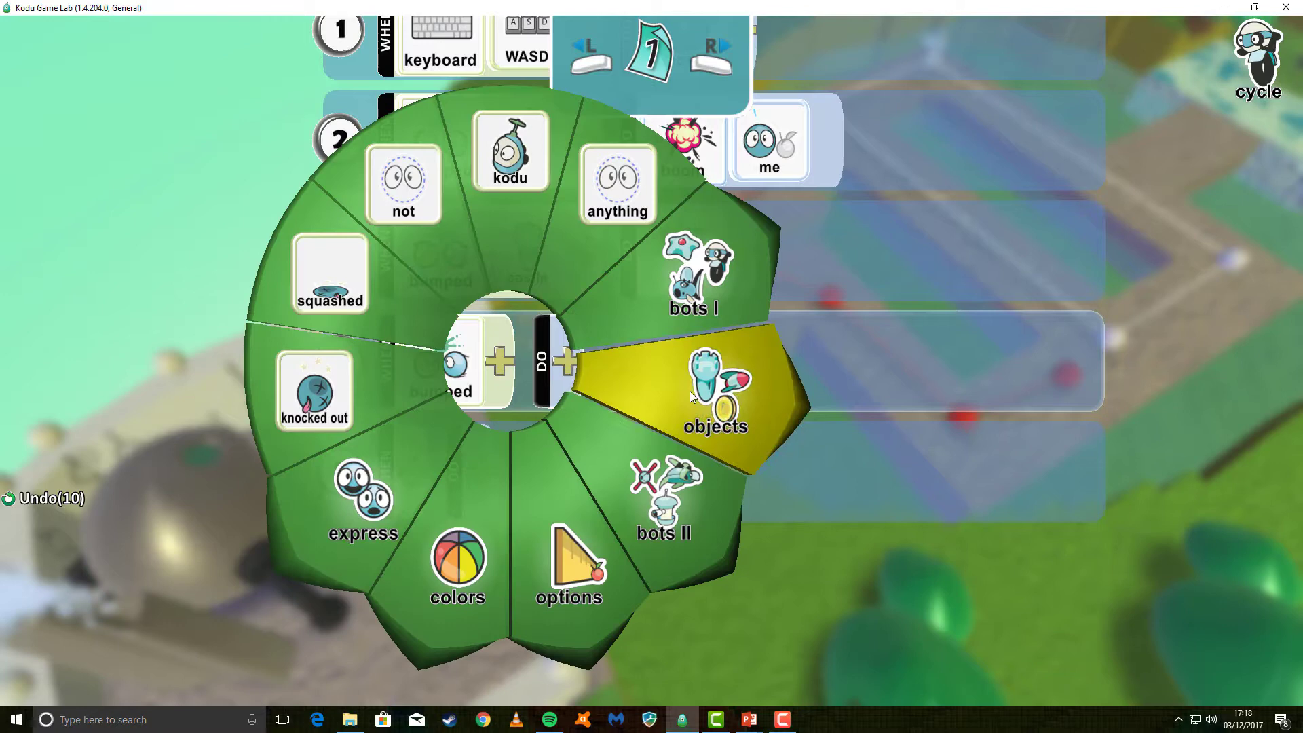
left_click(714, 391)
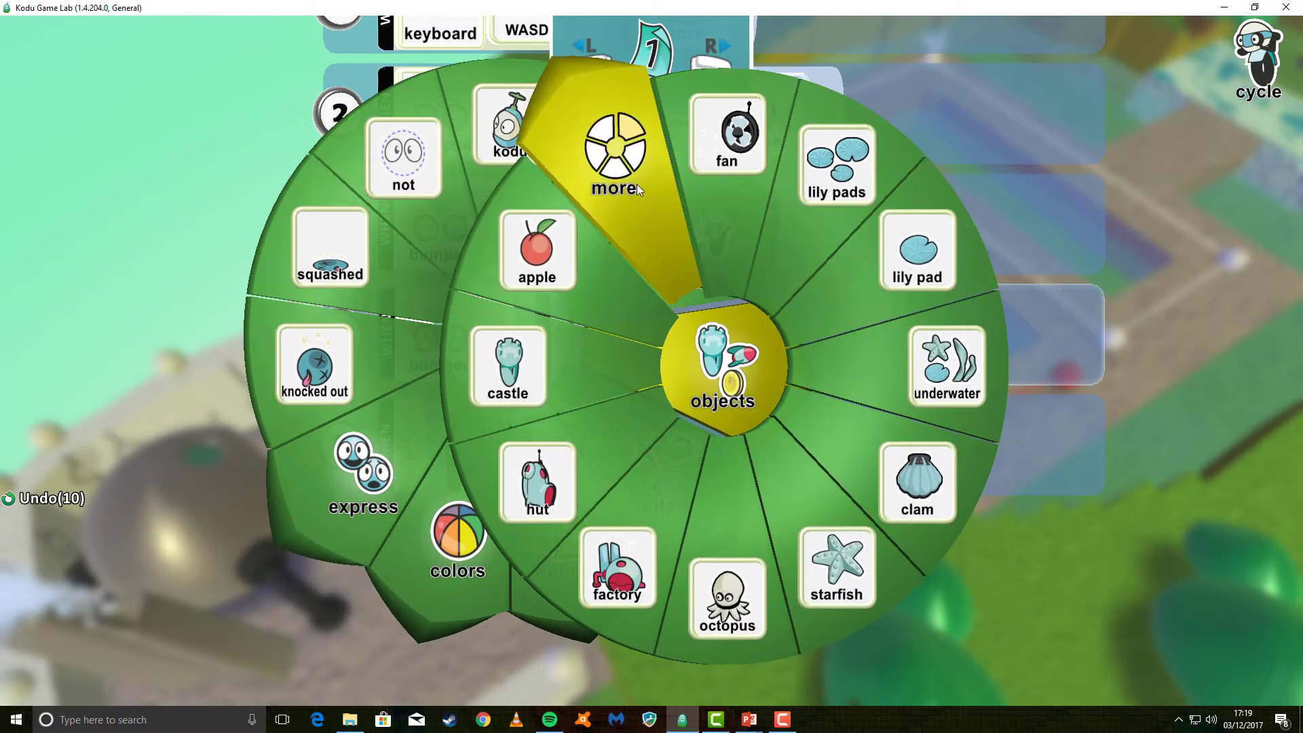
left_click(615, 154)
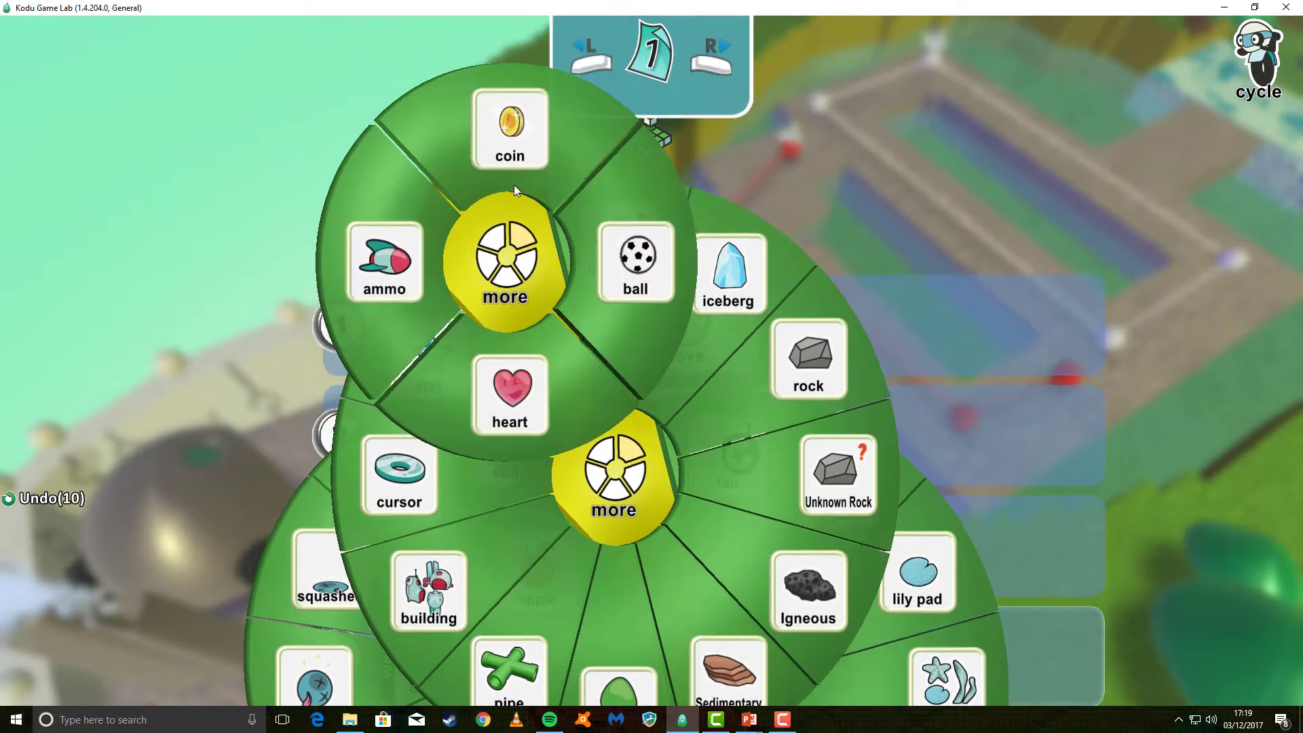
left_click(511, 124)
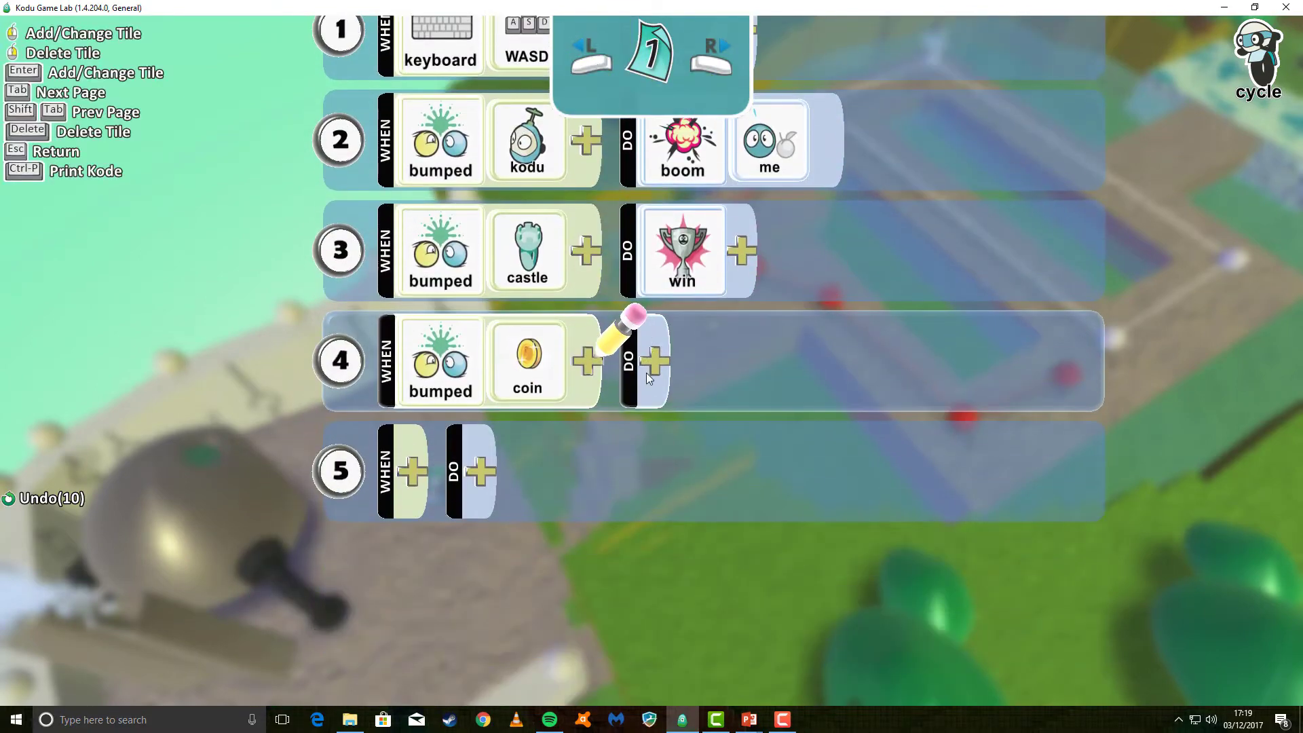
left_click(654, 359)
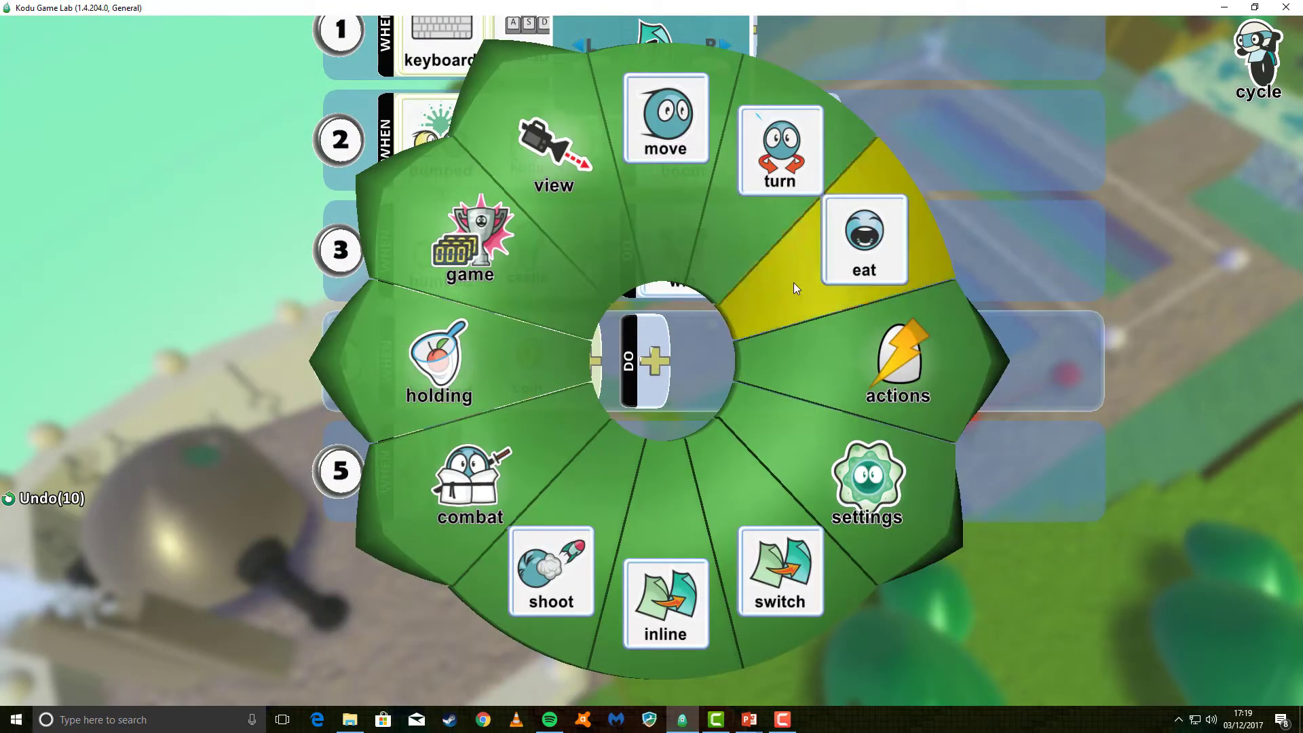
left_click(862, 240)
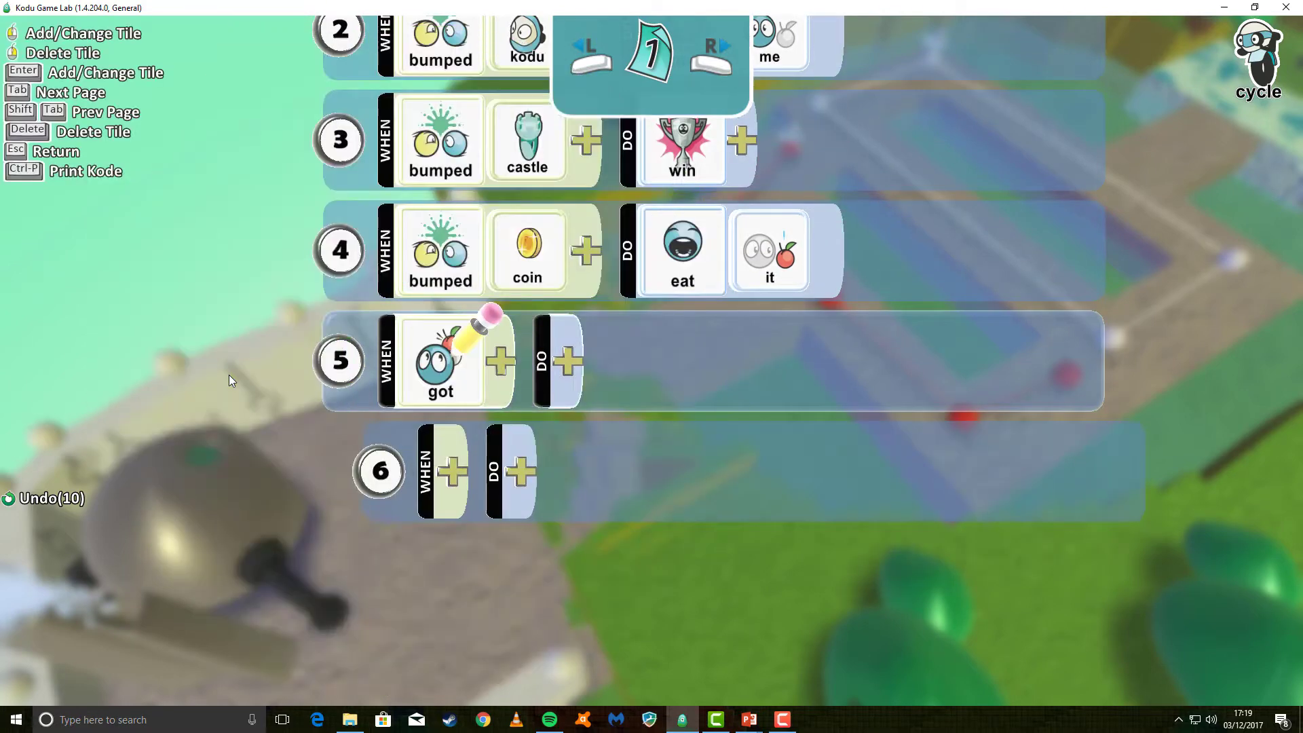
Step: Make rule 5's condition Kodu getting a coin
left_click(441, 359)
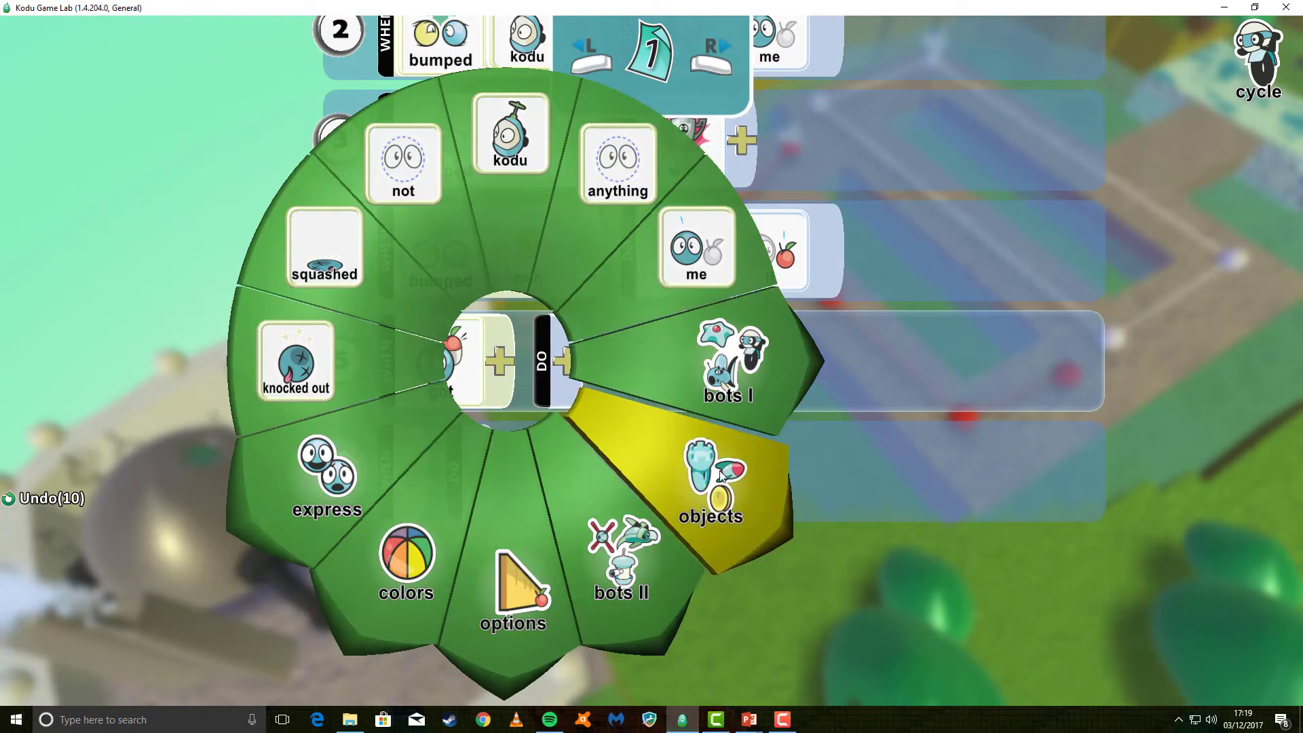
left_click(710, 490)
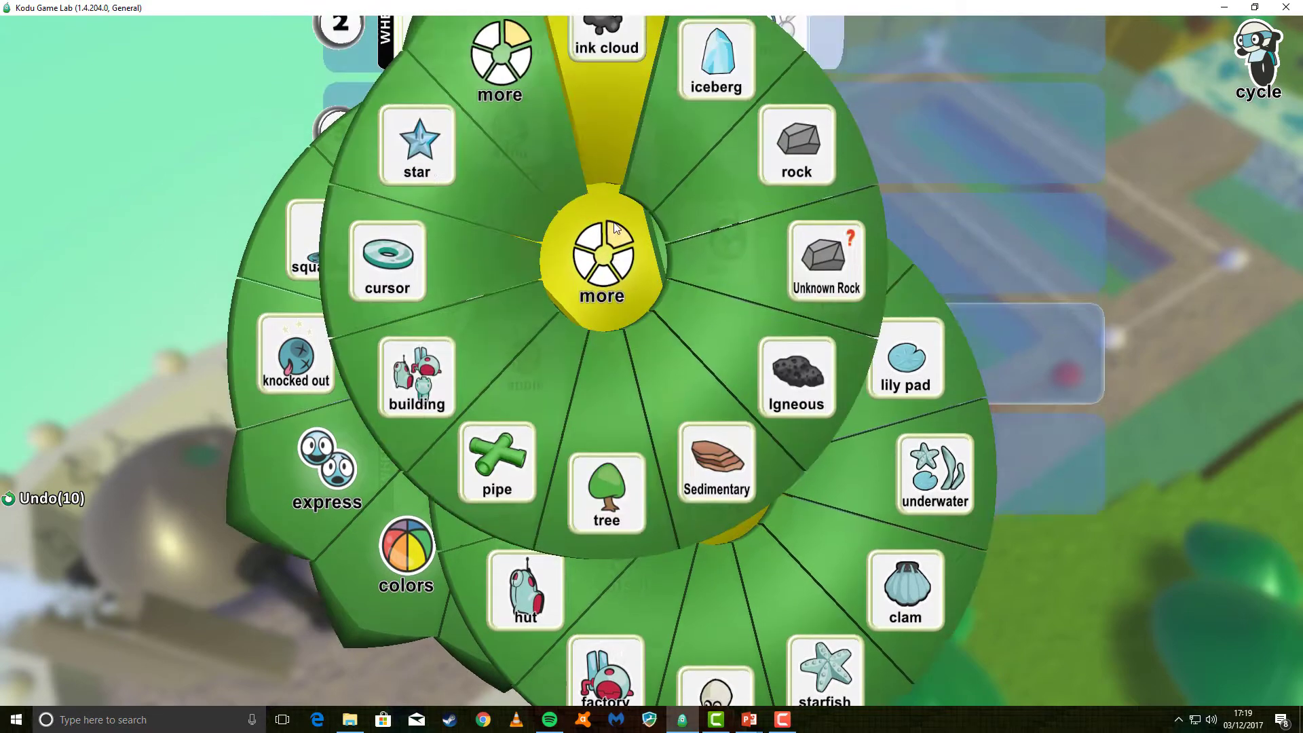
left_click(602, 258)
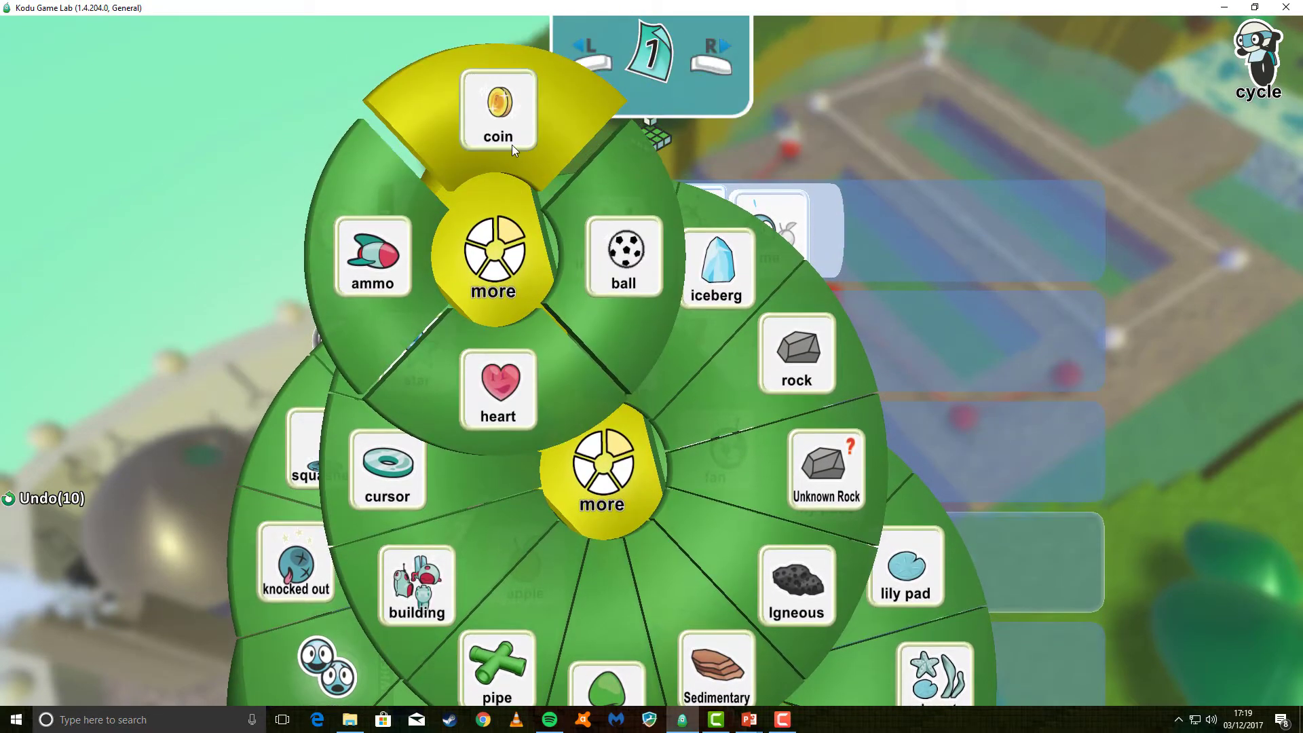
left_click(496, 108)
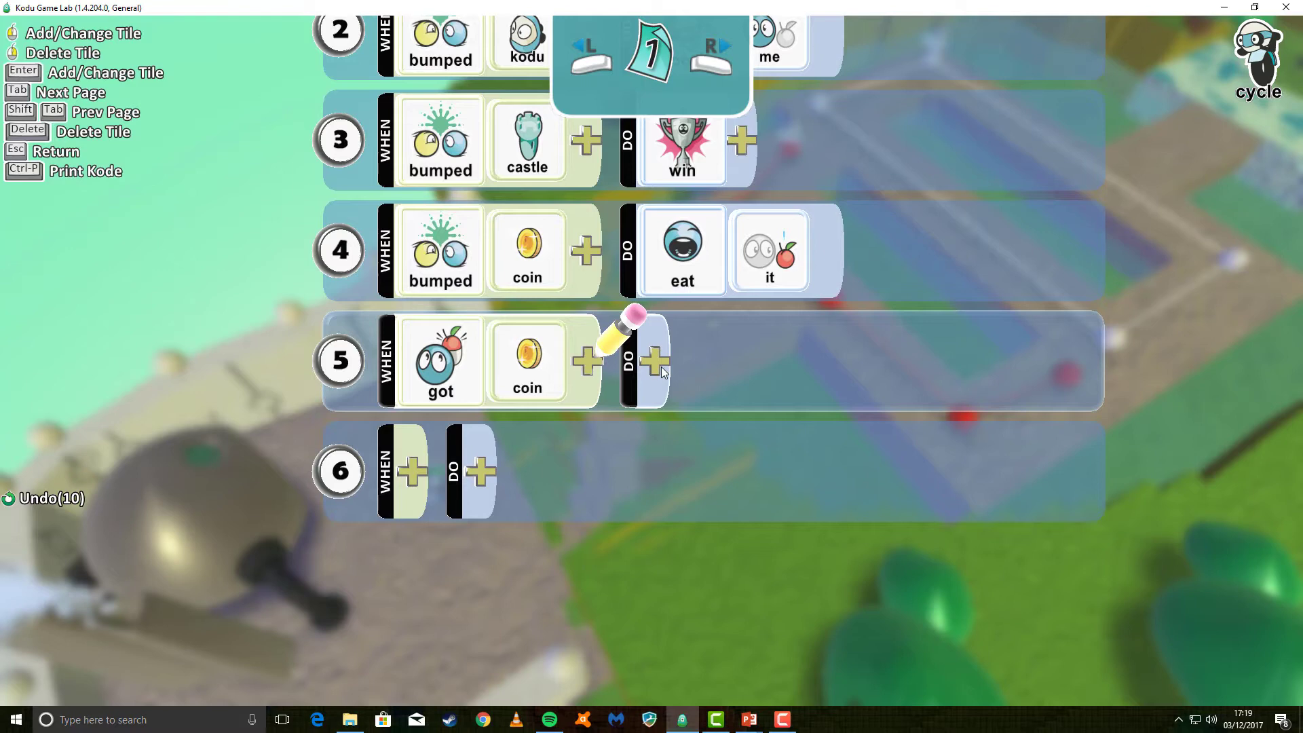
Step: Give rule 5 the action of adding points to the red score
left_click(656, 361)
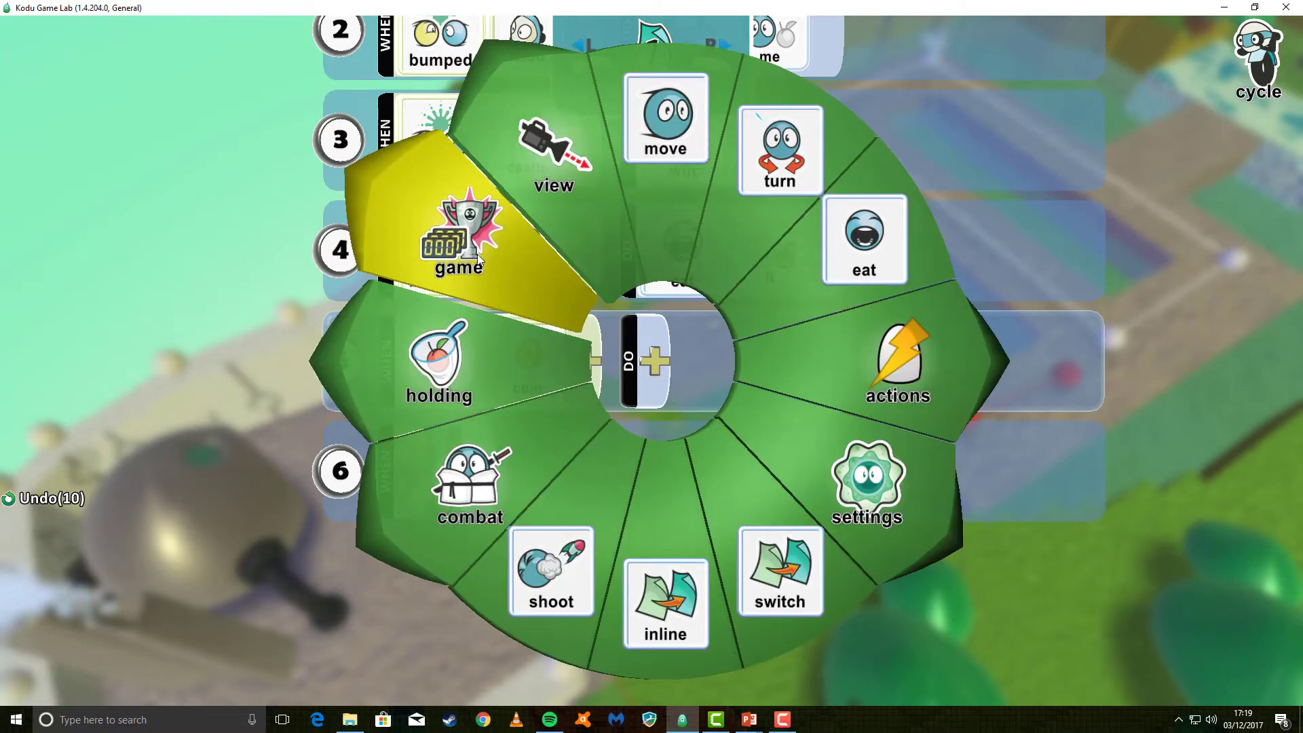
left_click(457, 241)
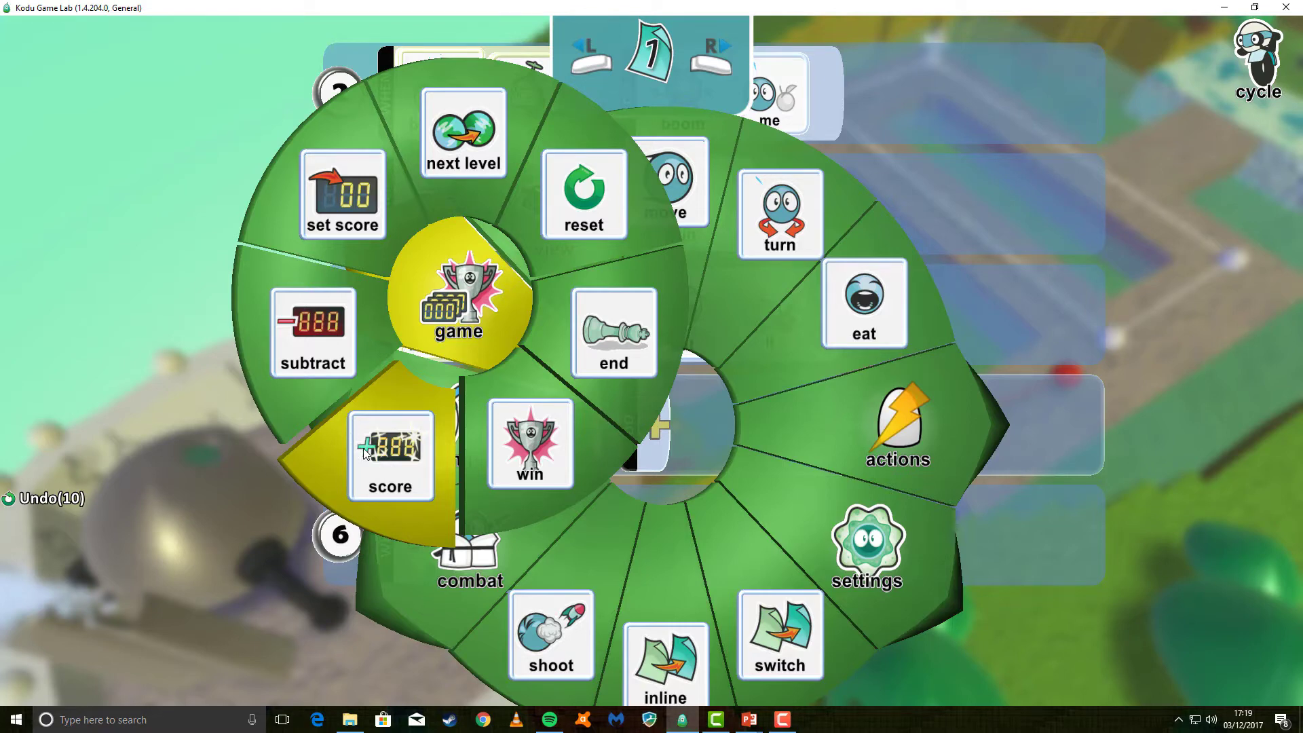
left_click(390, 454)
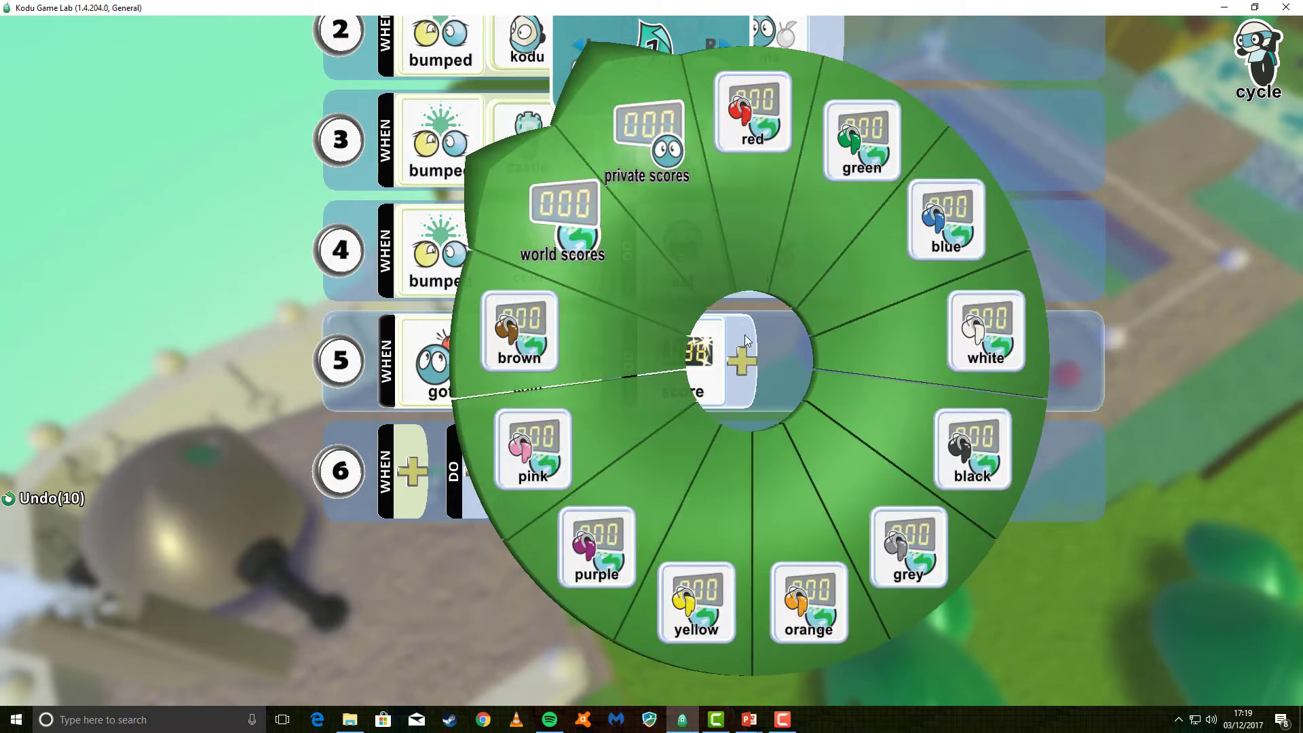
left_click(752, 113)
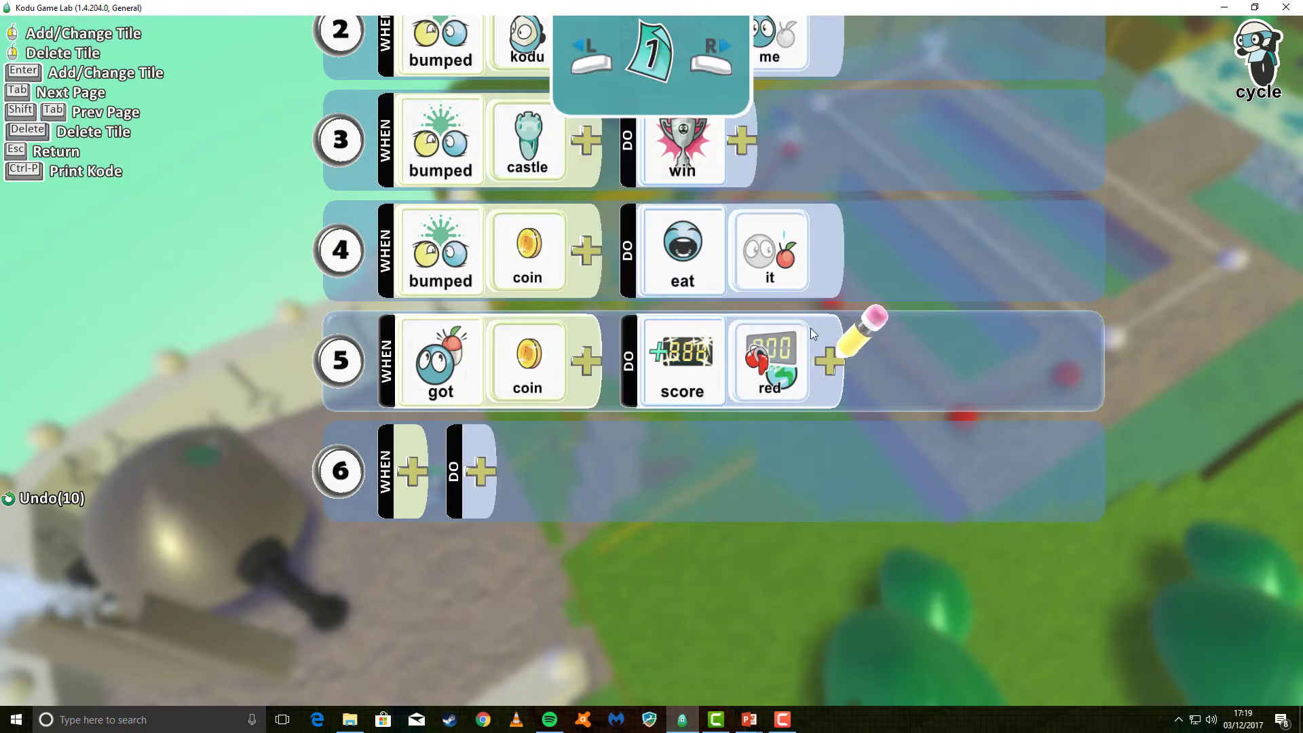
left_click(681, 360)
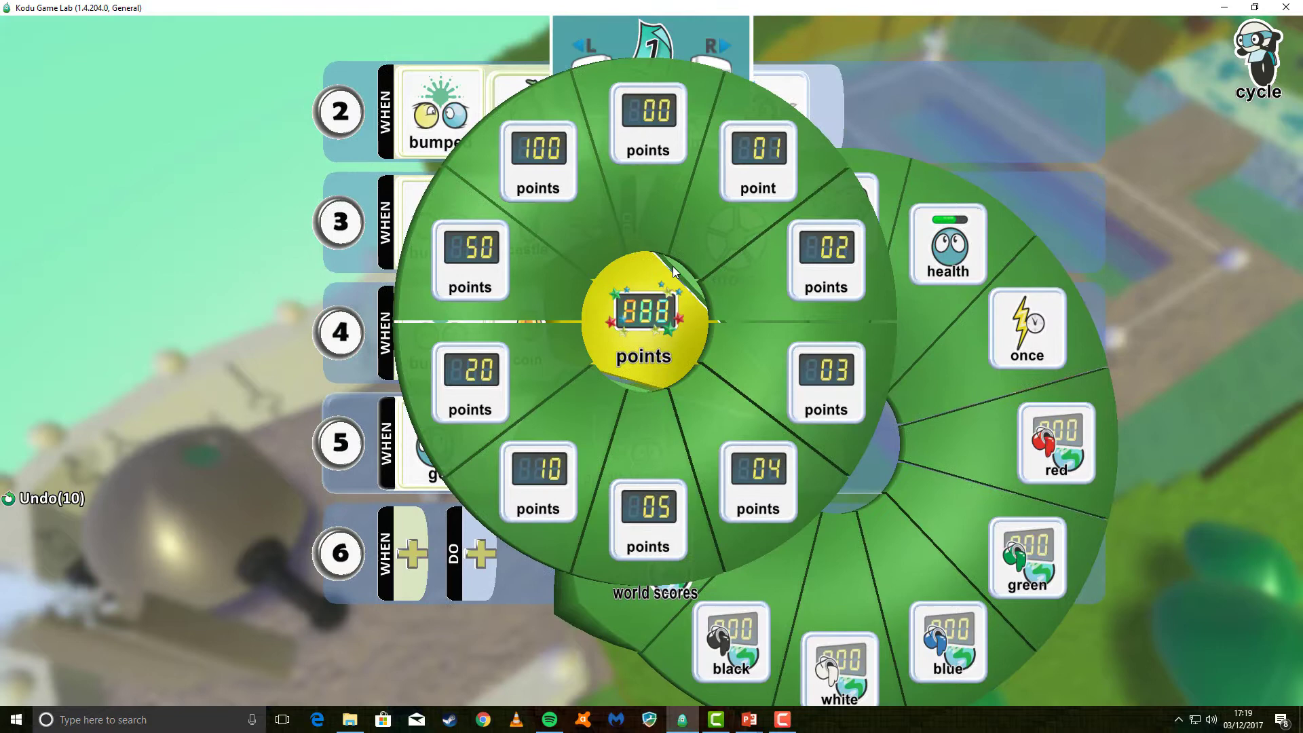
left_click(757, 160)
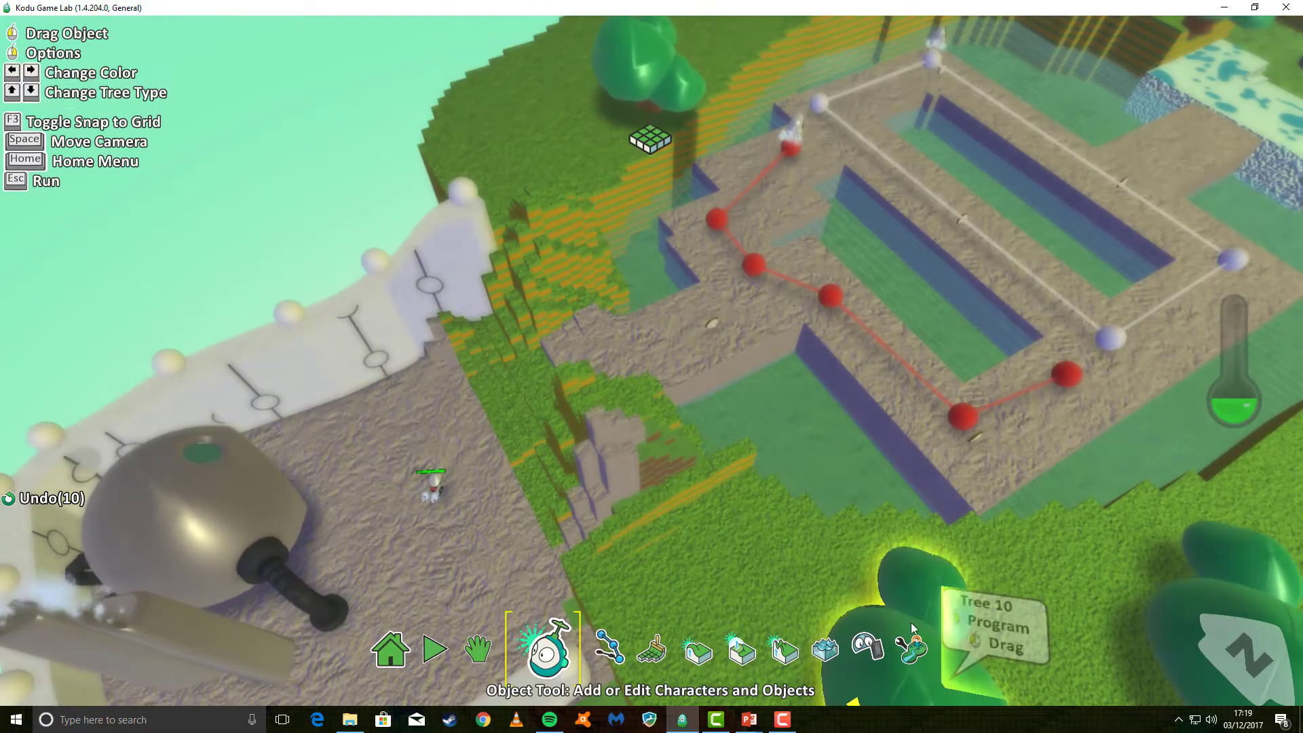
Step: In world settings, set Score Visibility: Red to Loud Labeled
left_click(886, 651)
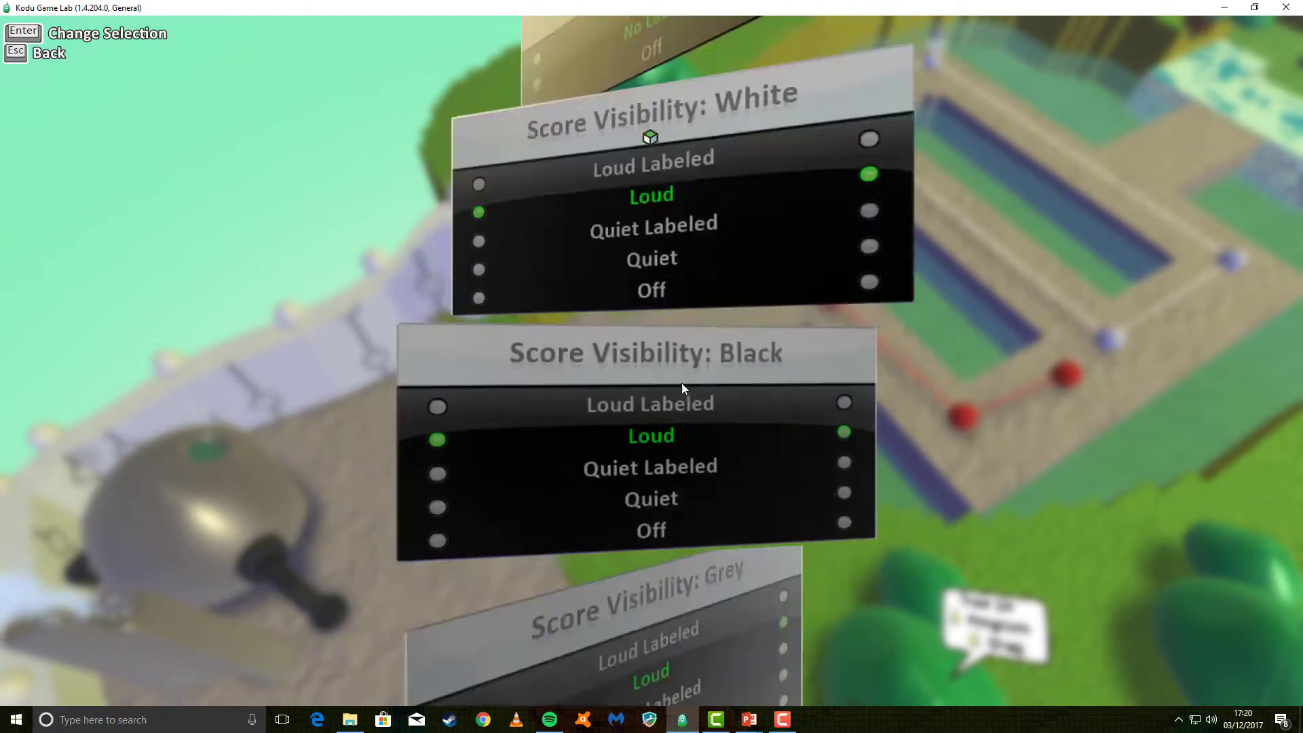
scroll("down", 3)
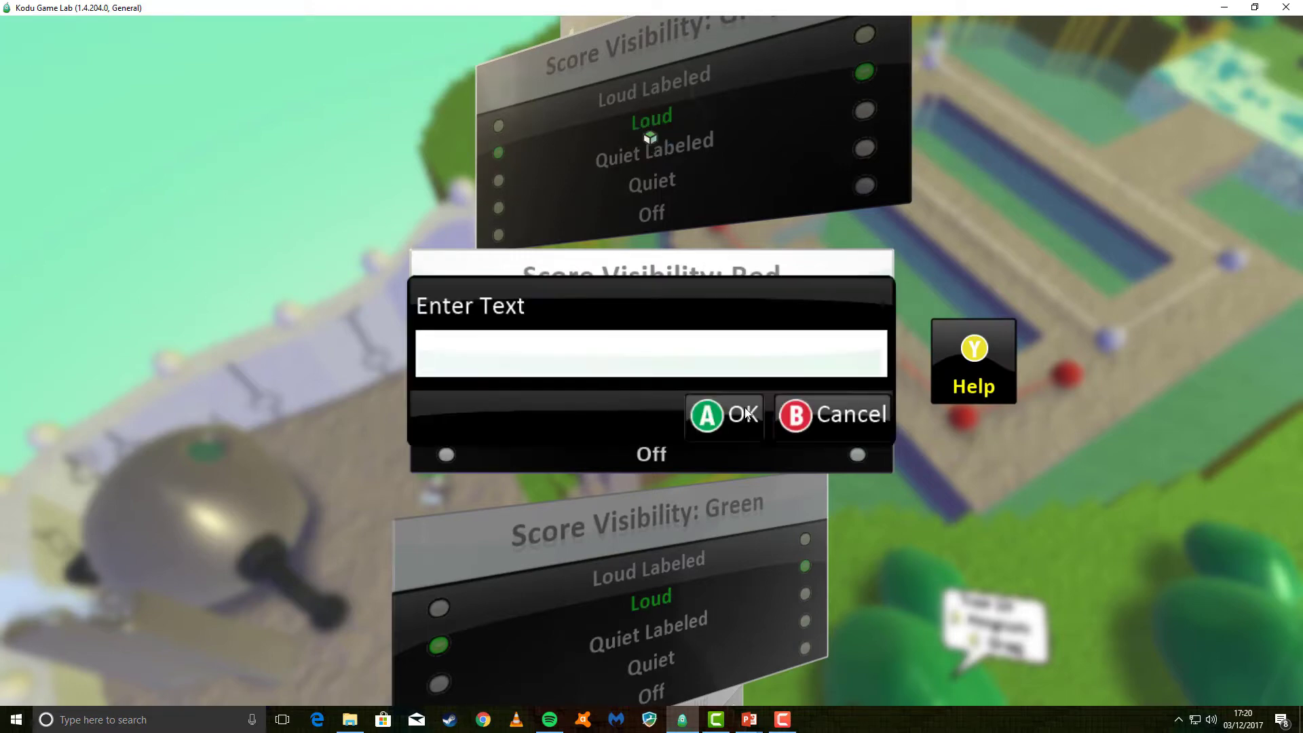
left_click(831, 415)
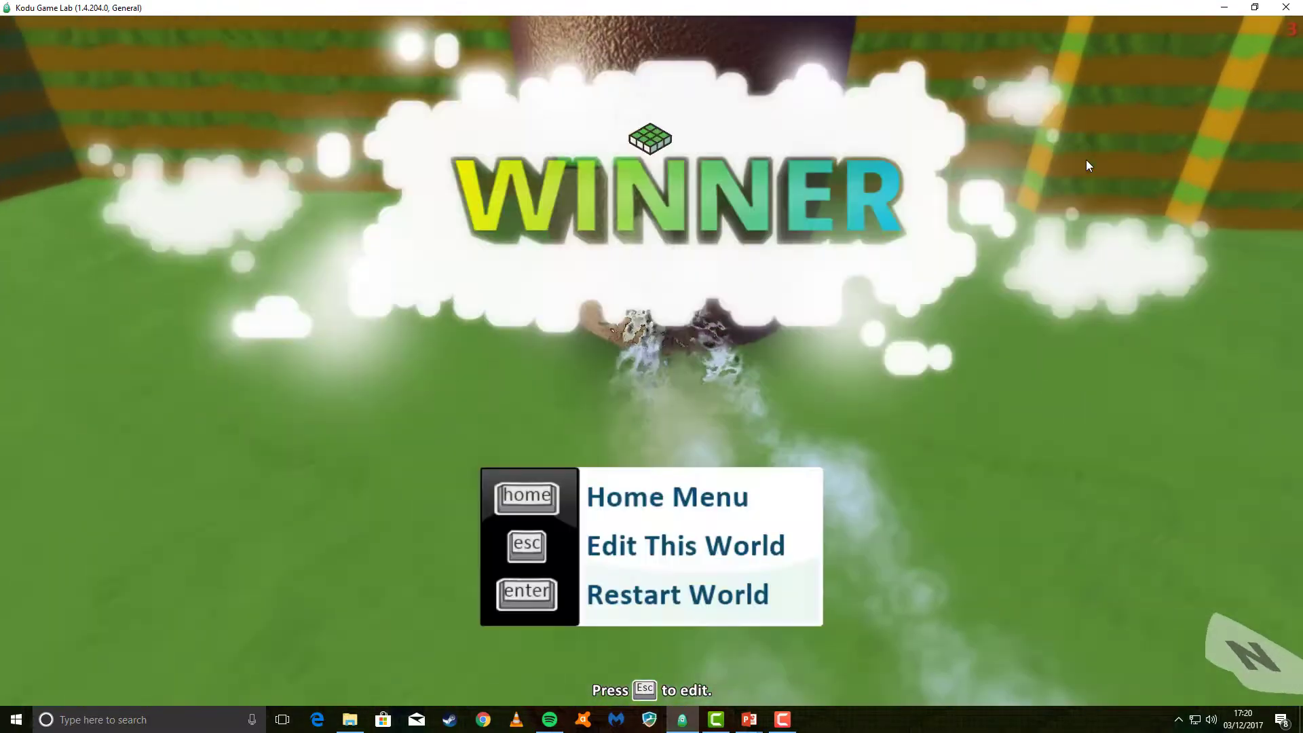
mouse_move(762, 266)
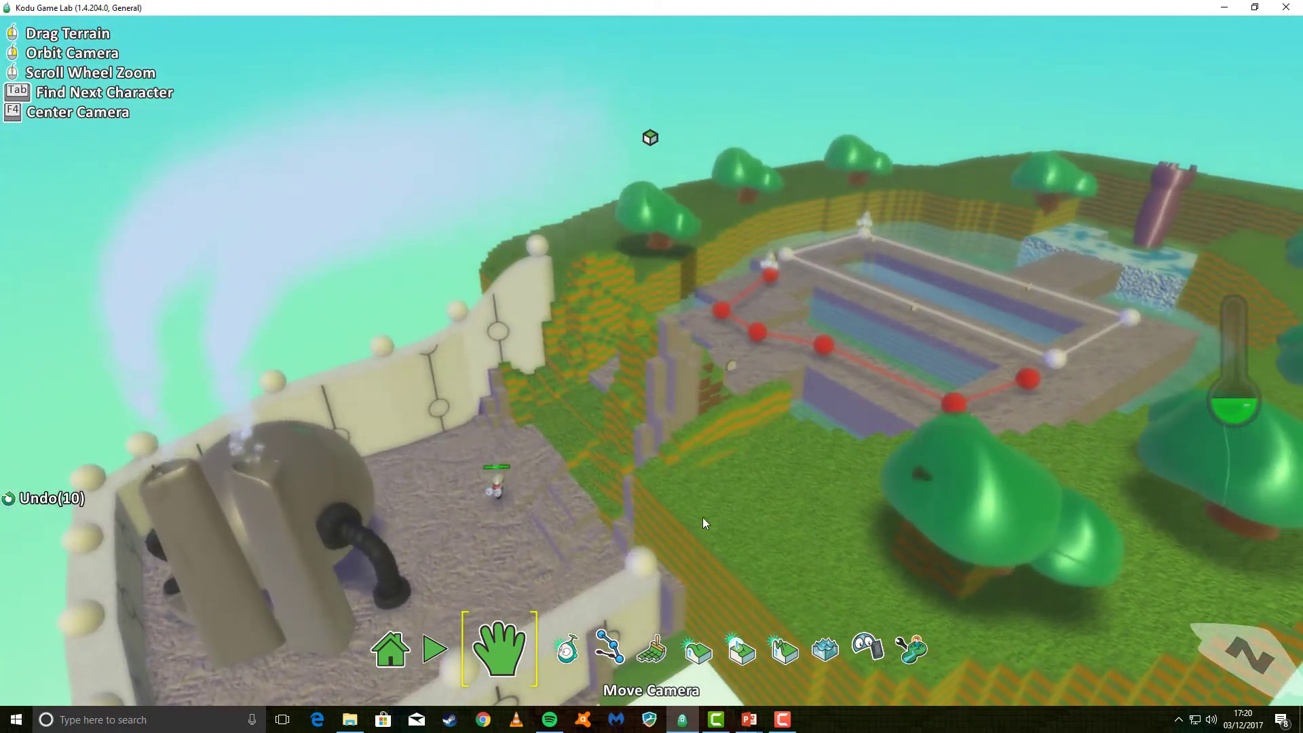
Step: Select Kodu with the Object Tool and scroll through its program's rules
left_click(540, 650)
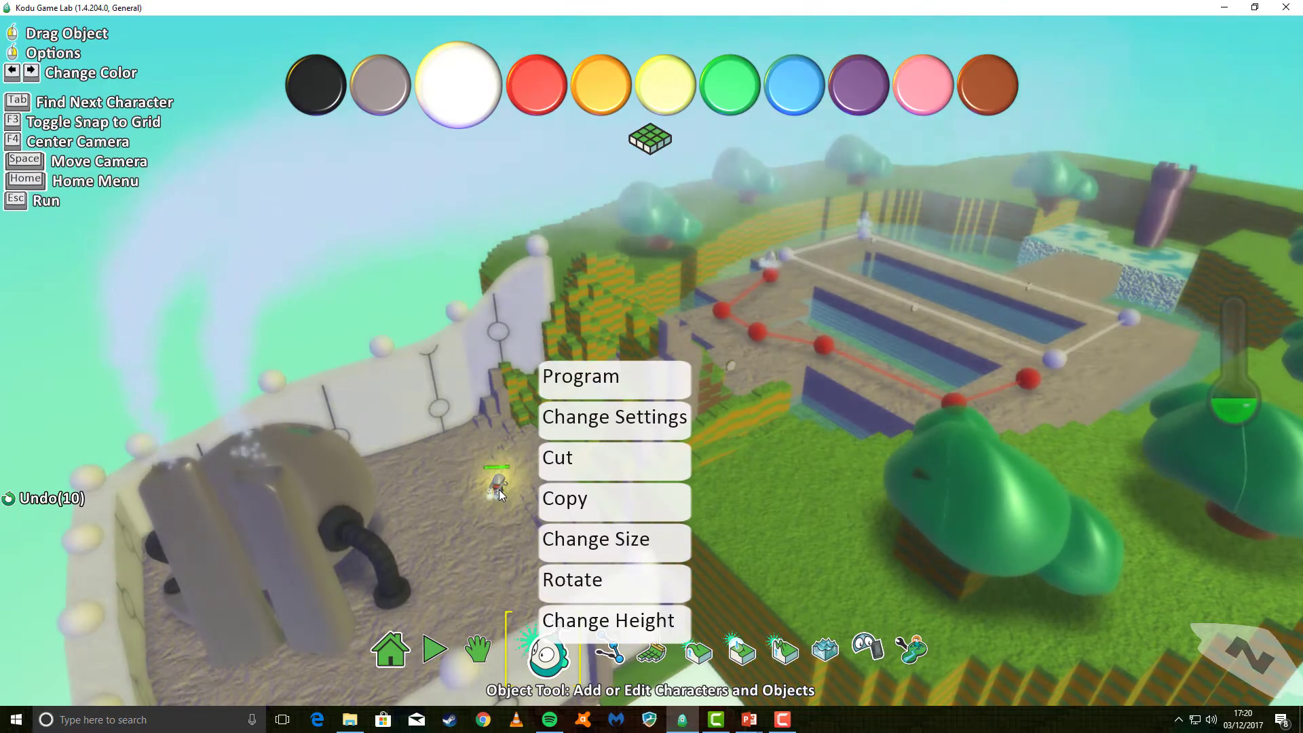
left_click(580, 375)
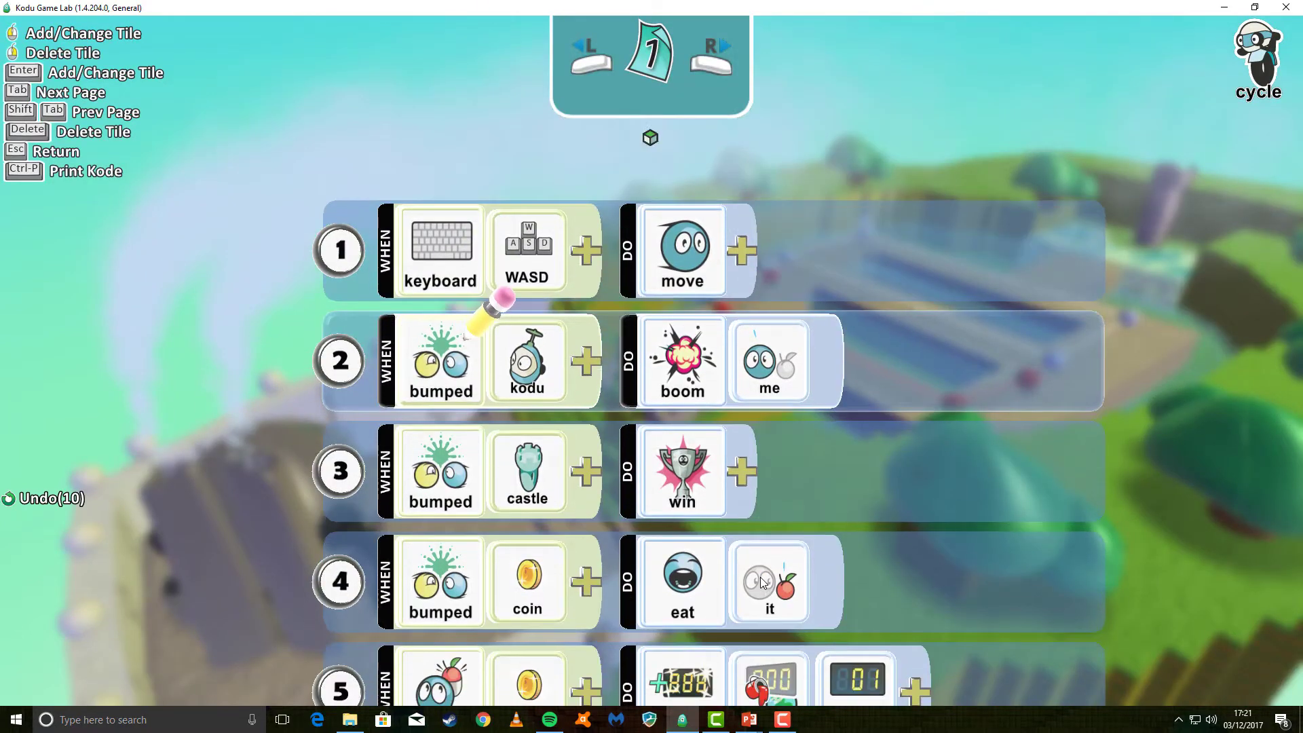
scroll("down", 3)
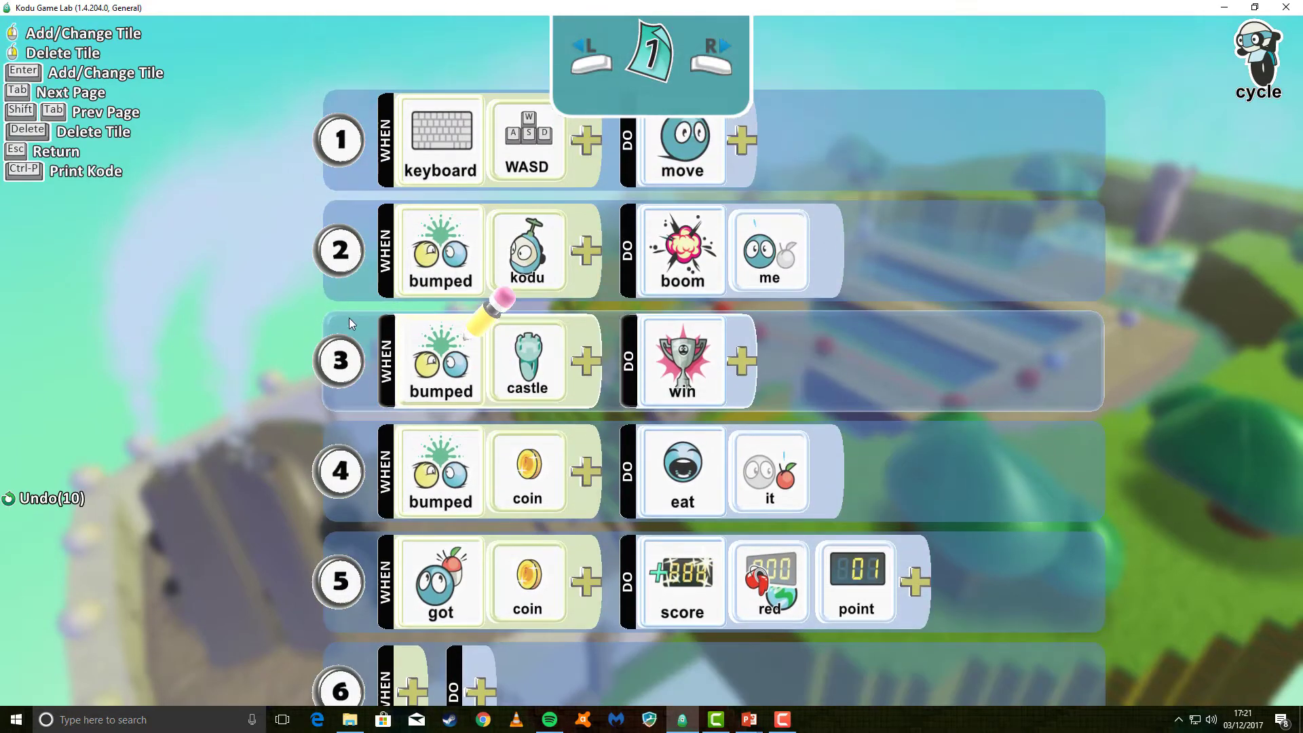
Step: Move the castle-bump rule to after the got-coin scoring rule
right_click(339, 360)
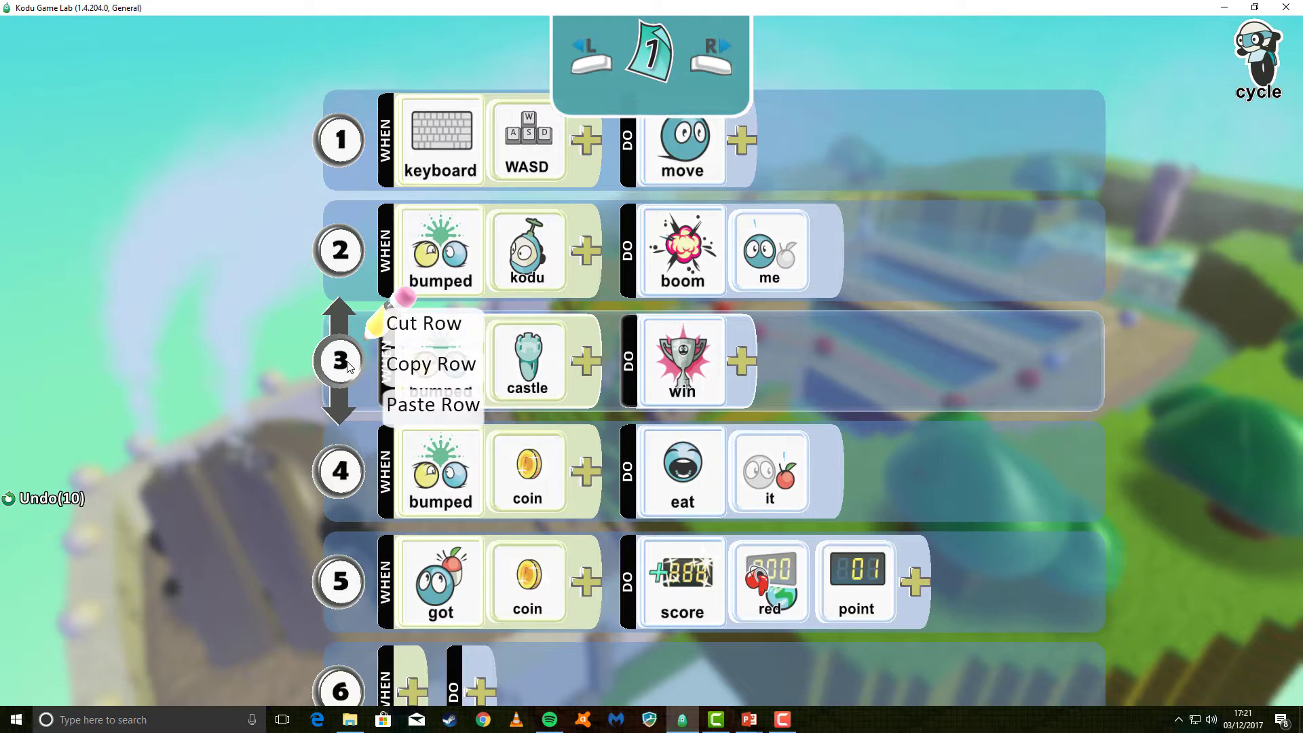
mouse_move(340, 407)
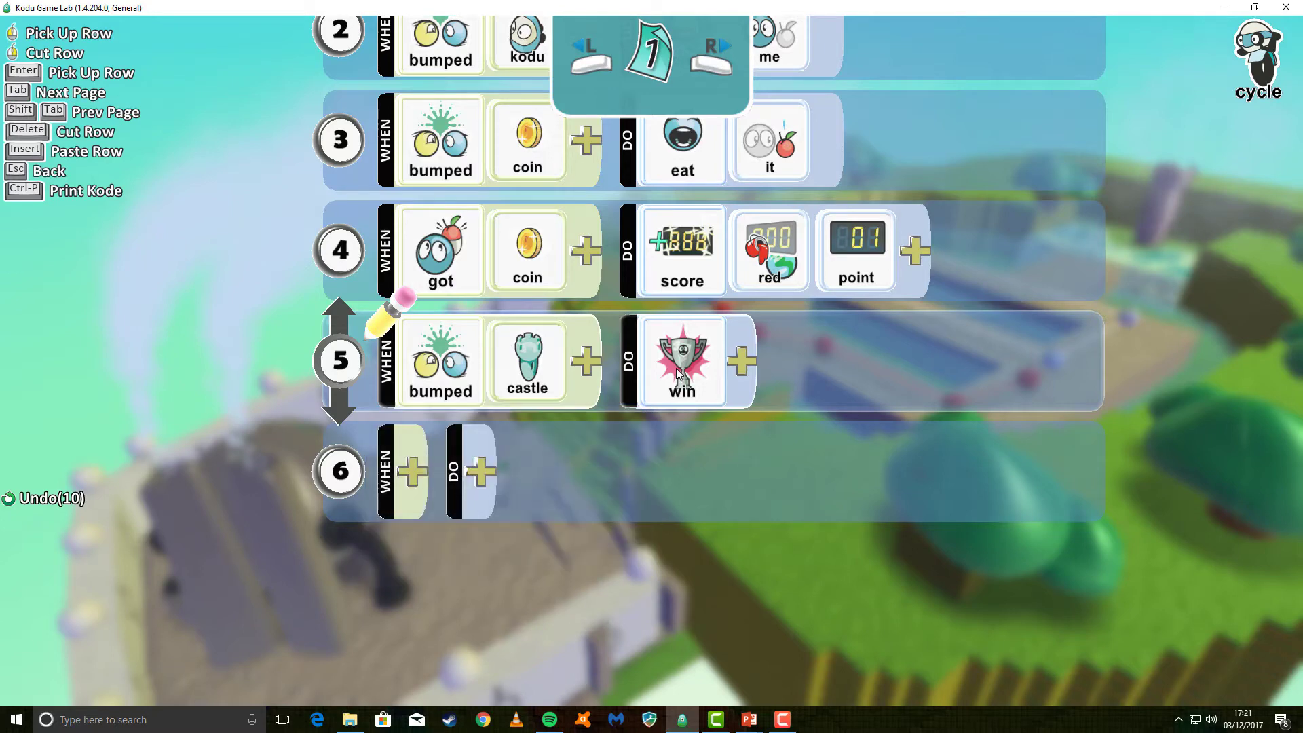
left_click(682, 360)
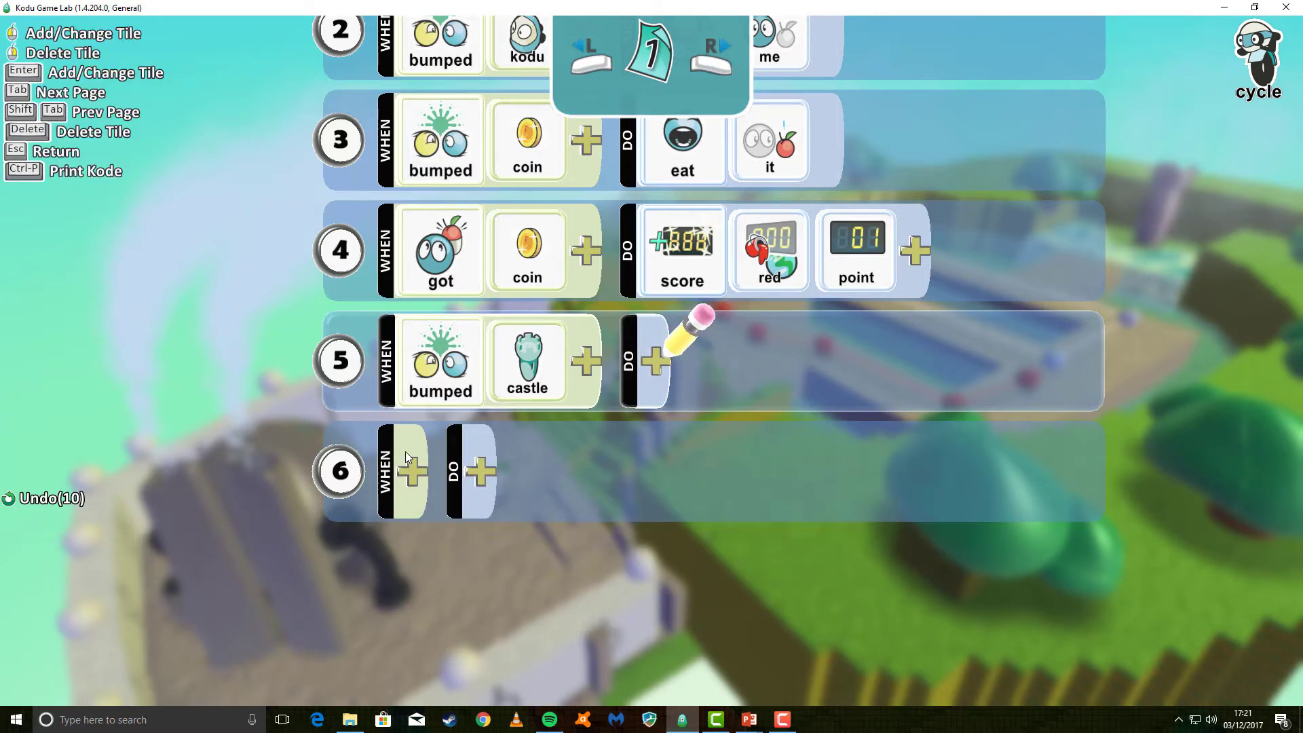
mouse_move(437, 478)
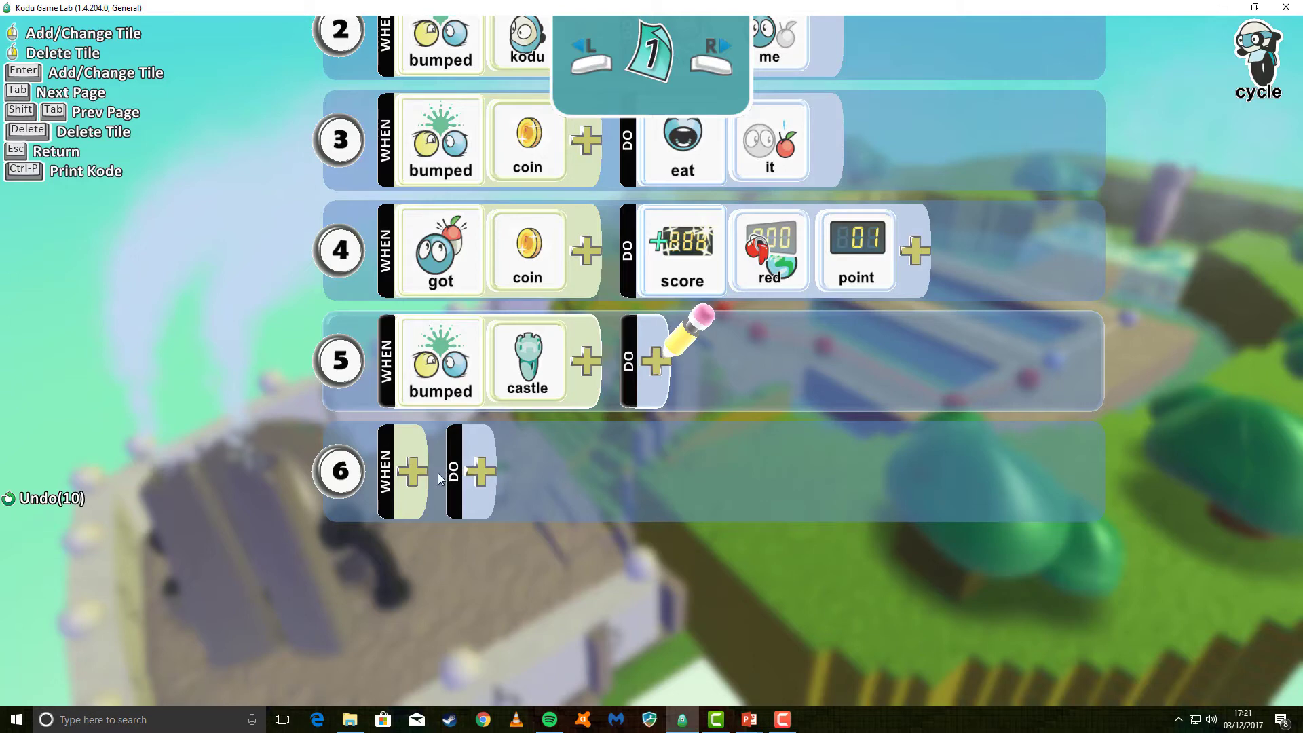
mouse_move(433, 443)
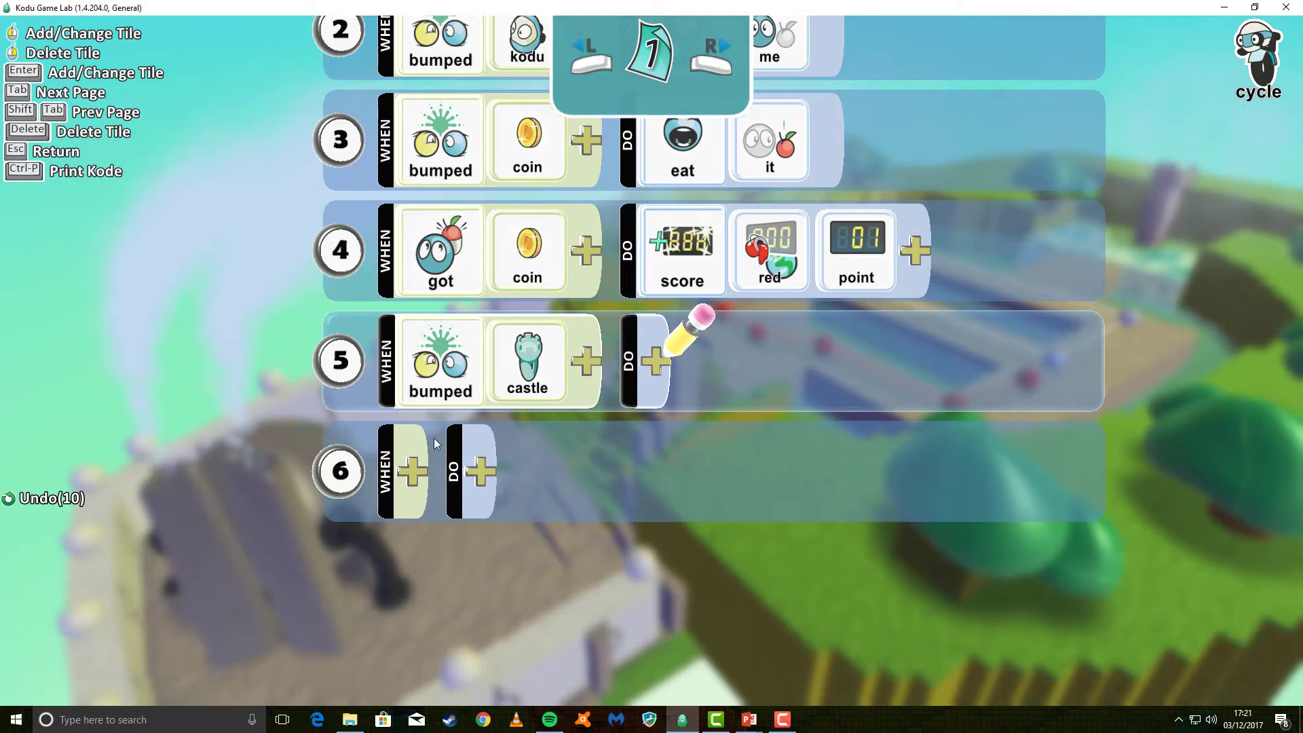
mouse_move(516, 382)
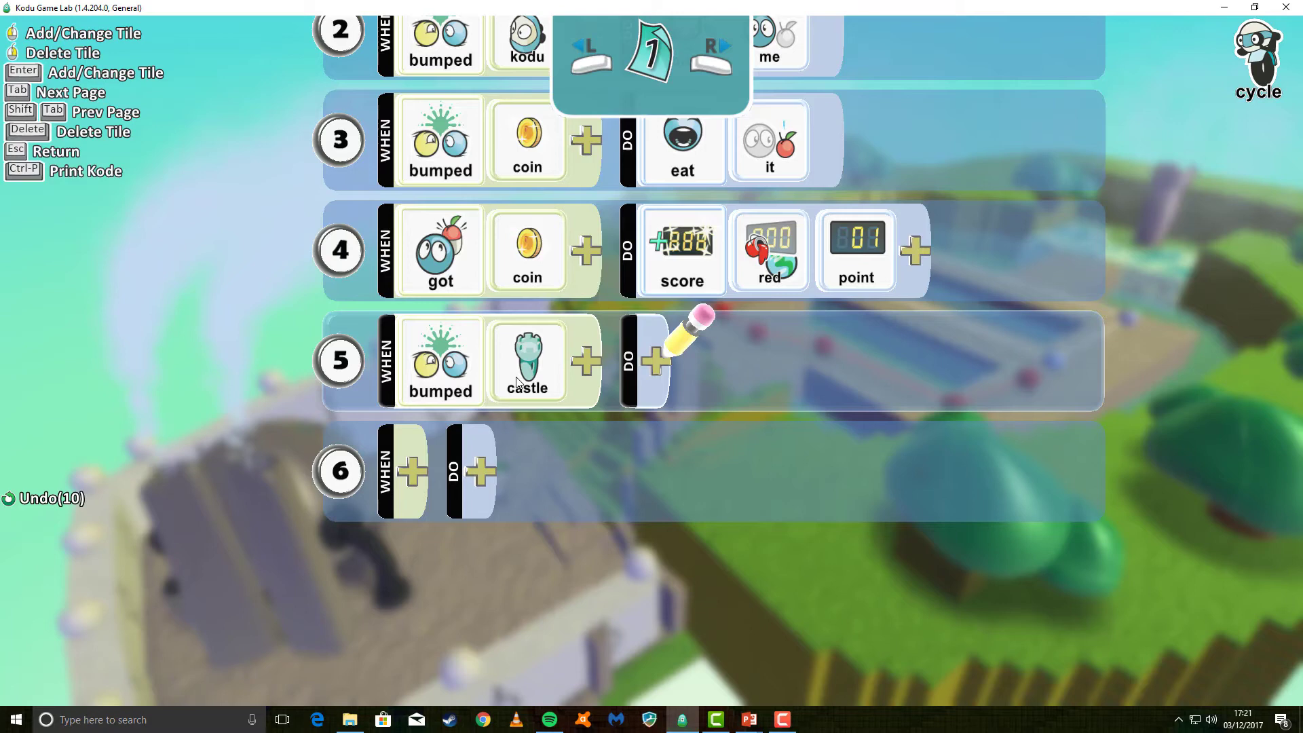
mouse_move(414, 472)
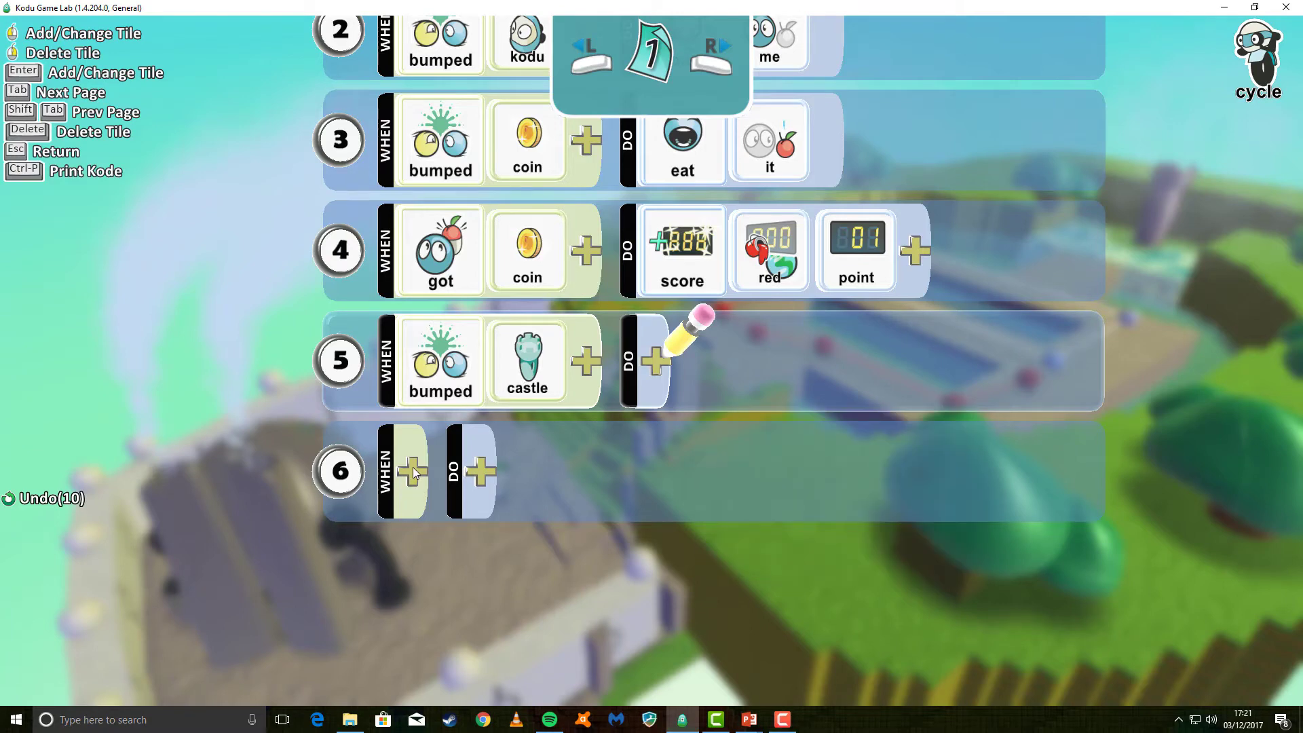
Step: Set rule 6's condition to the red score equalling 5 points
left_click(411, 472)
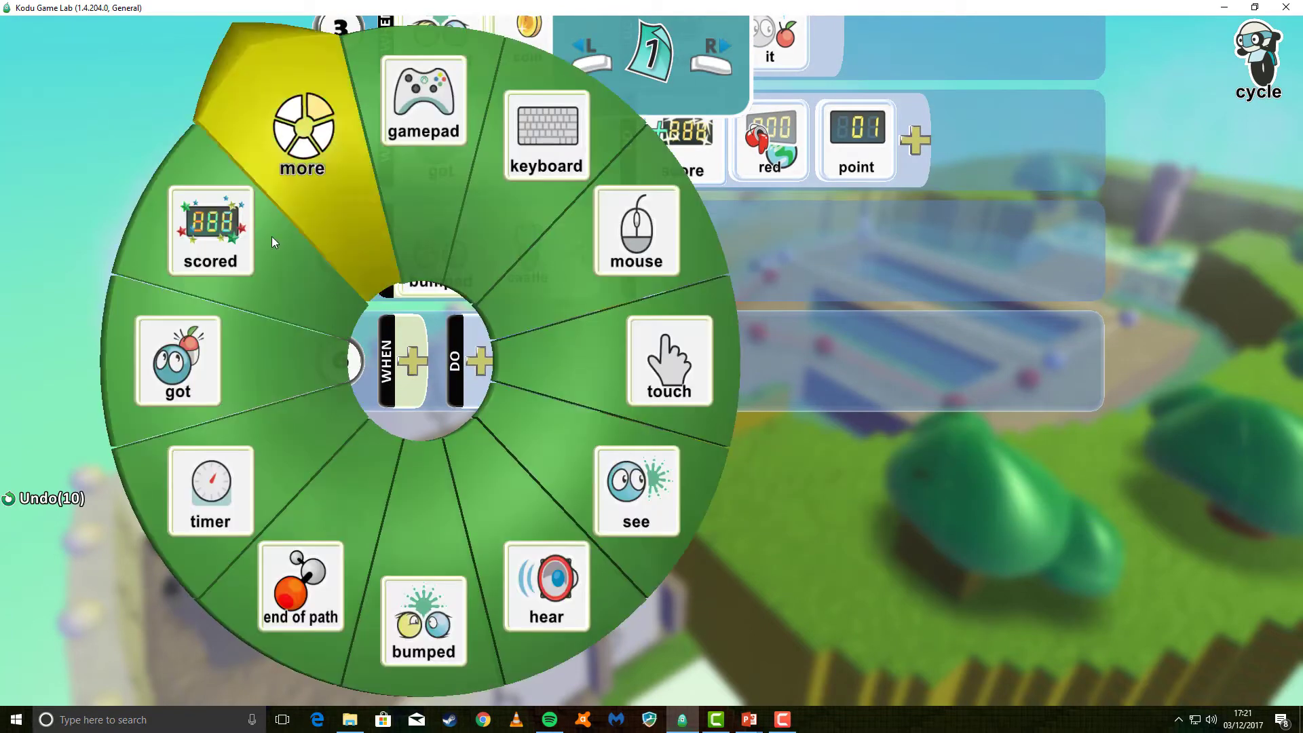
left_click(210, 231)
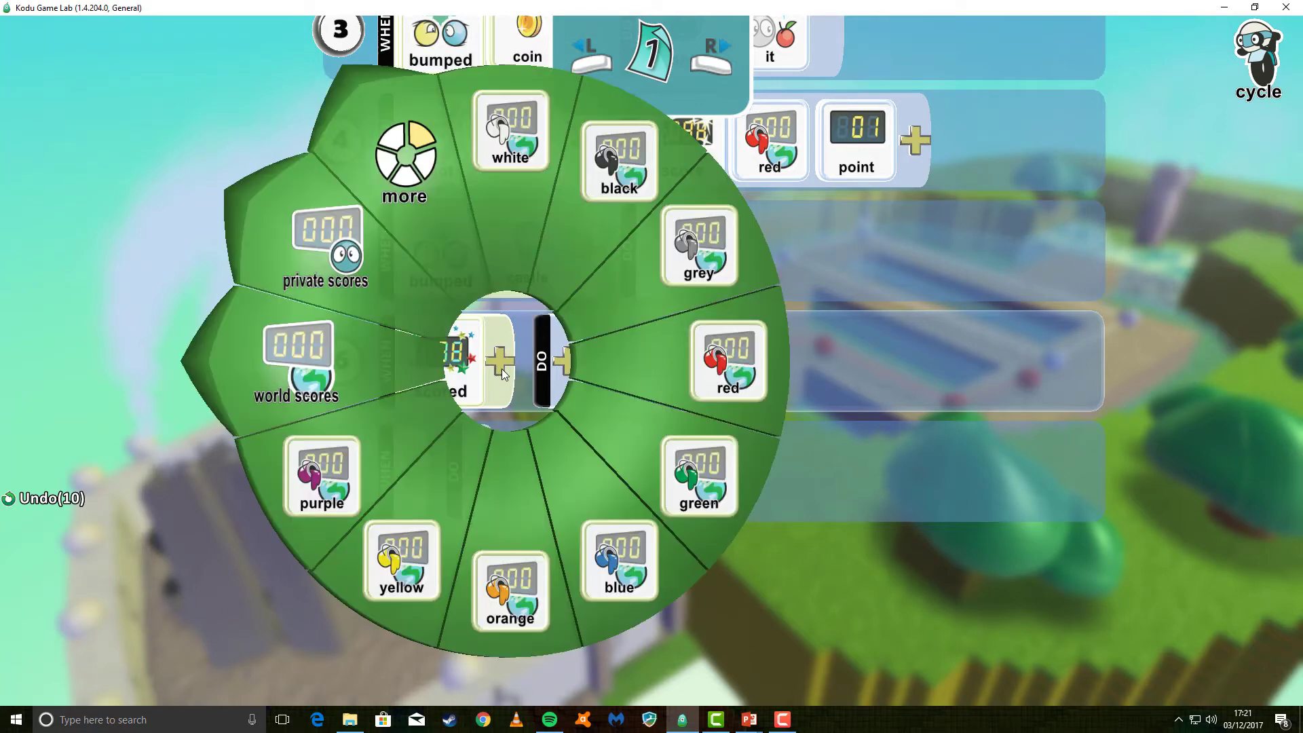
mouse_move(765, 364)
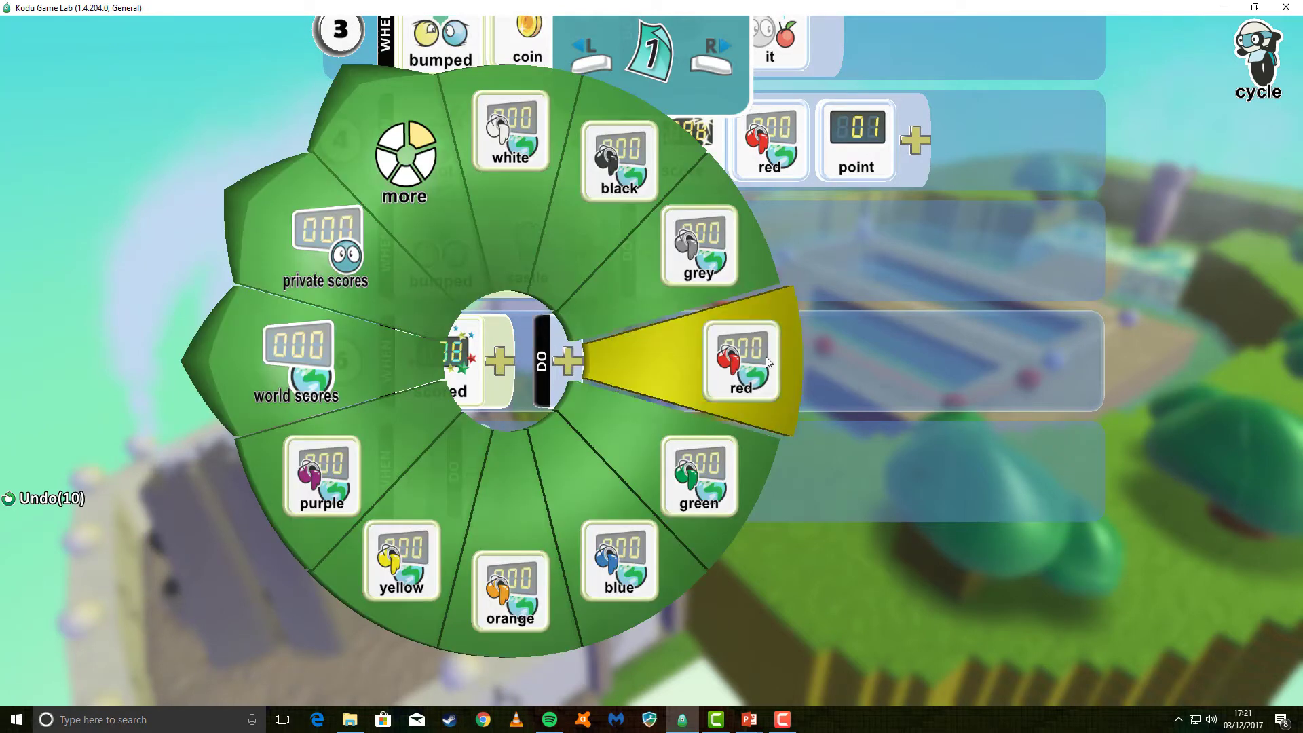
left_click(740, 362)
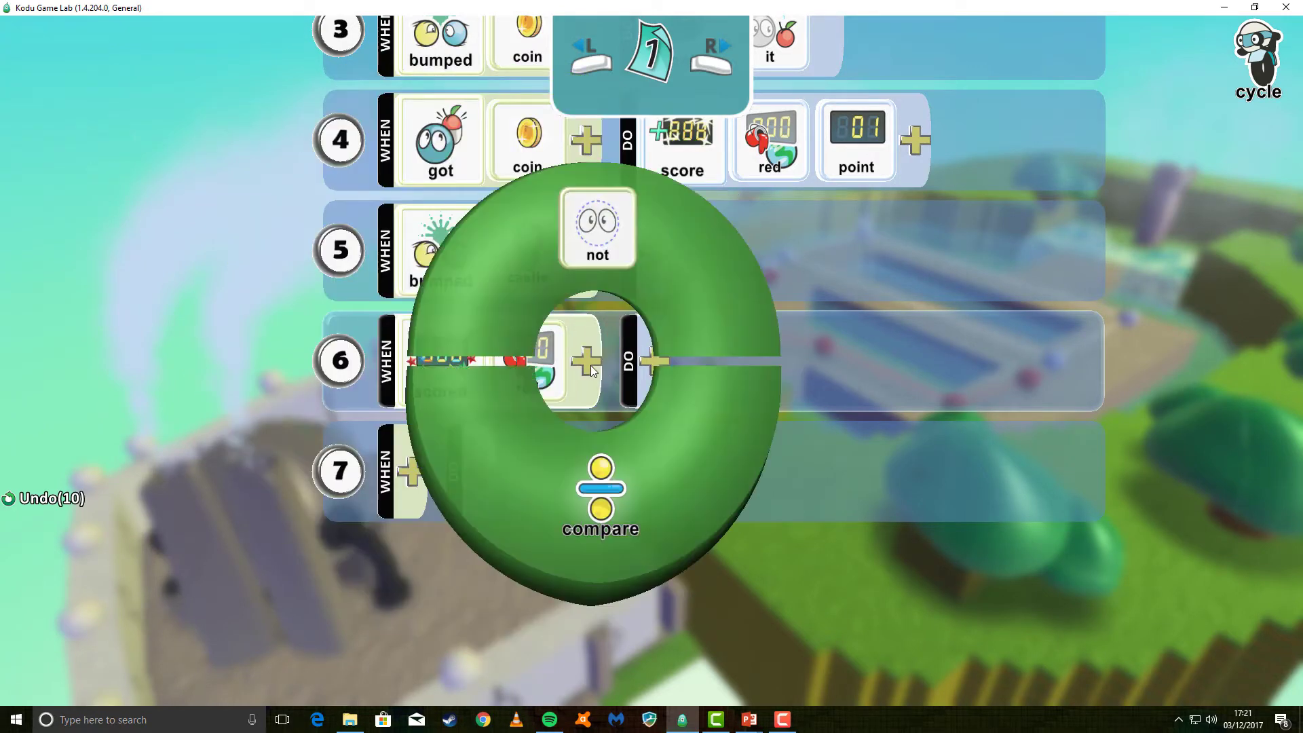
mouse_move(646, 485)
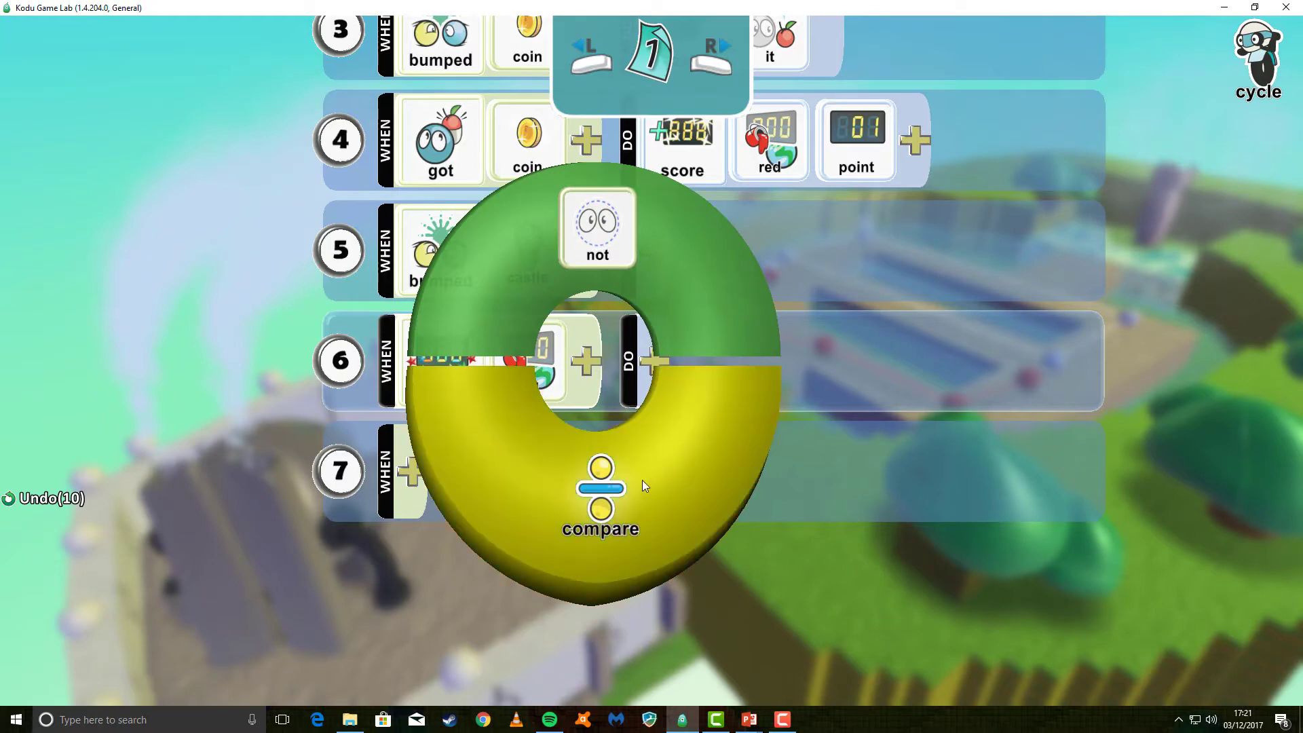
mouse_move(601, 499)
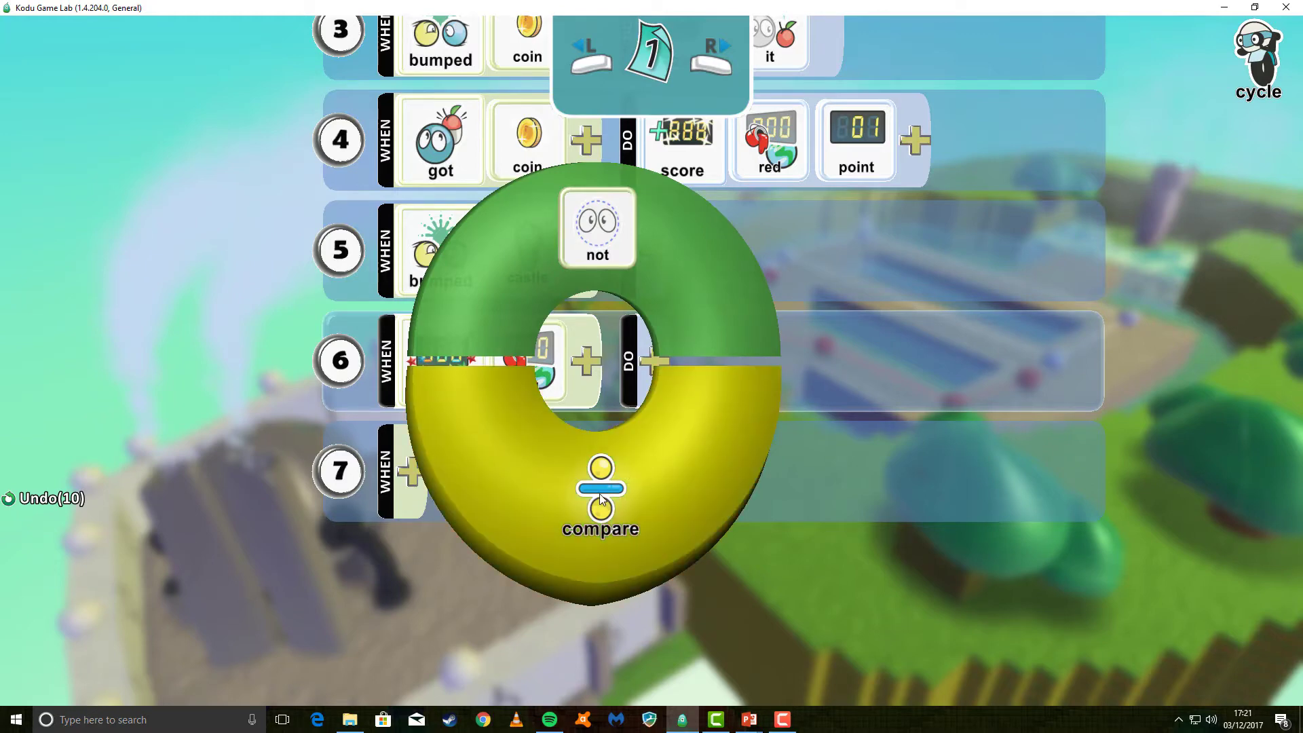
left_click(600, 495)
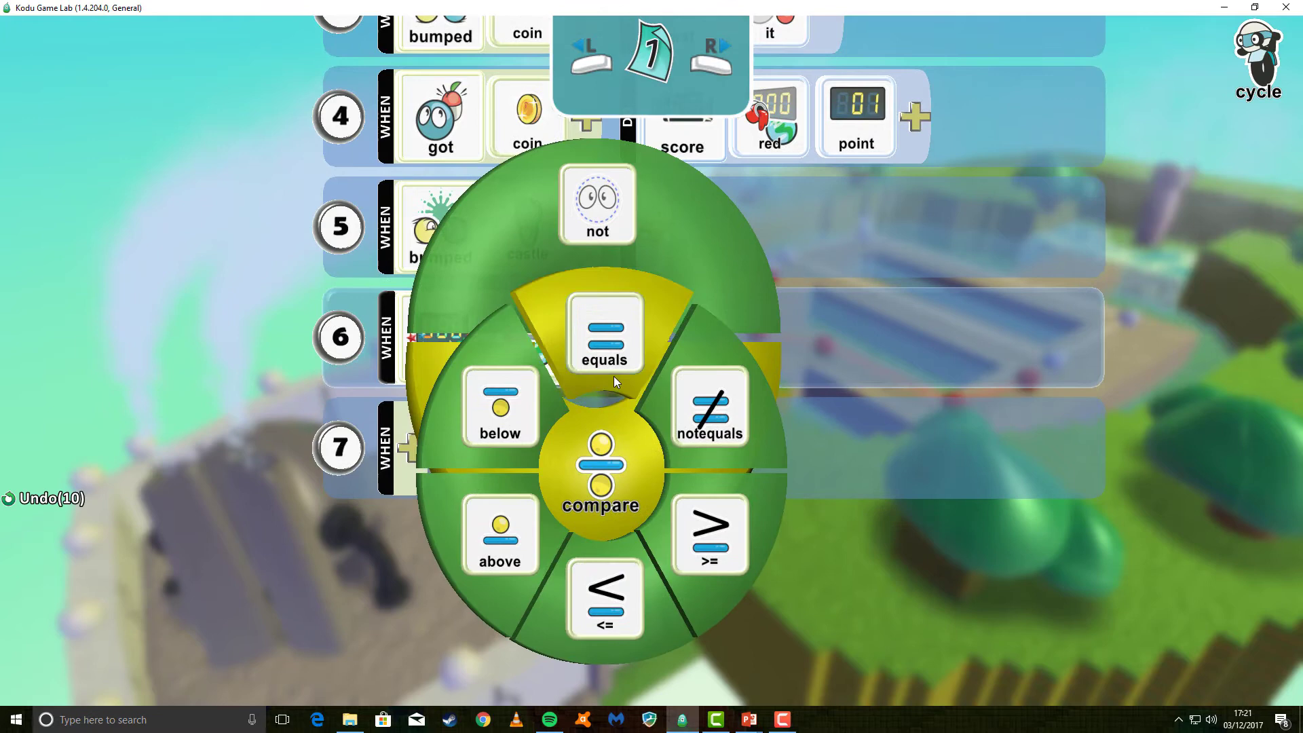
left_click(603, 335)
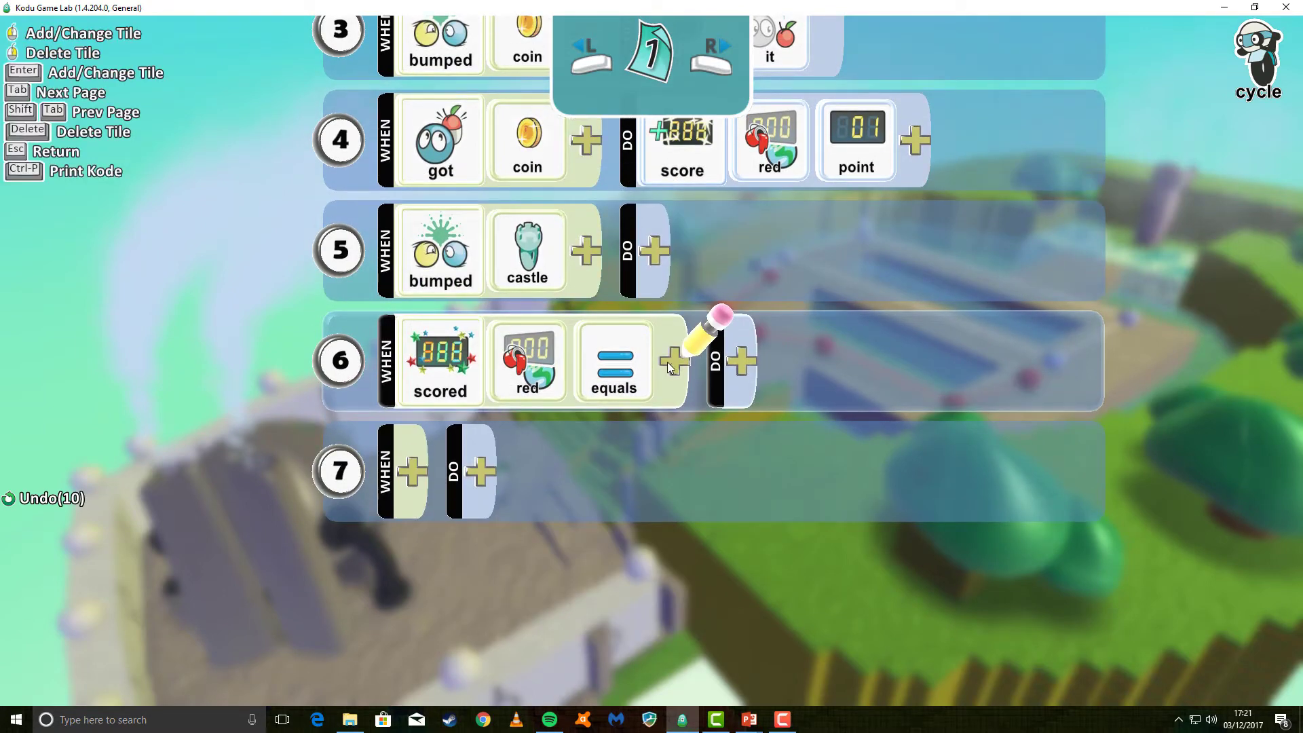
left_click(673, 360)
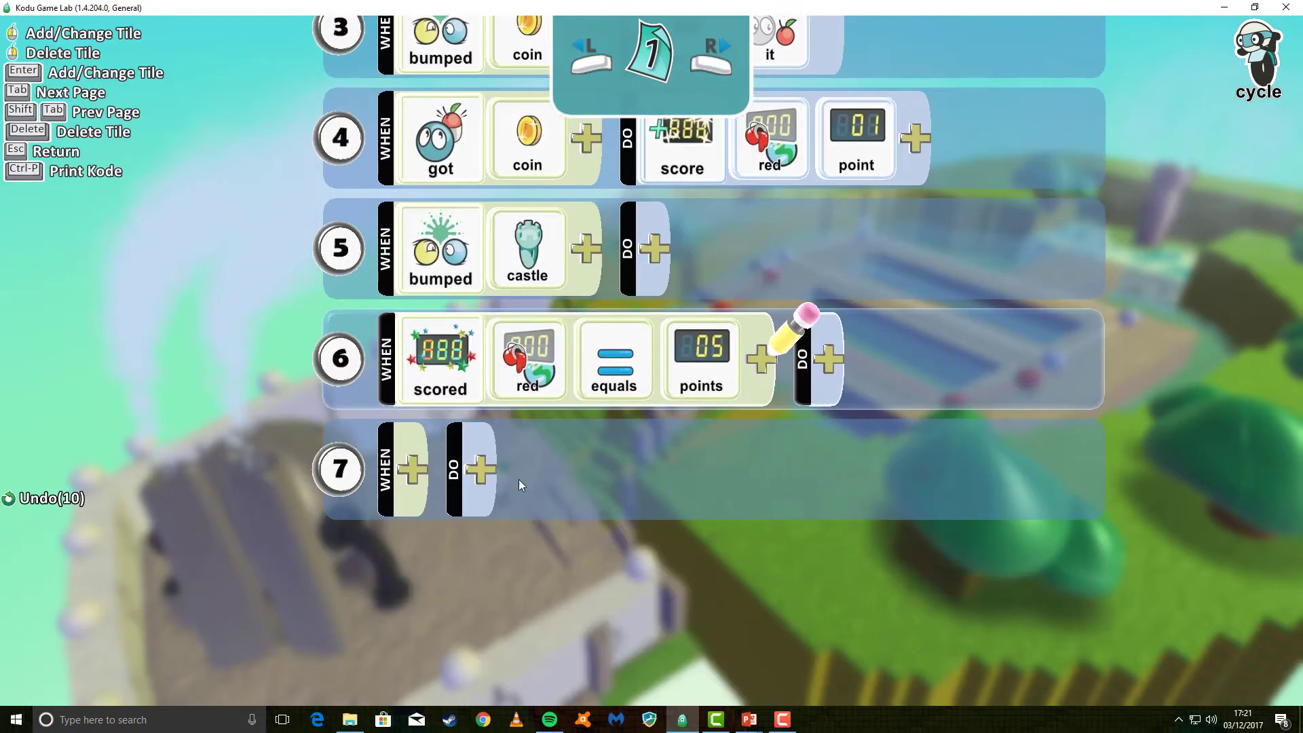
Step: Give rule 6 the action of winning the game
left_click(828, 359)
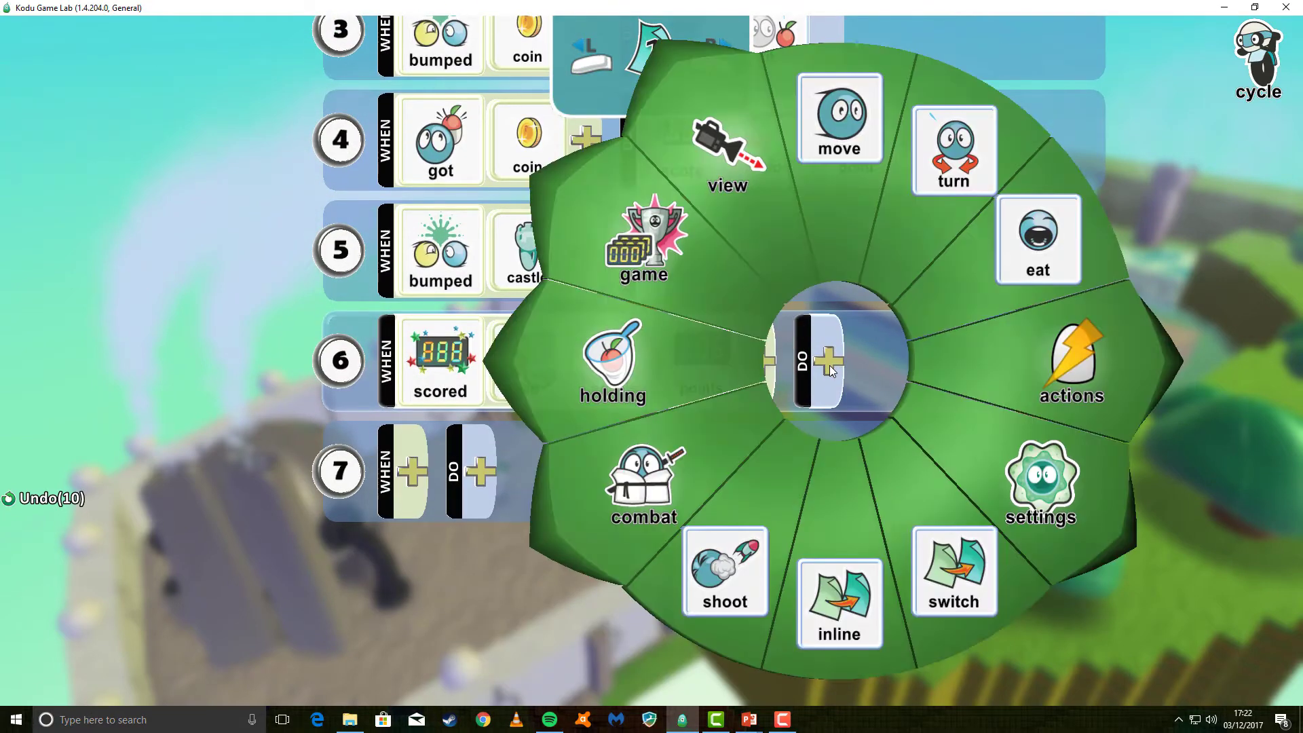
left_click(642, 241)
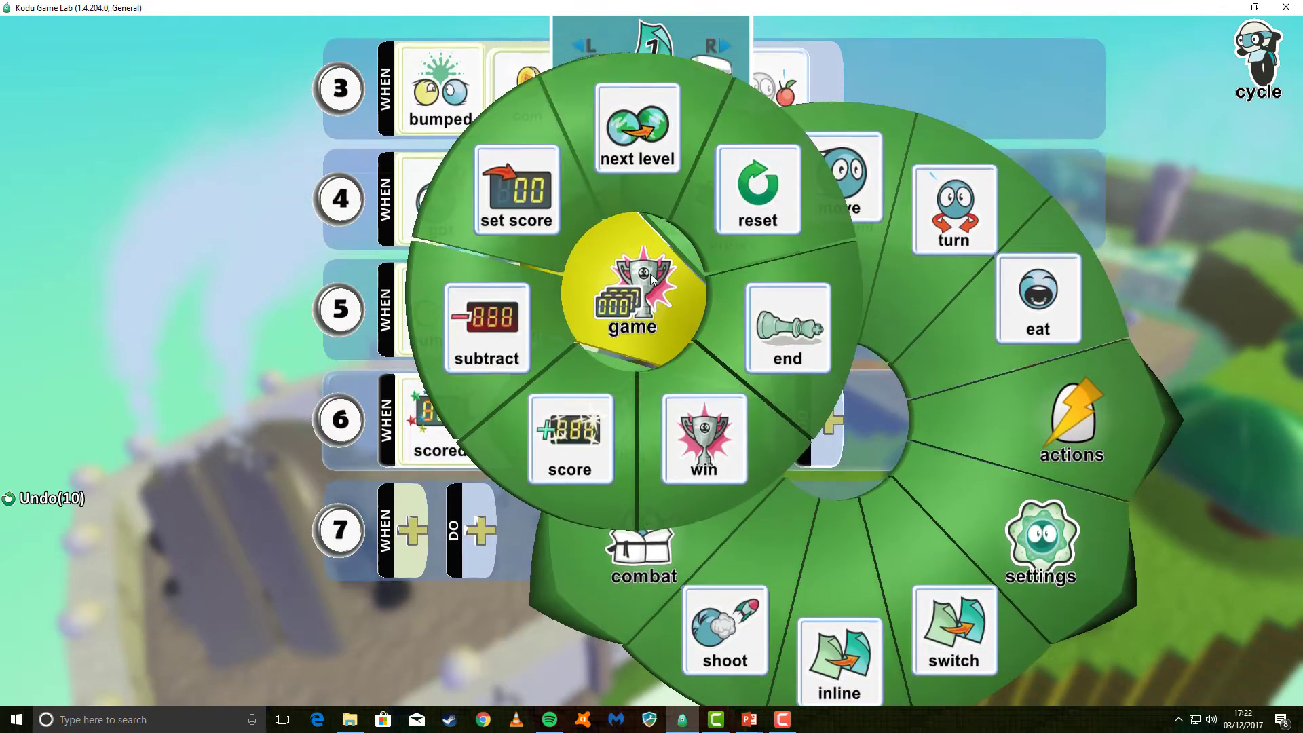
left_click(703, 438)
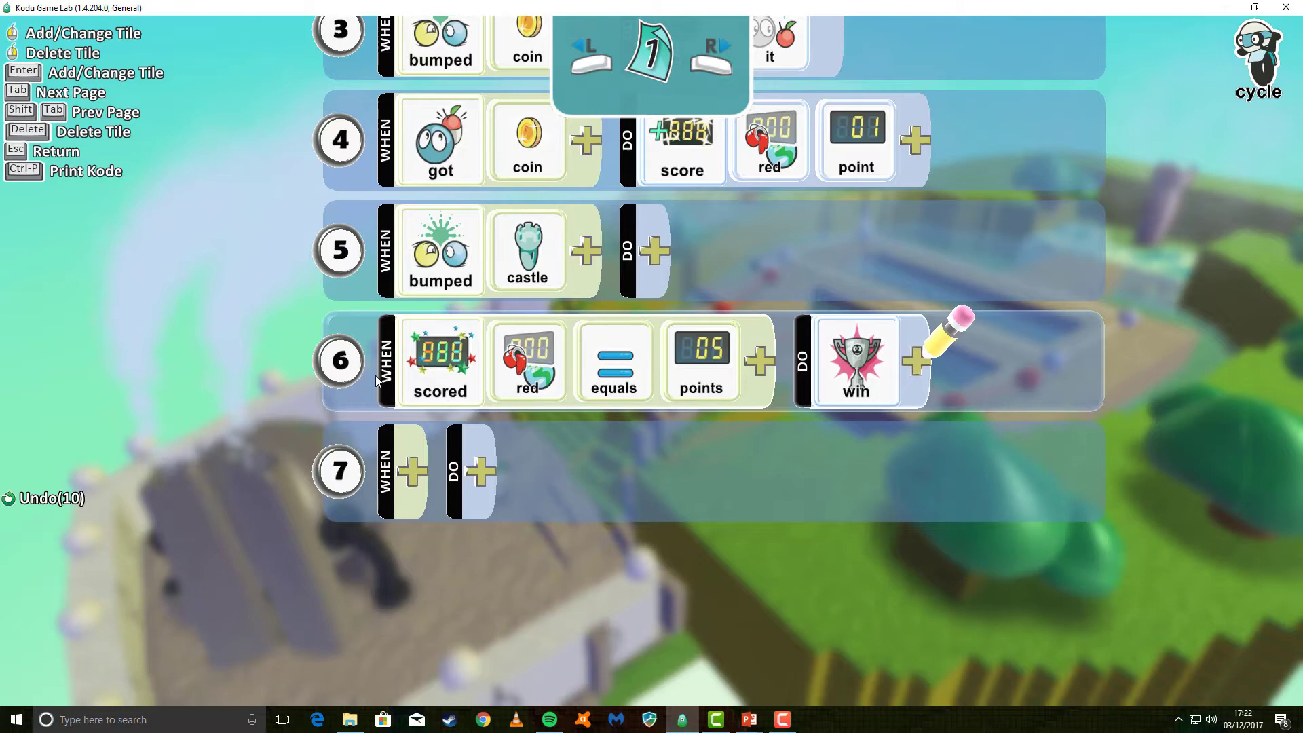
Step: Drag the red-score-equals-5 win rule beneath the castle-bump rule
left_click(373, 361)
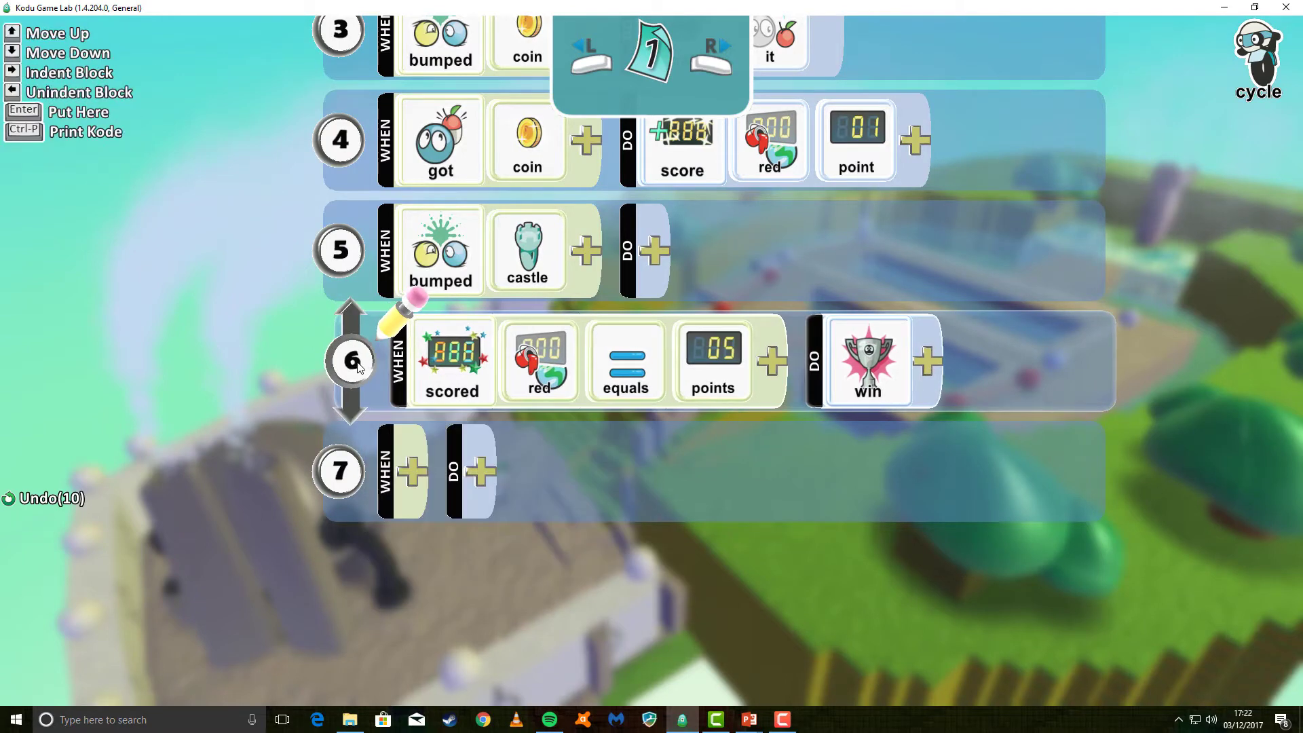
left_click(350, 361)
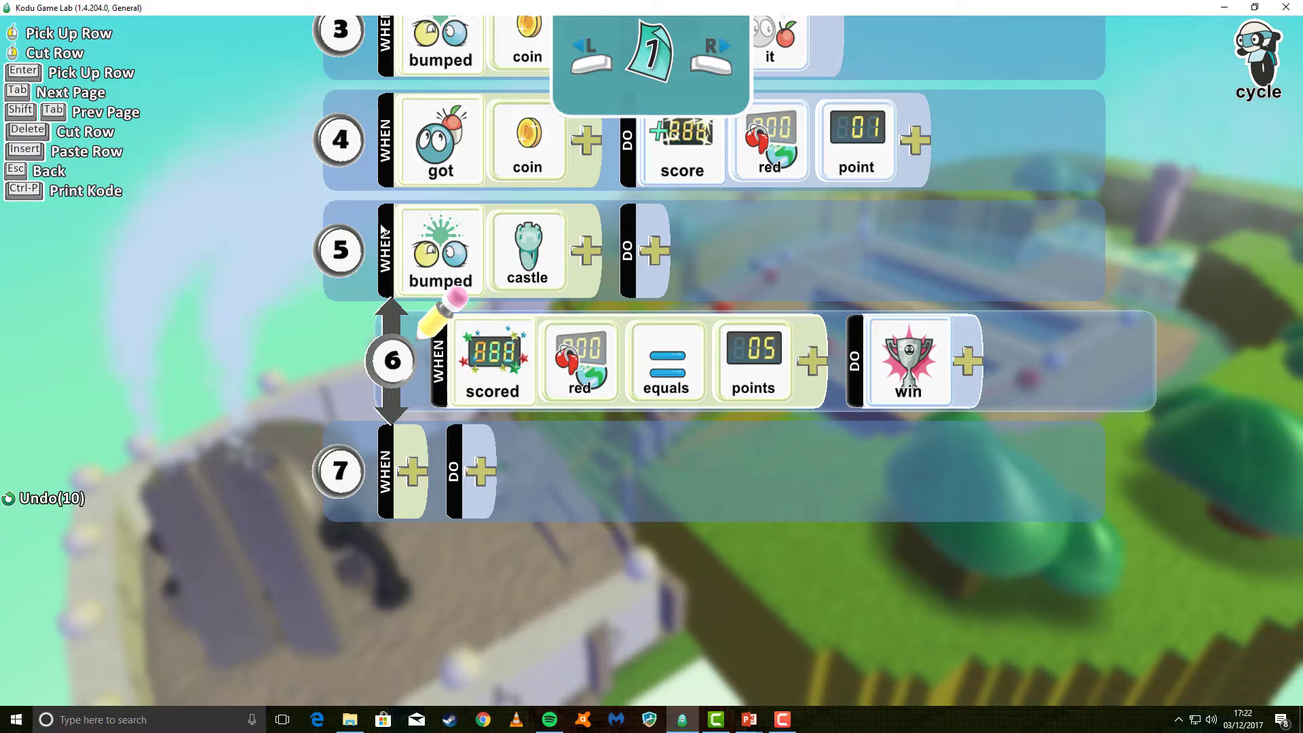
mouse_move(552, 253)
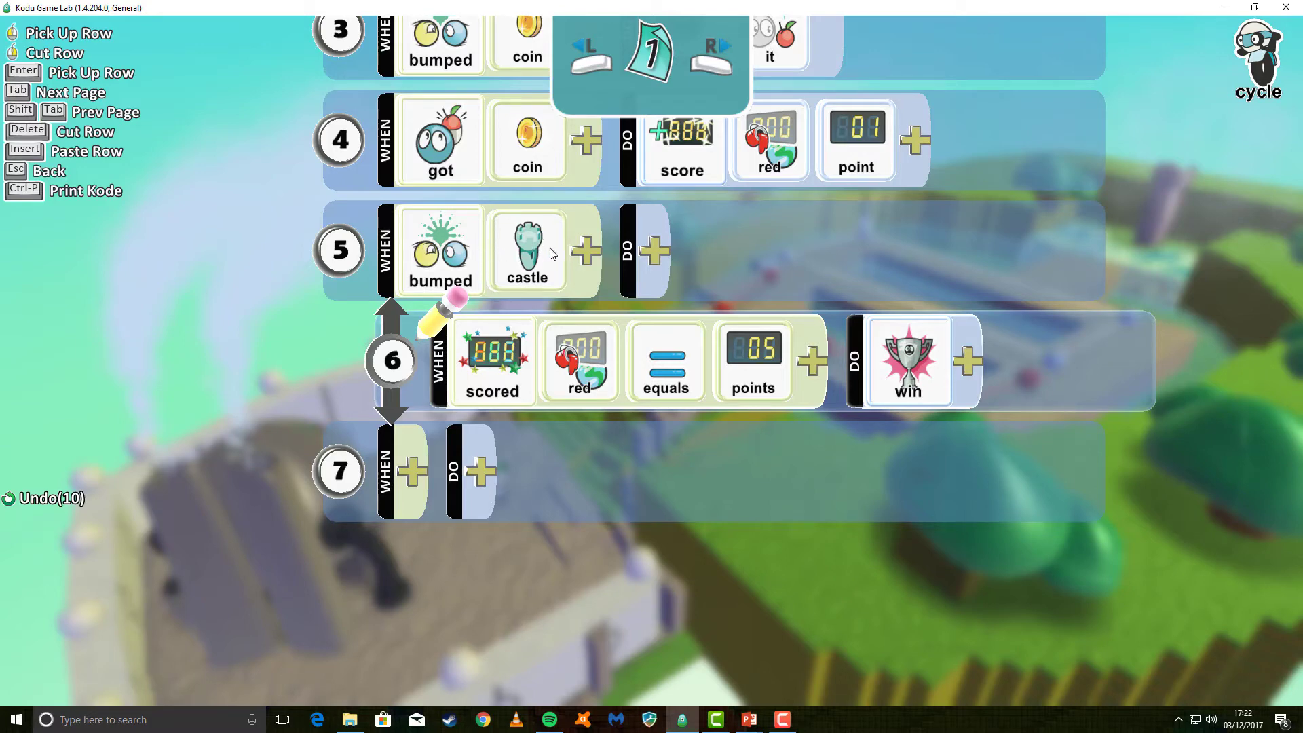
mouse_move(633, 373)
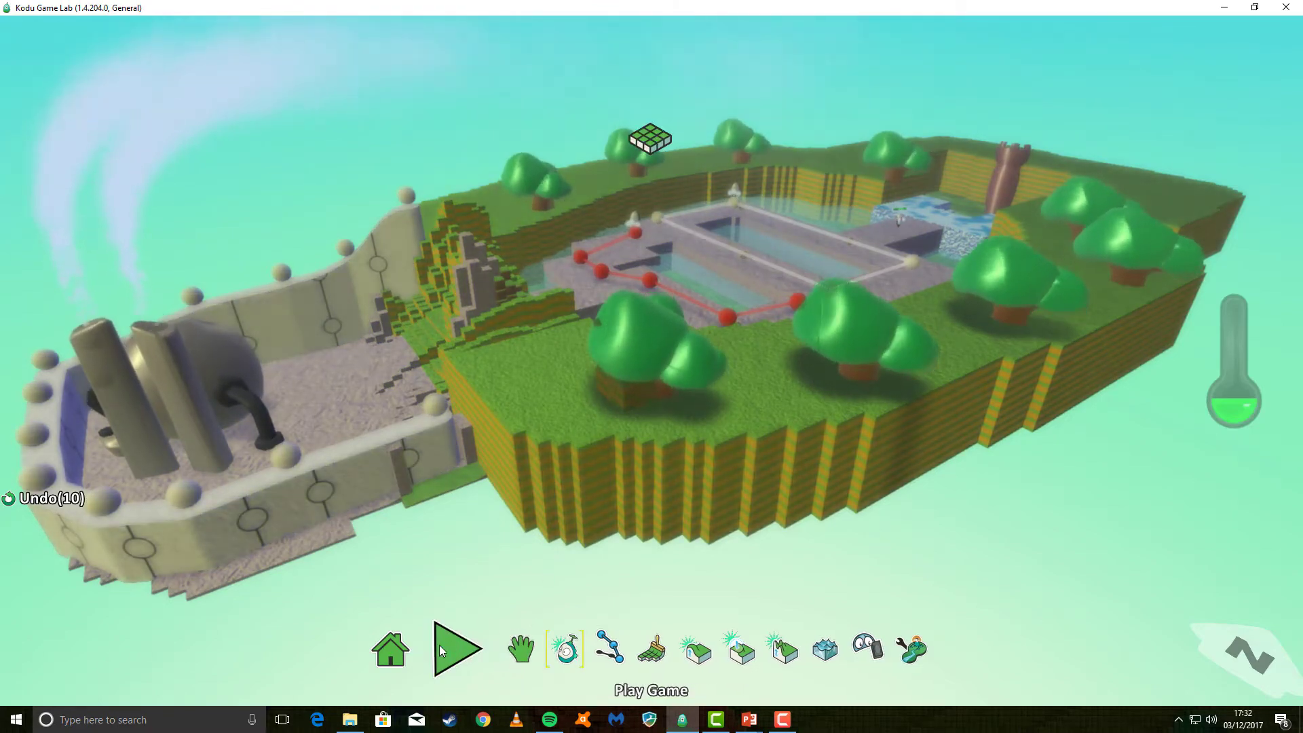
Step: Play the world and score five points until the WINNER screen shows
left_click(458, 648)
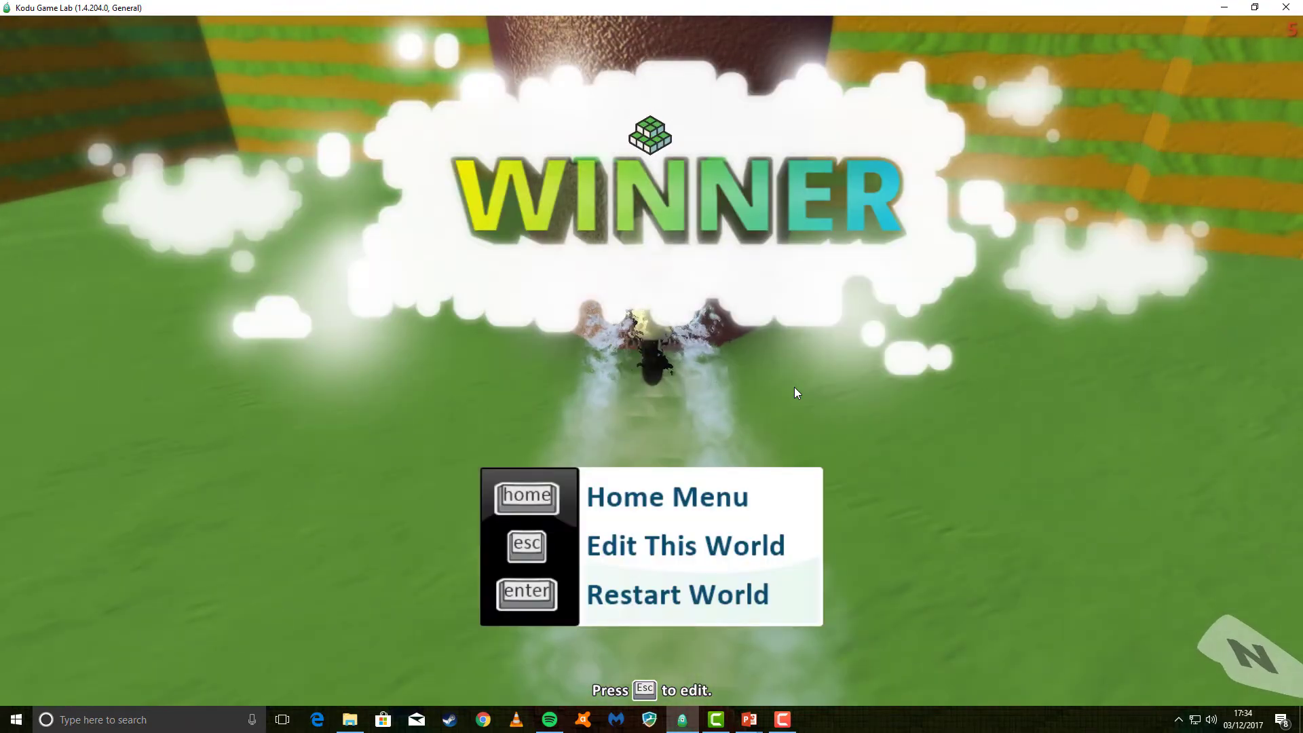
Step: Exit play mode, pick the Object Tool, and open the Cycle's context menu
key("esc")
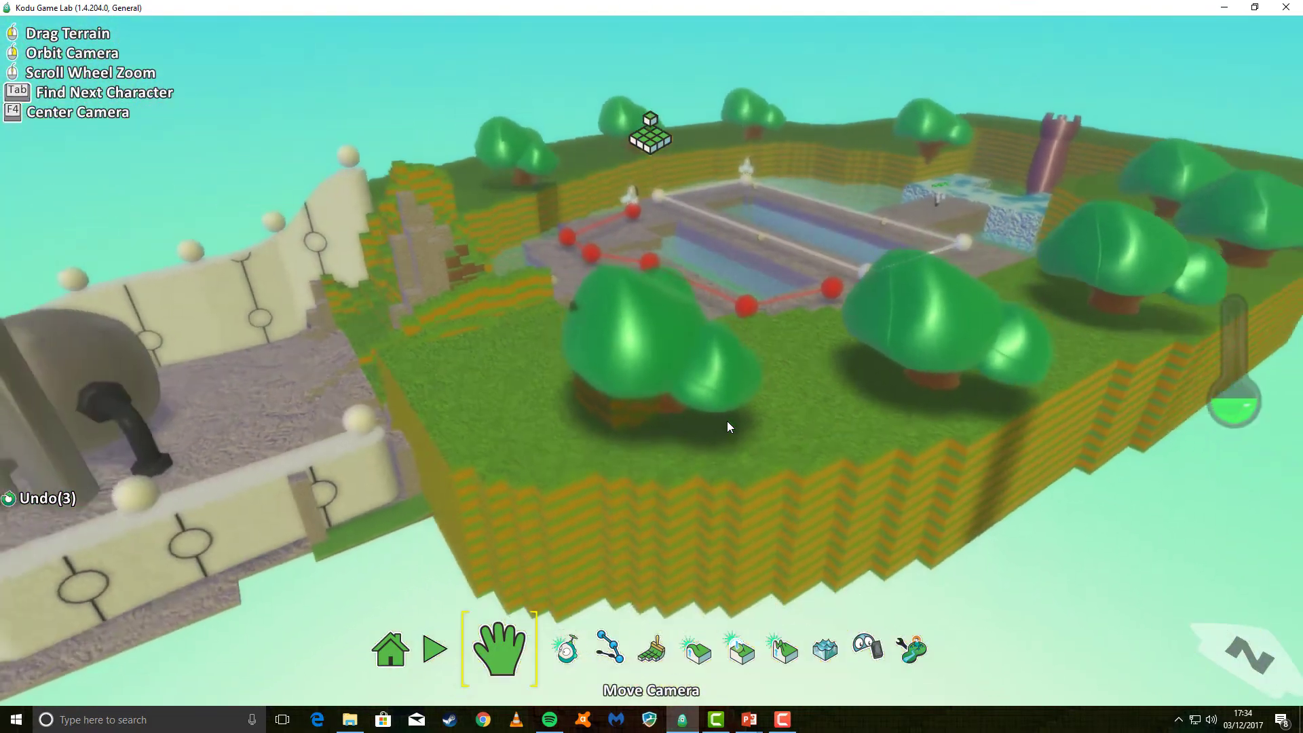
left_click(541, 648)
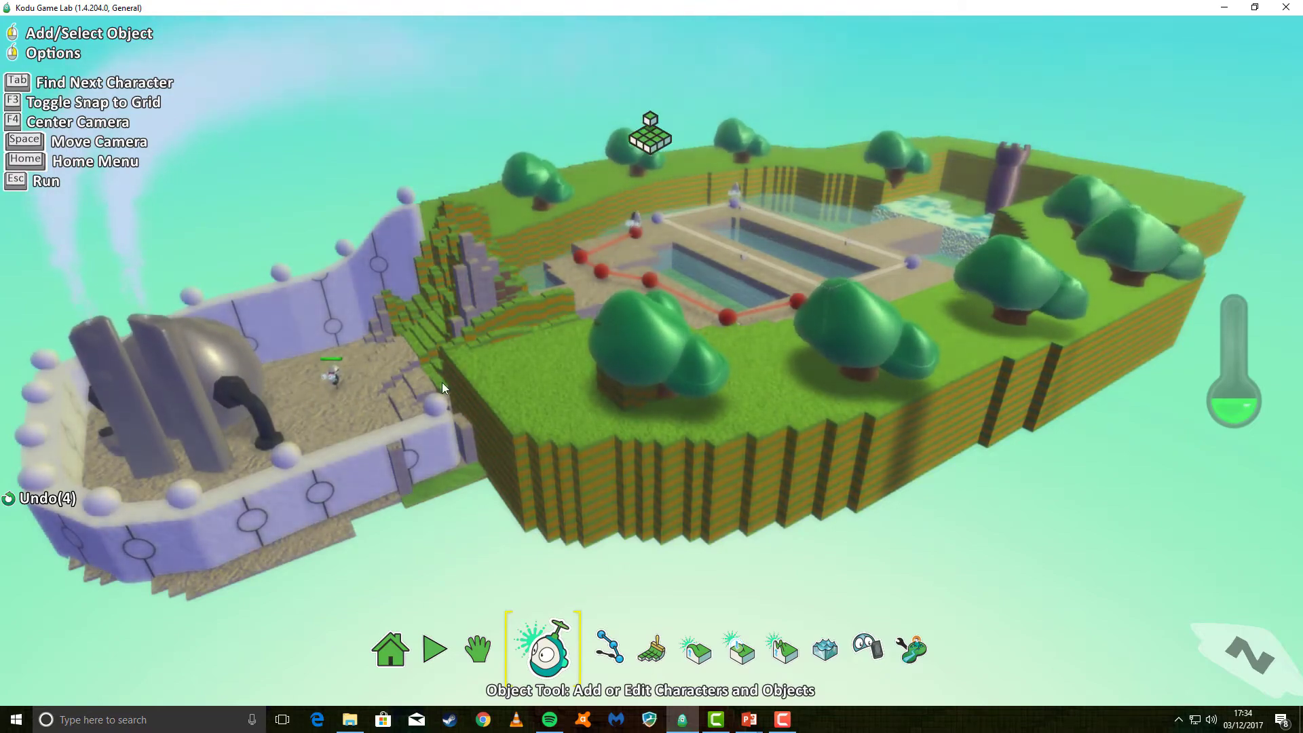
left_click(477, 649)
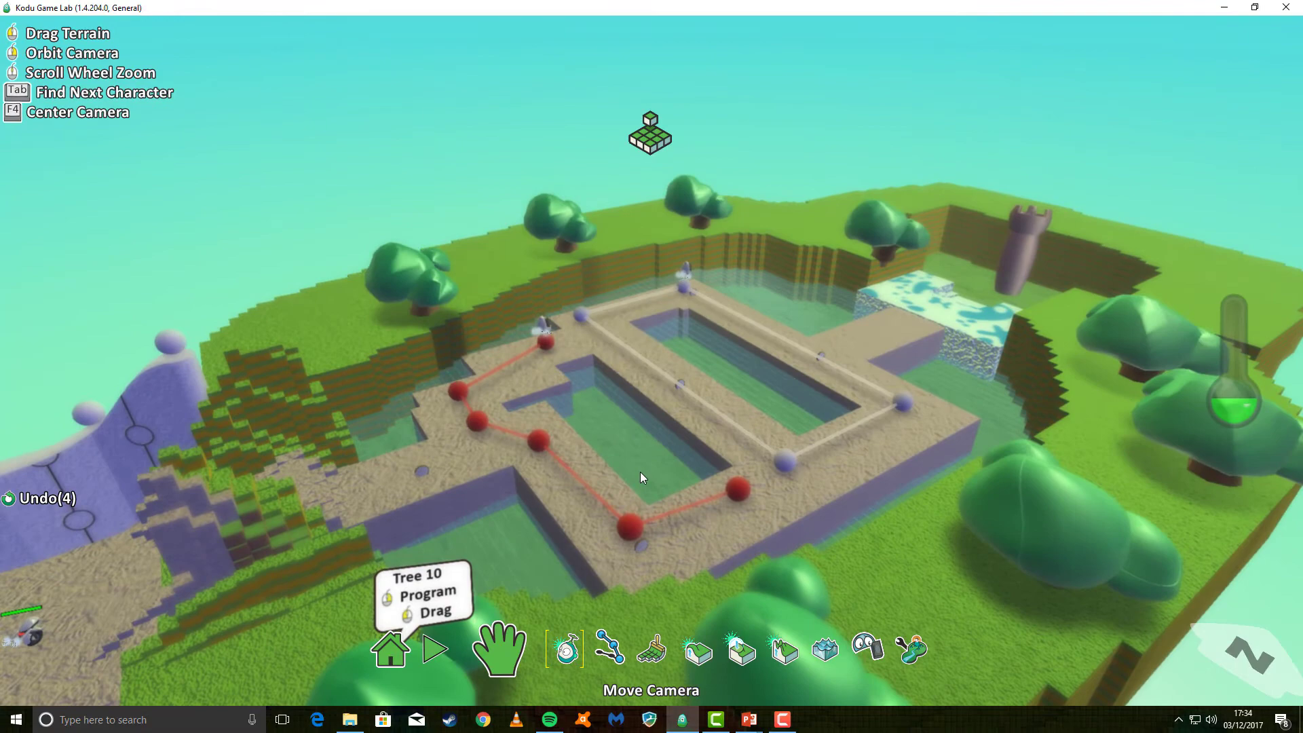
left_click(540, 649)
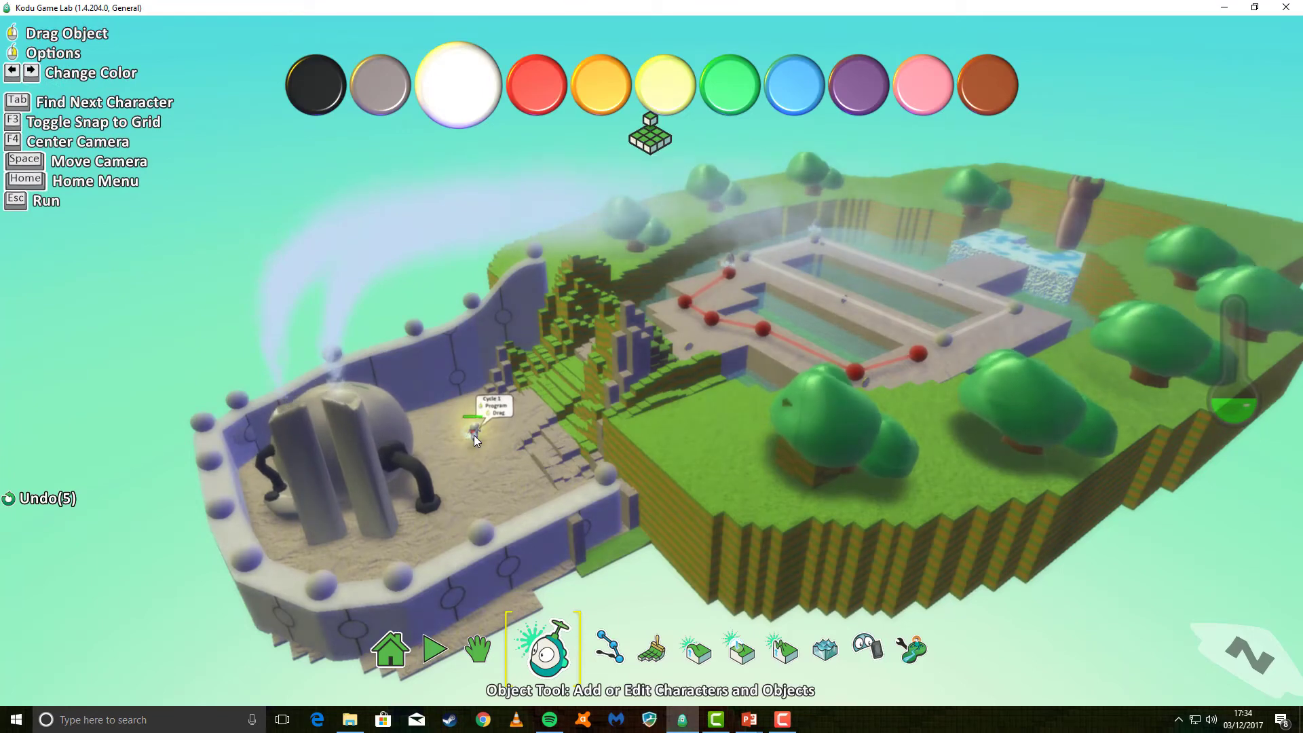
right_click(473, 436)
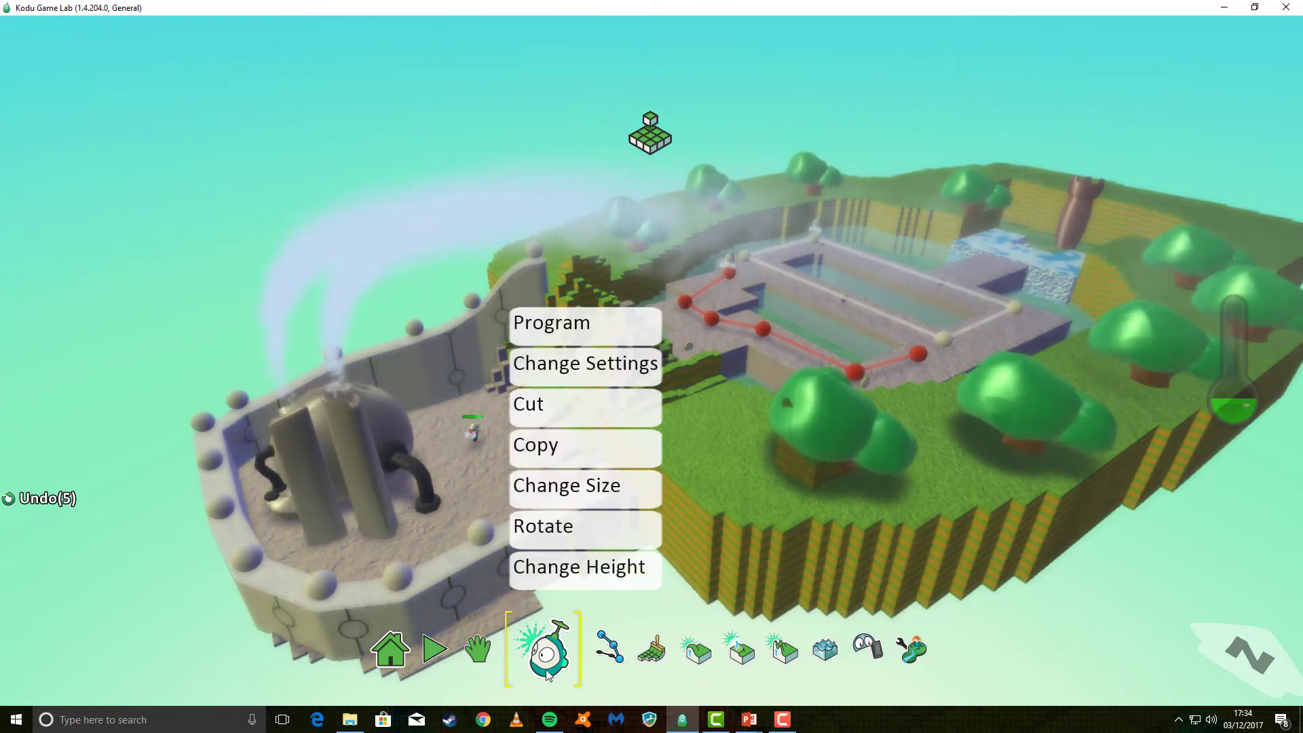
Step: In Cycle's program, begin rule 7 with a WHEN on water condition restricted to a water type
left_click(551, 323)
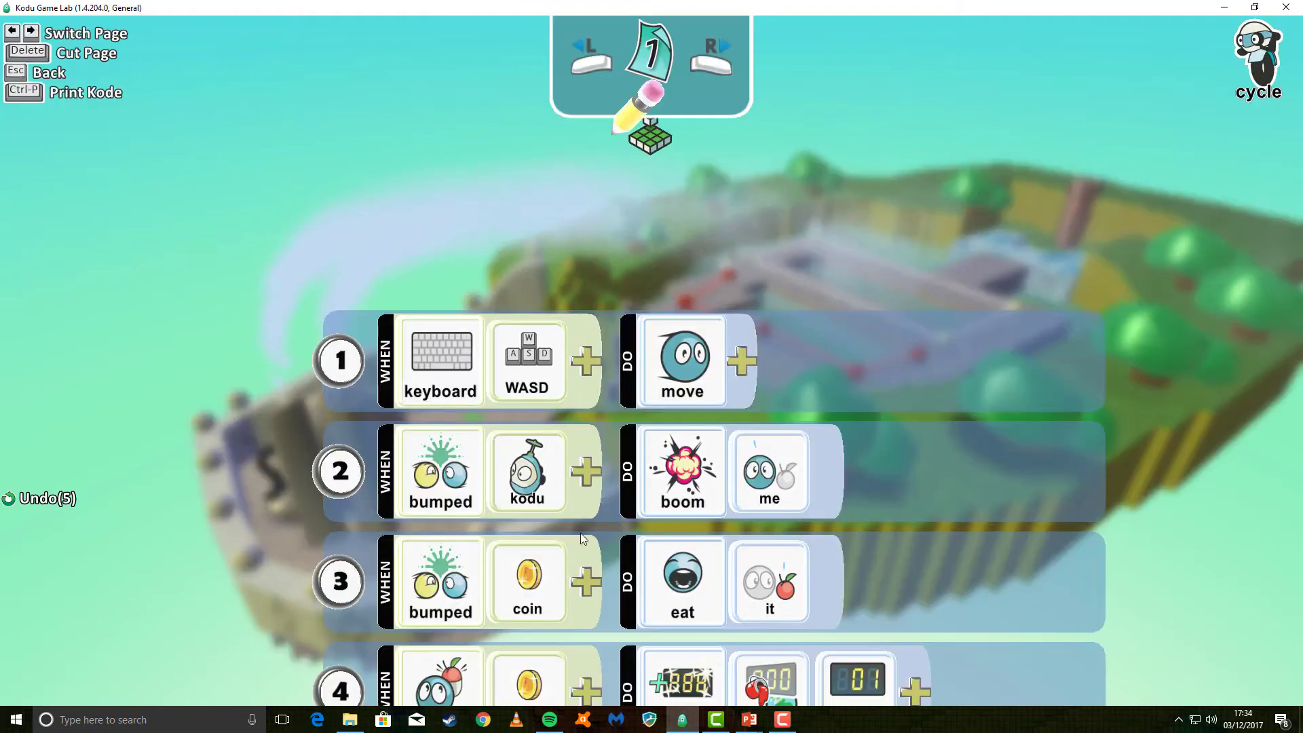
scroll("down", 3)
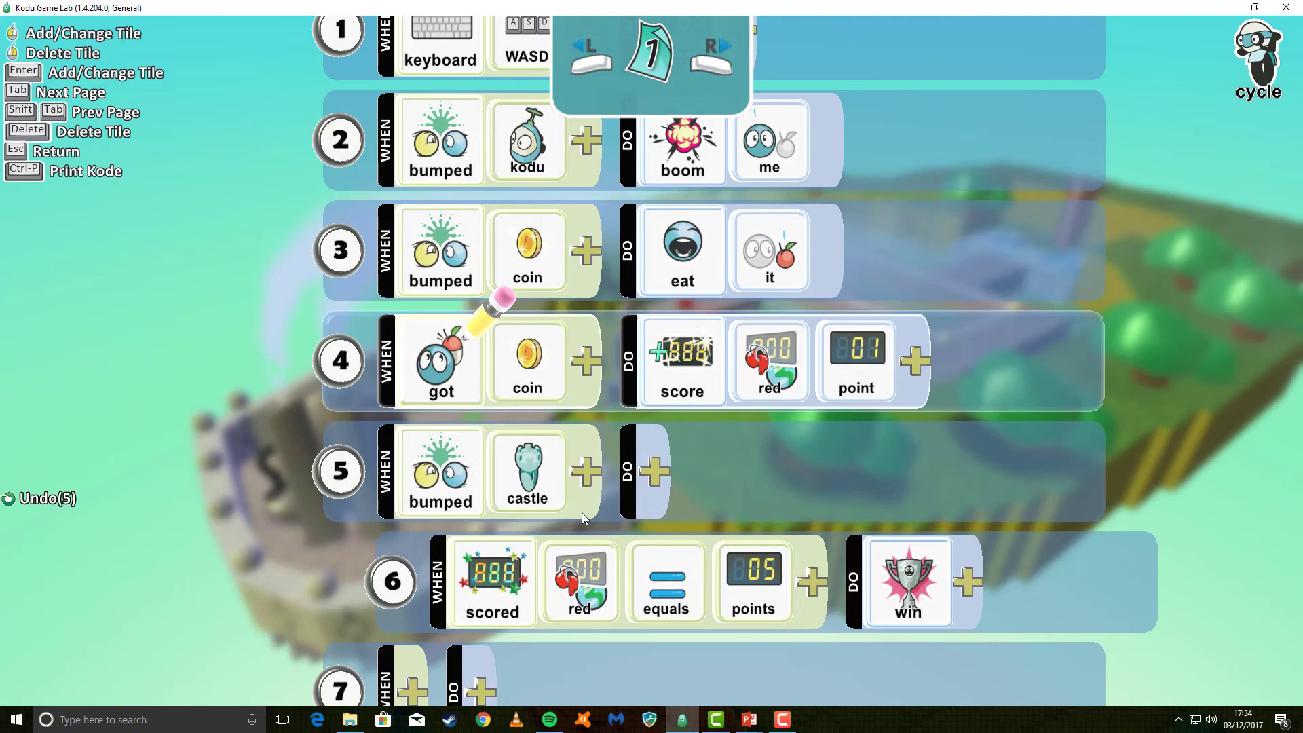
scroll("down", 3)
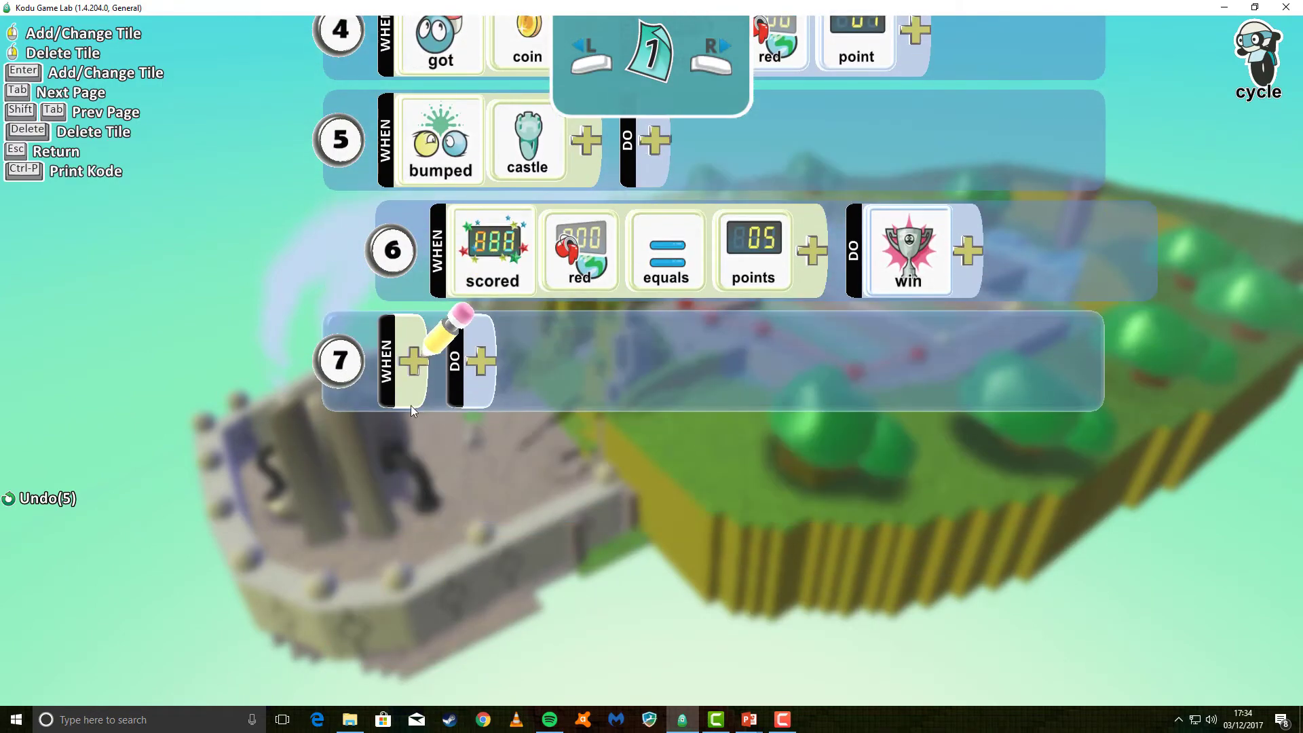
left_click(414, 361)
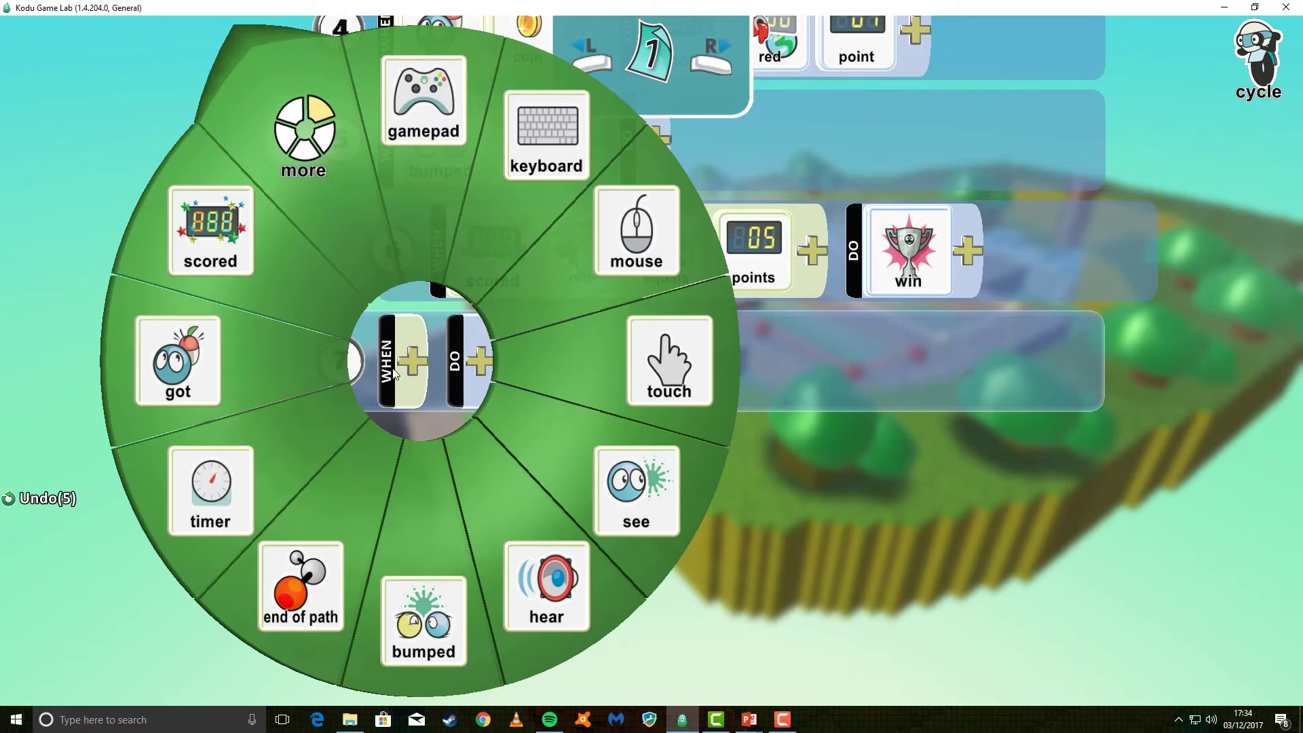
left_click(303, 133)
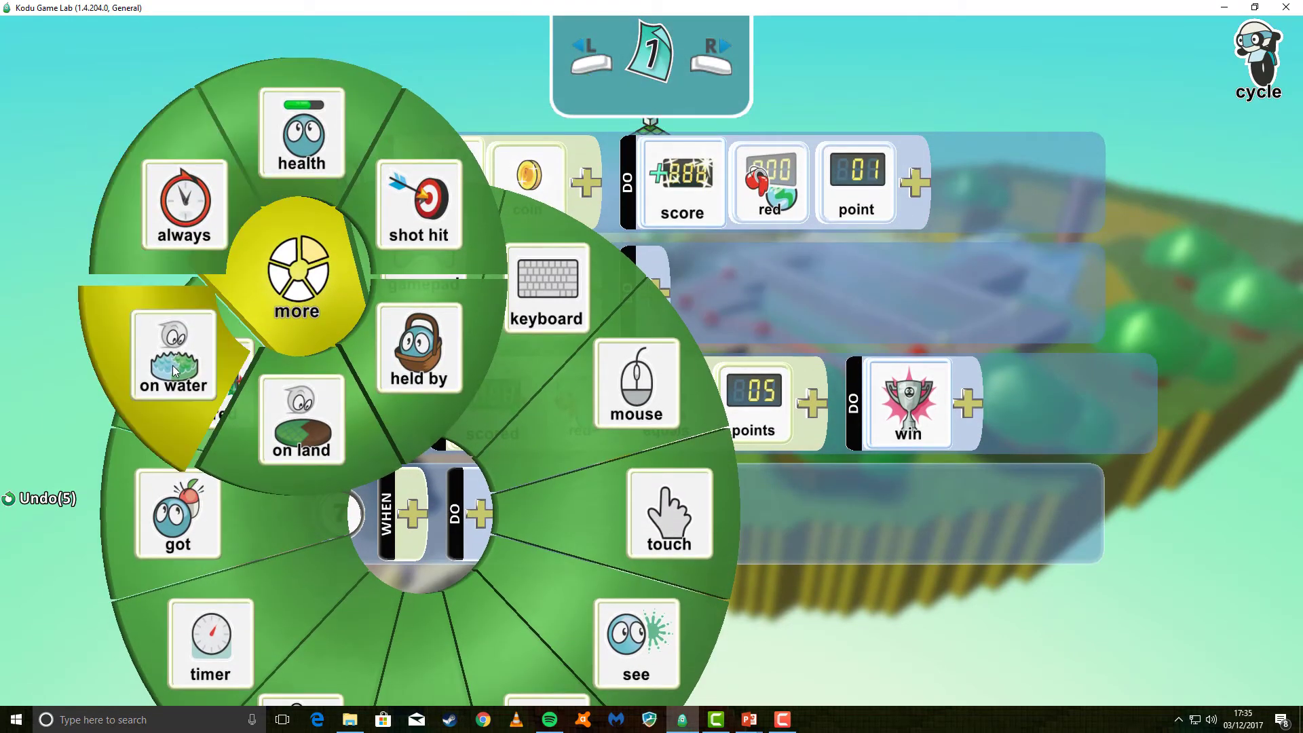
left_click(174, 356)
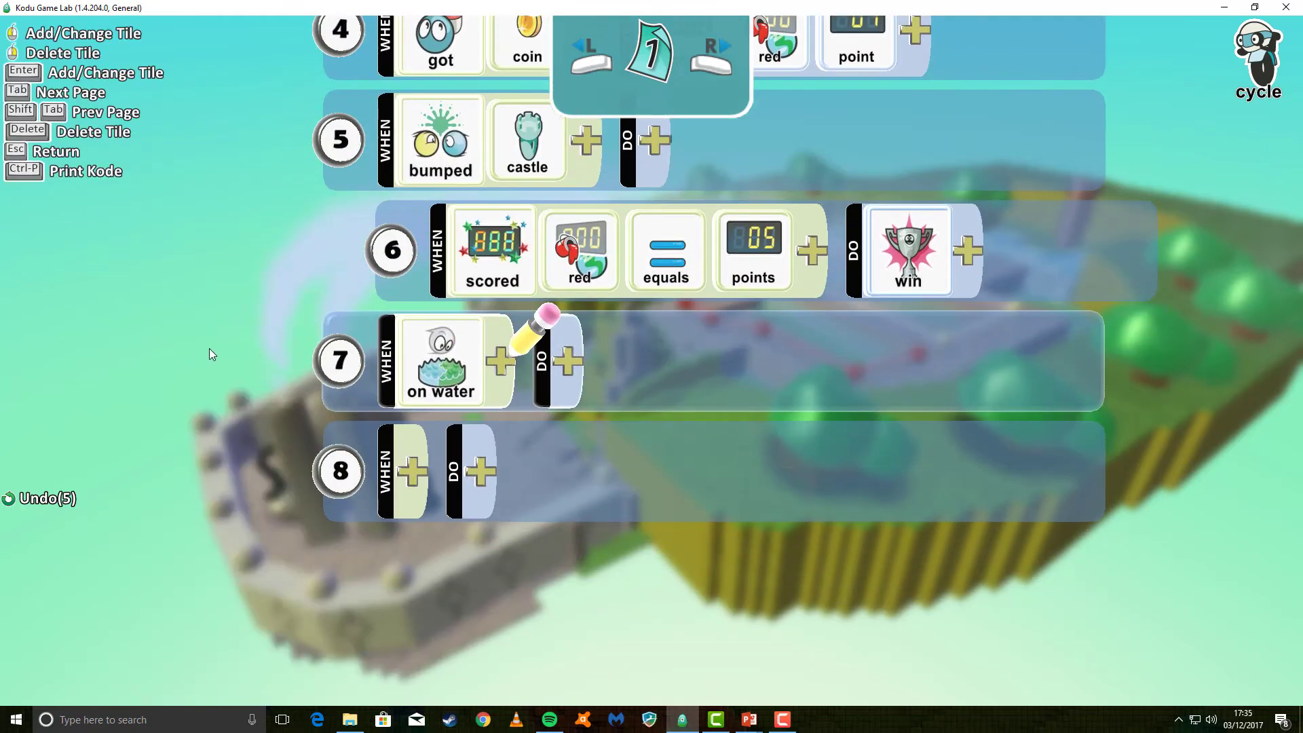
left_click(500, 360)
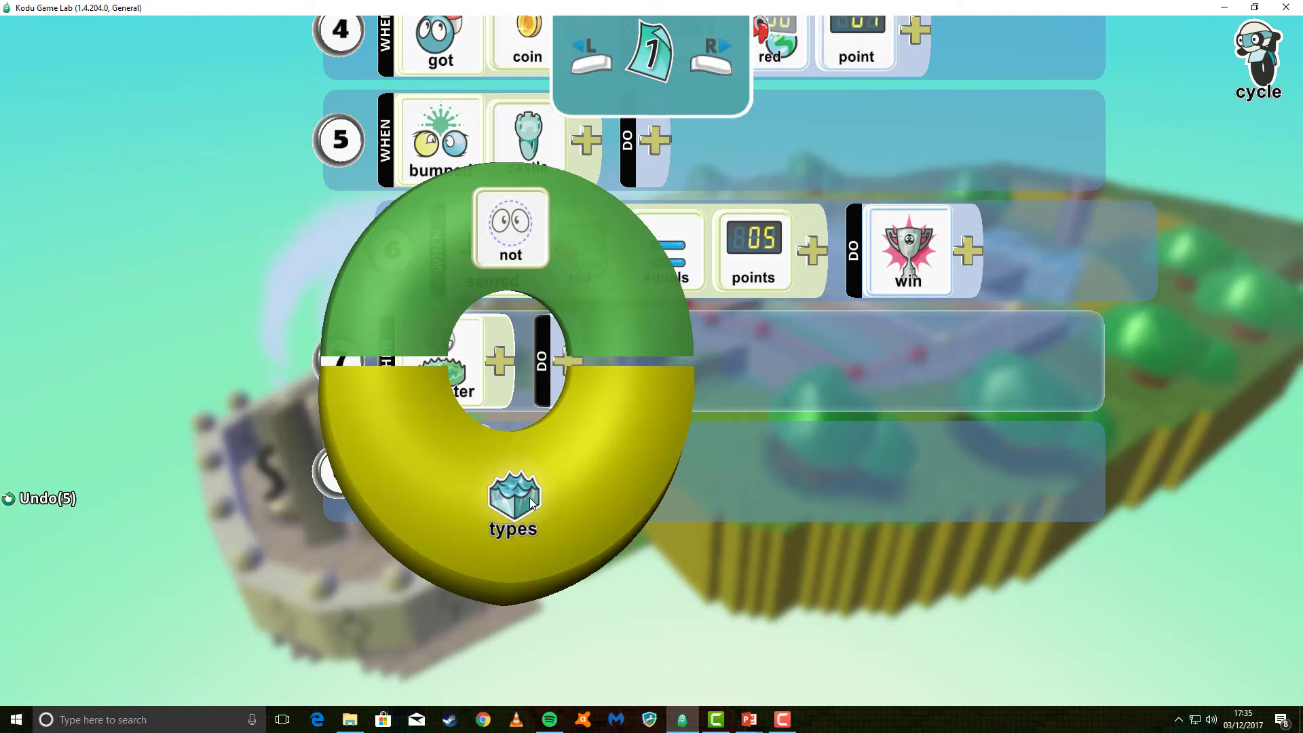
left_click(512, 504)
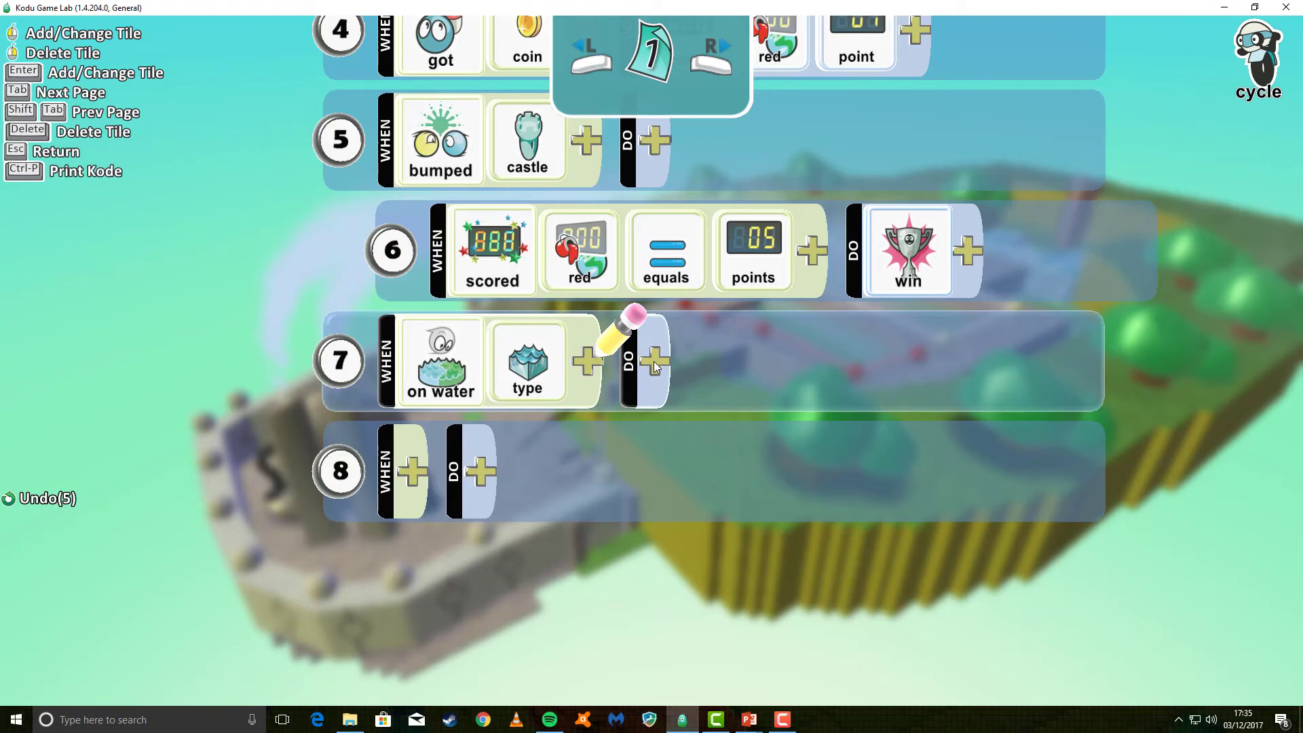
Step: Give rule 7 a DO damage action with a points modifier, then play-test the world
left_click(655, 359)
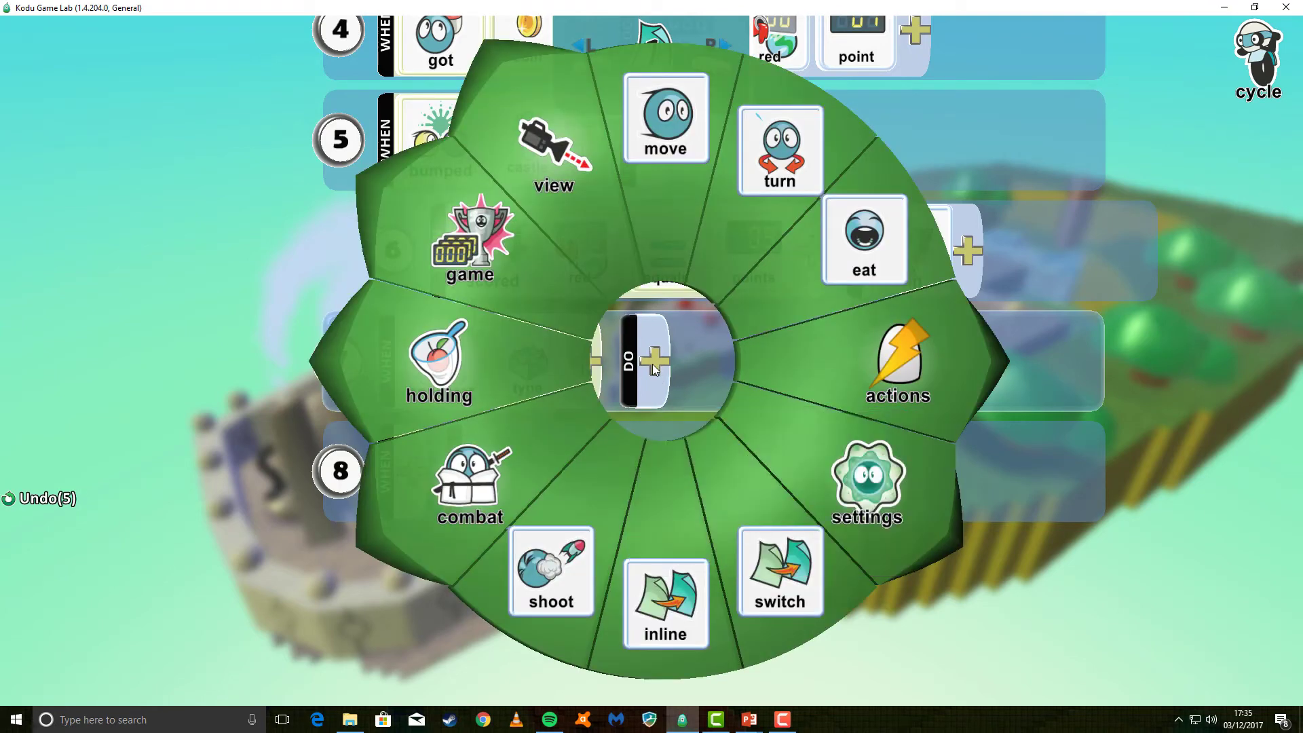
left_click(469, 486)
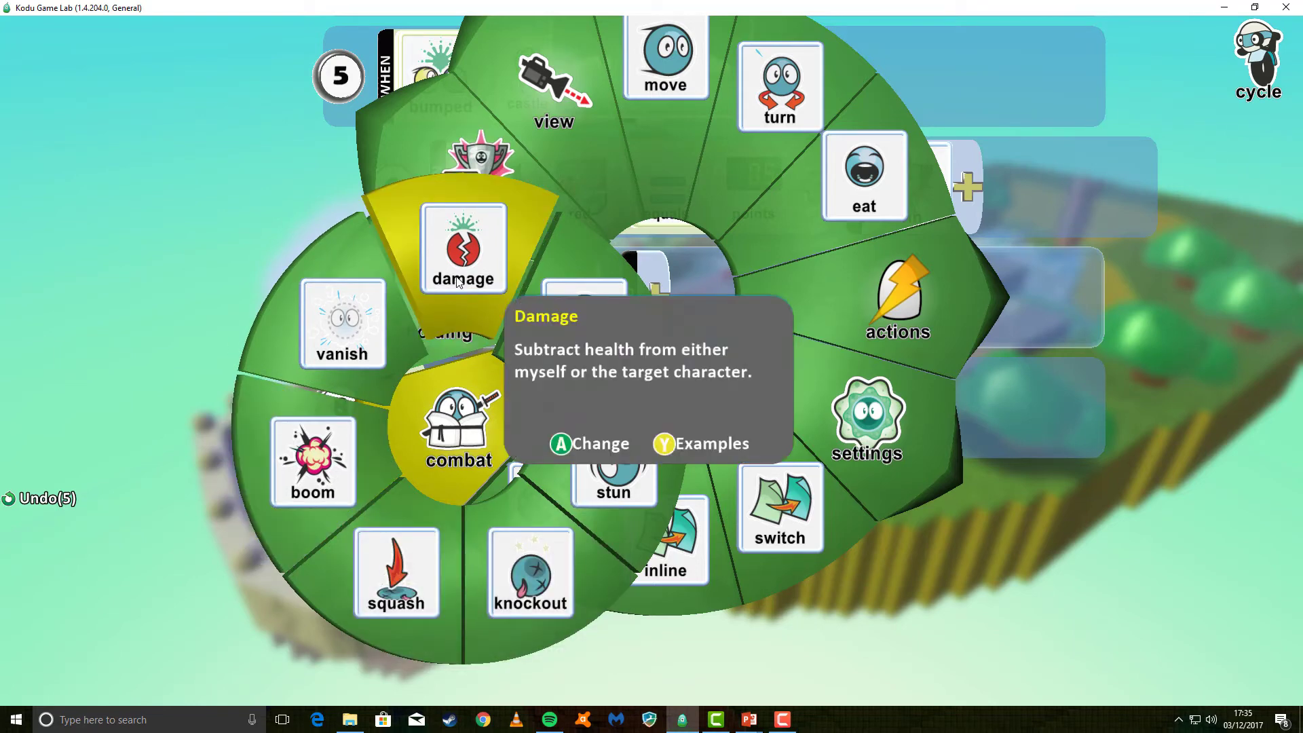
left_click(463, 247)
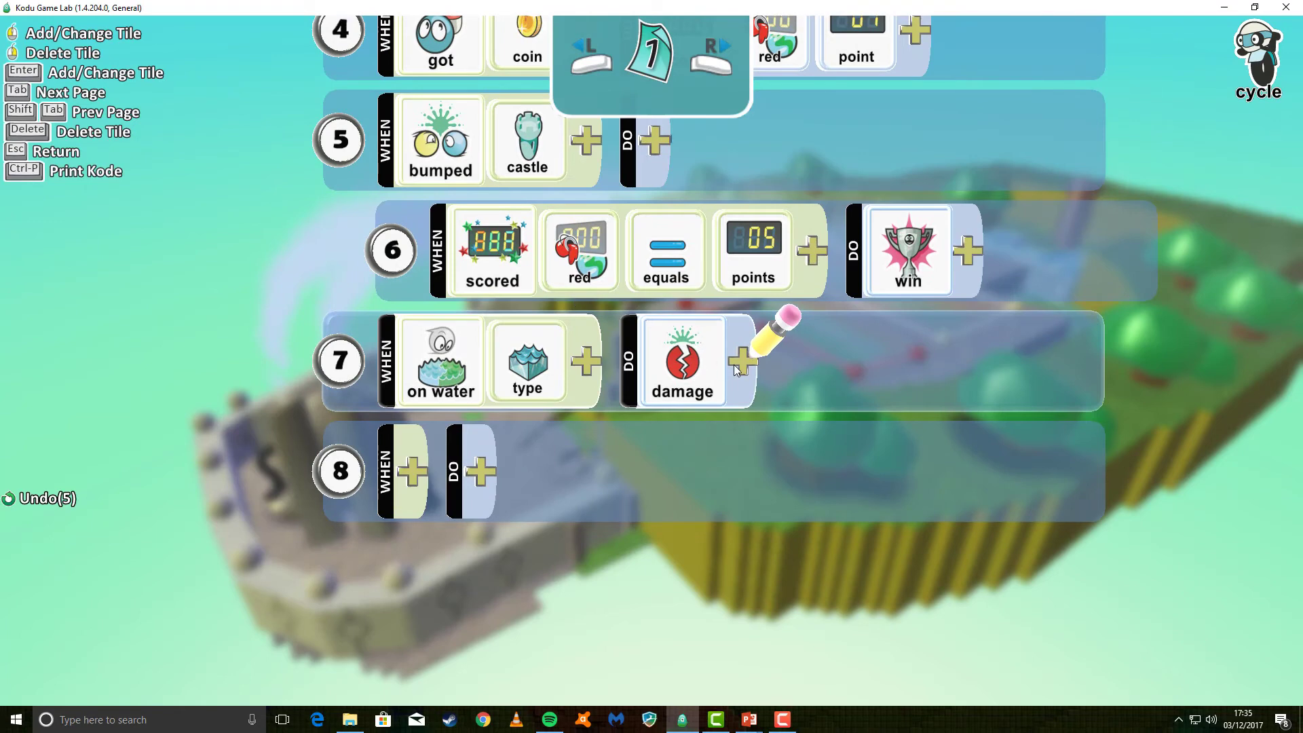
left_click(741, 362)
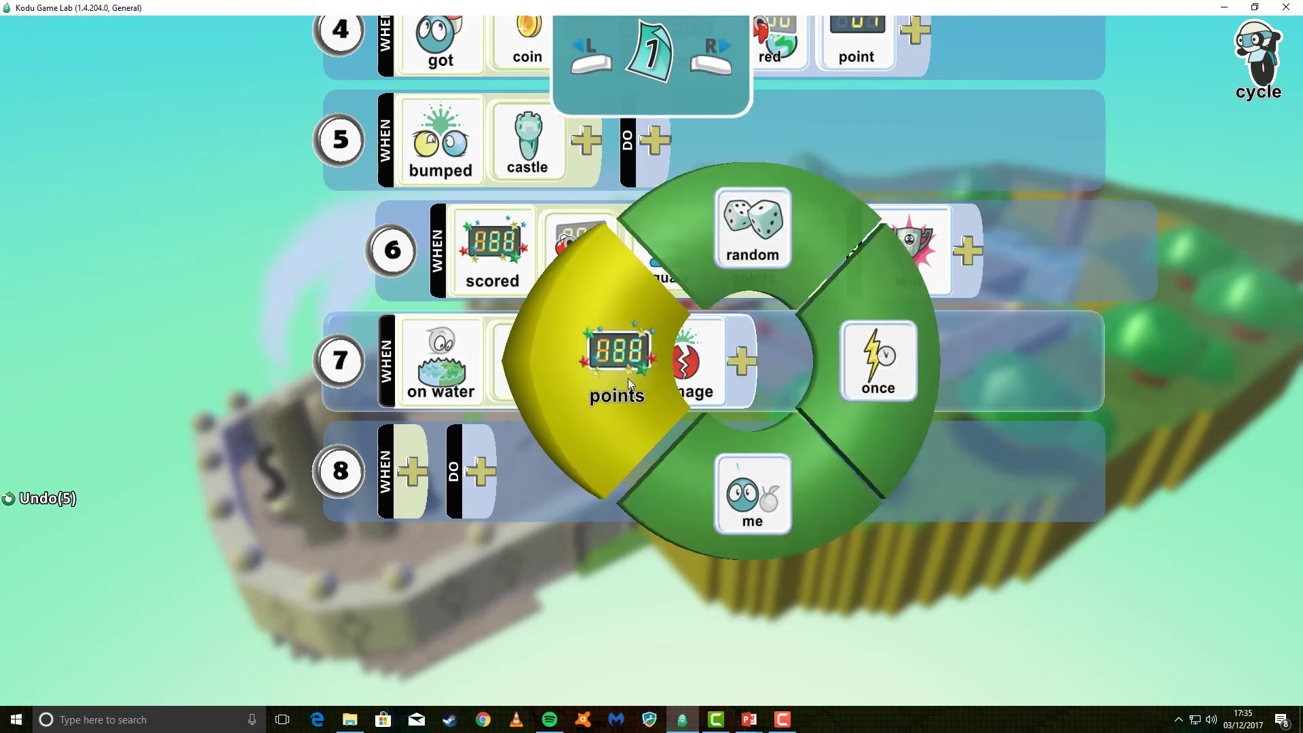
mouse_move(625, 371)
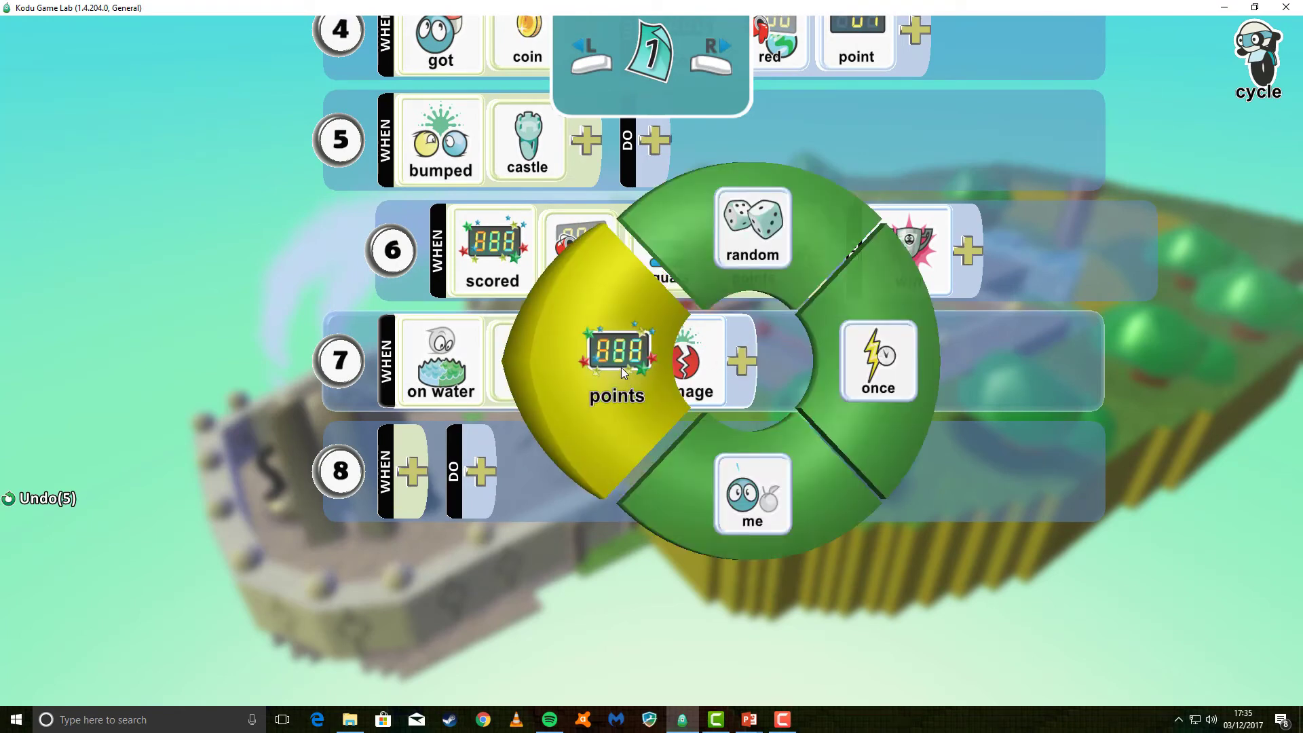
left_click(617, 366)
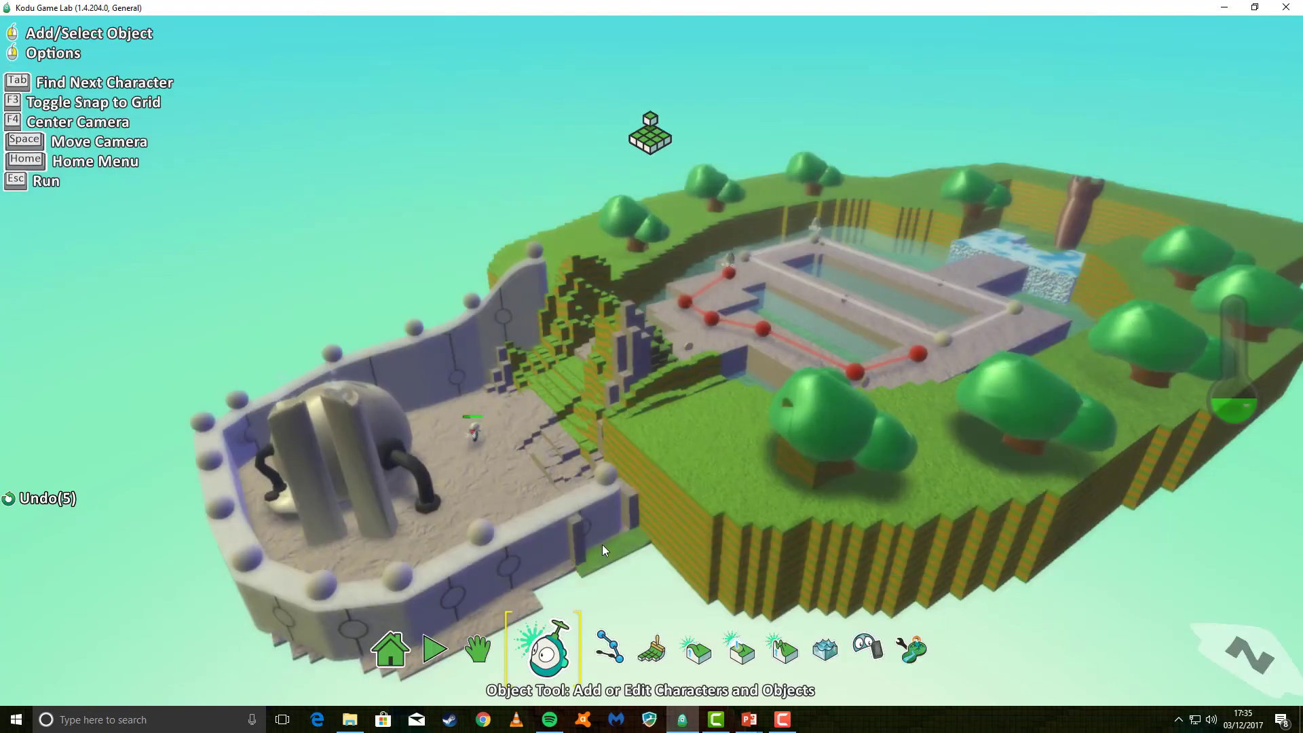
left_click(434, 648)
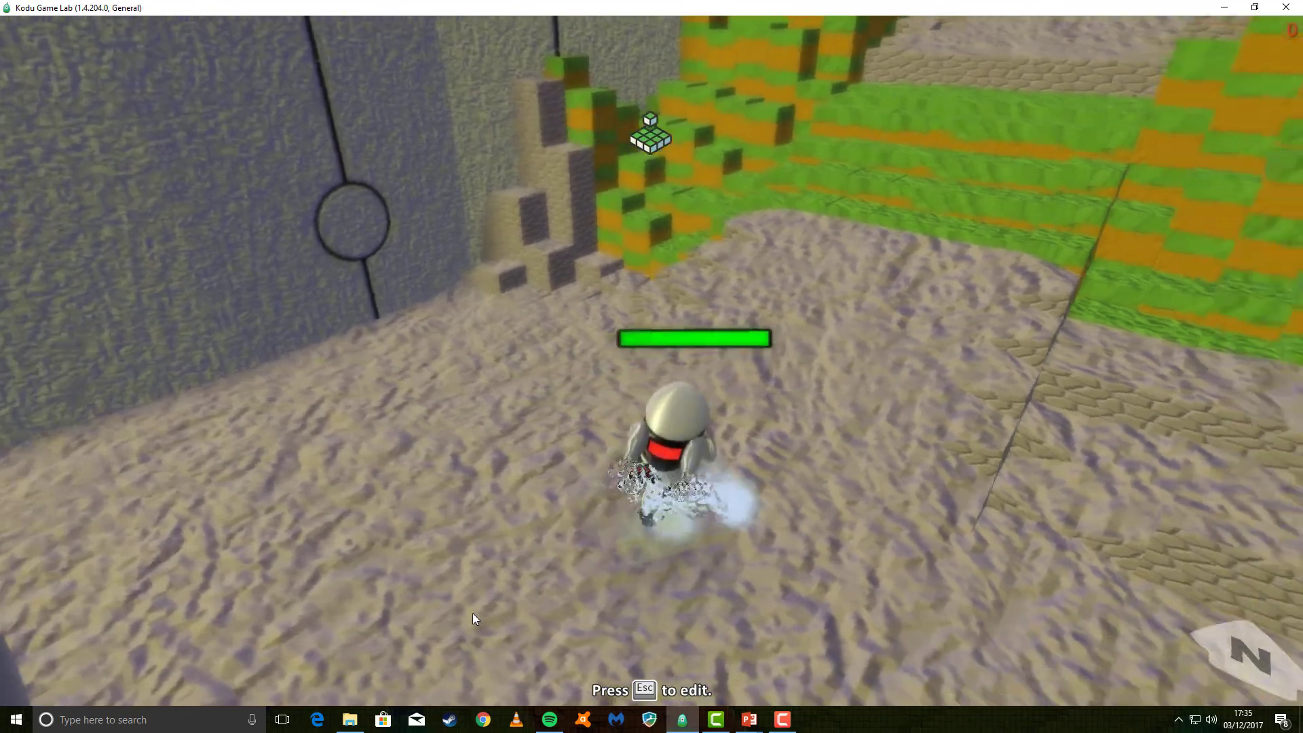